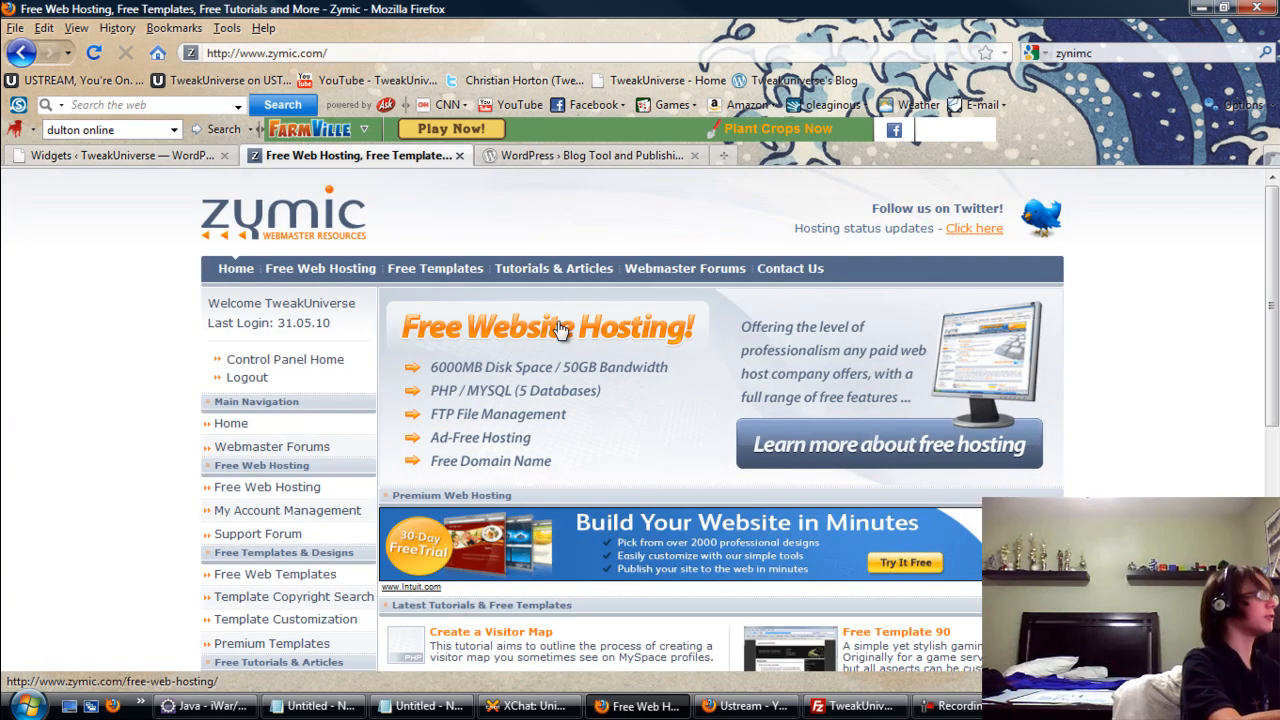
mouse_move(504, 312)
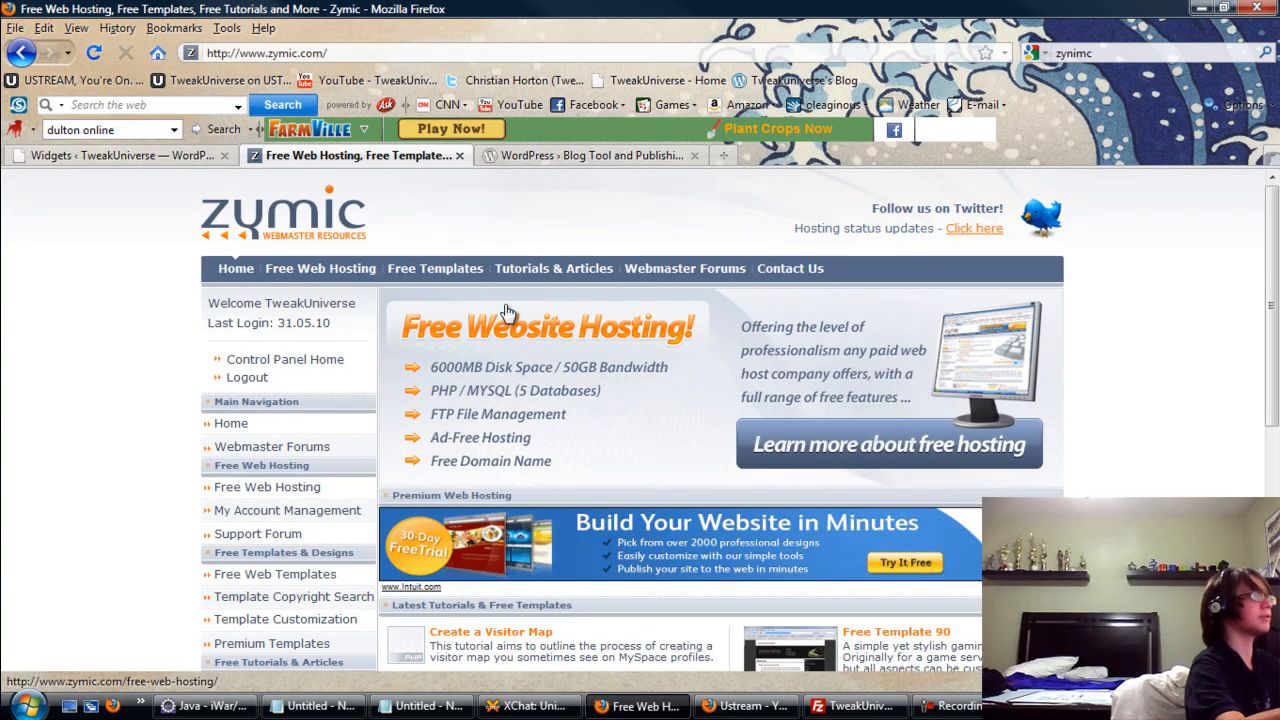
mouse_move(344, 204)
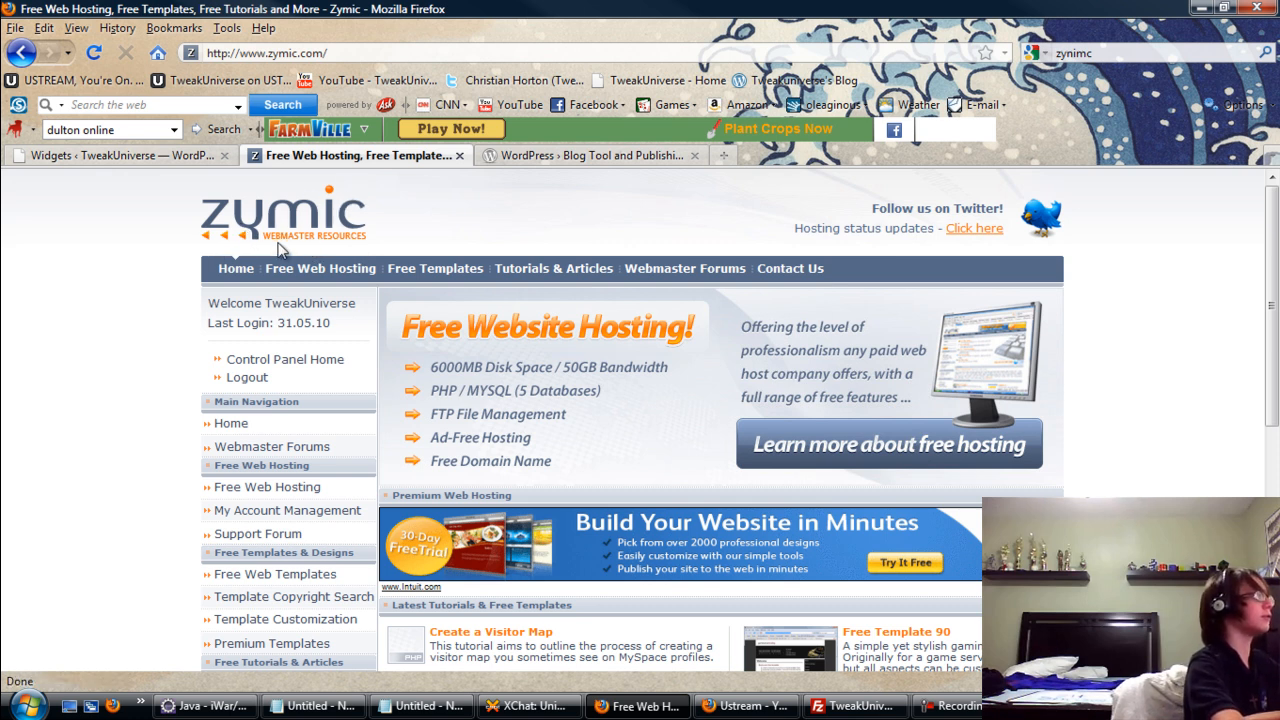
mouse_move(490, 336)
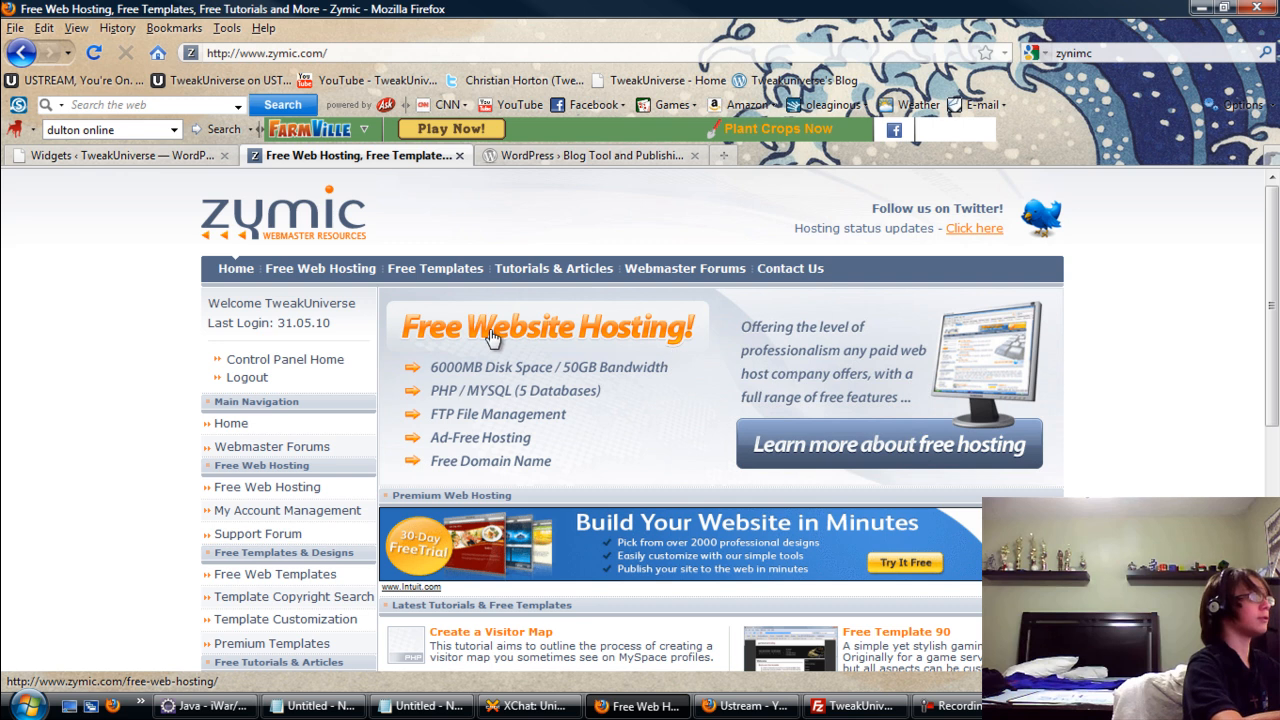
mouse_move(476, 396)
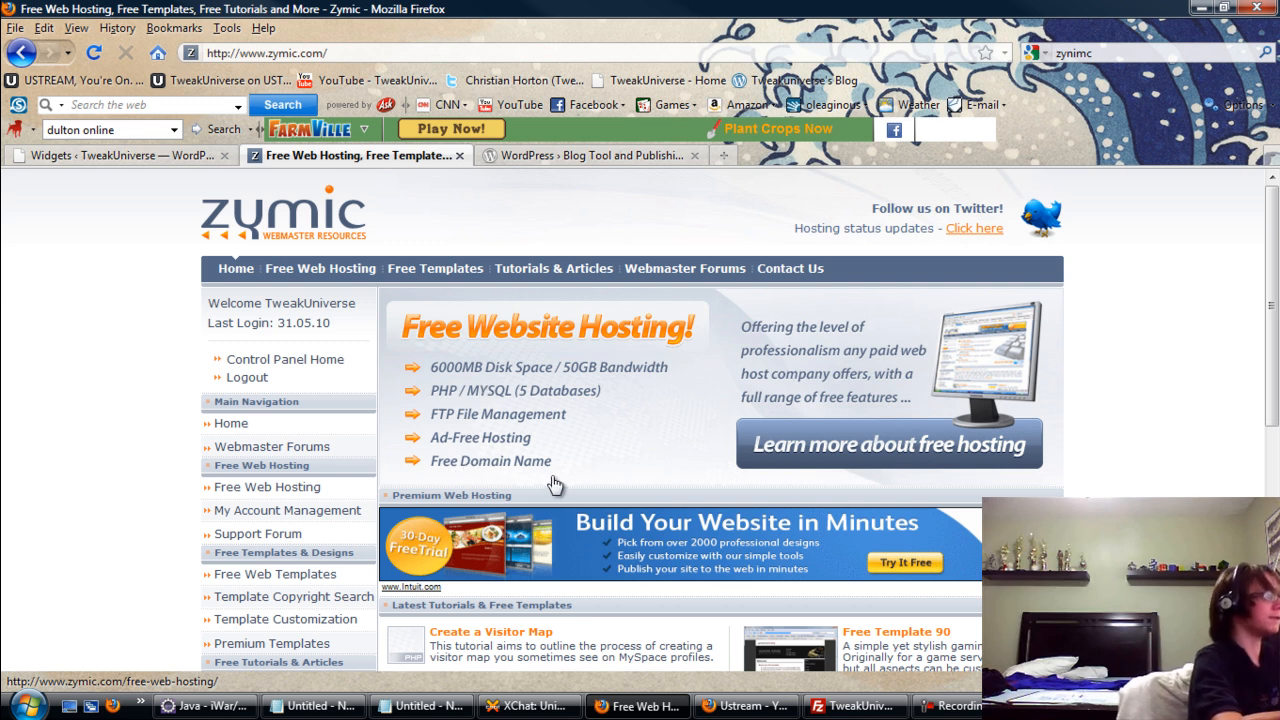
mouse_move(424, 476)
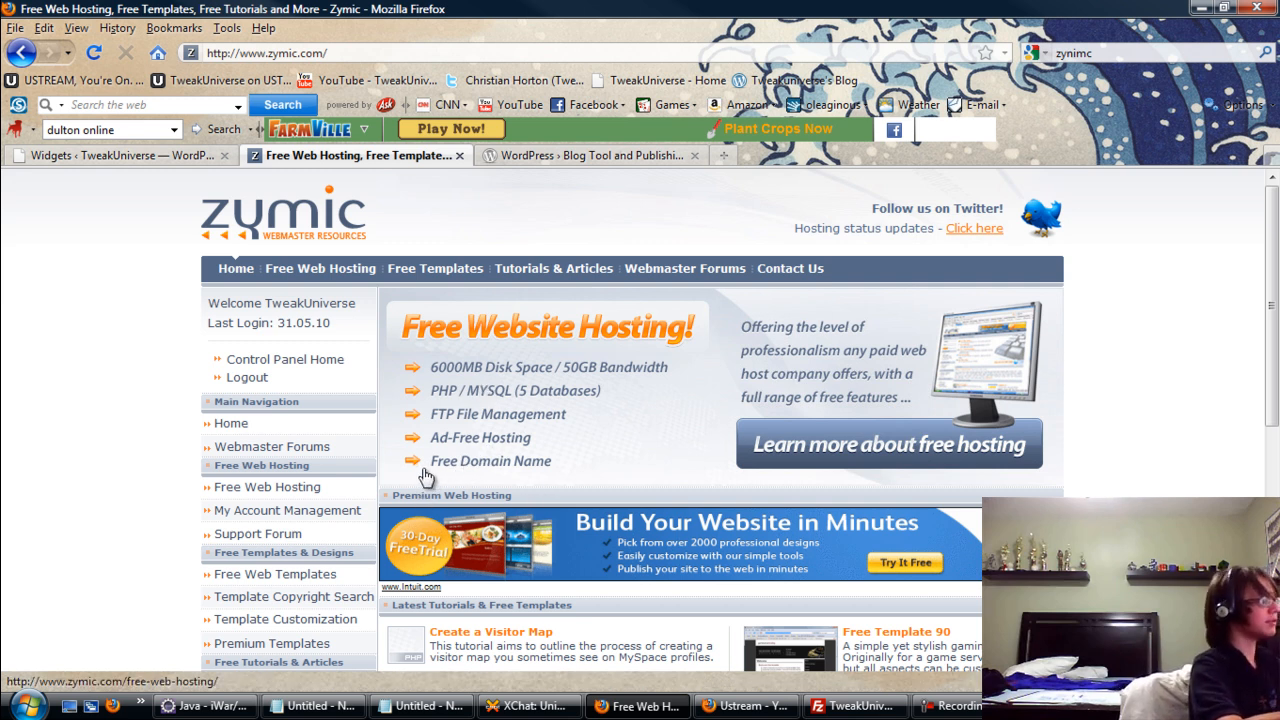
mouse_move(472, 482)
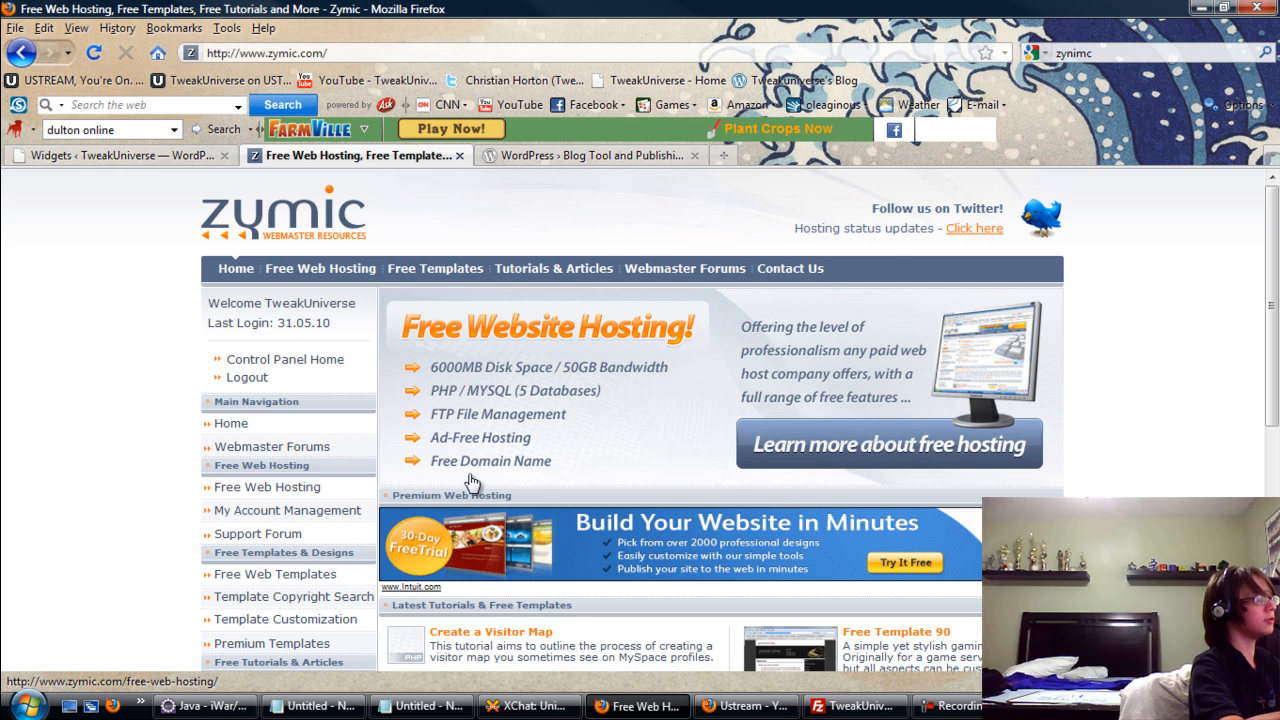
mouse_move(696, 464)
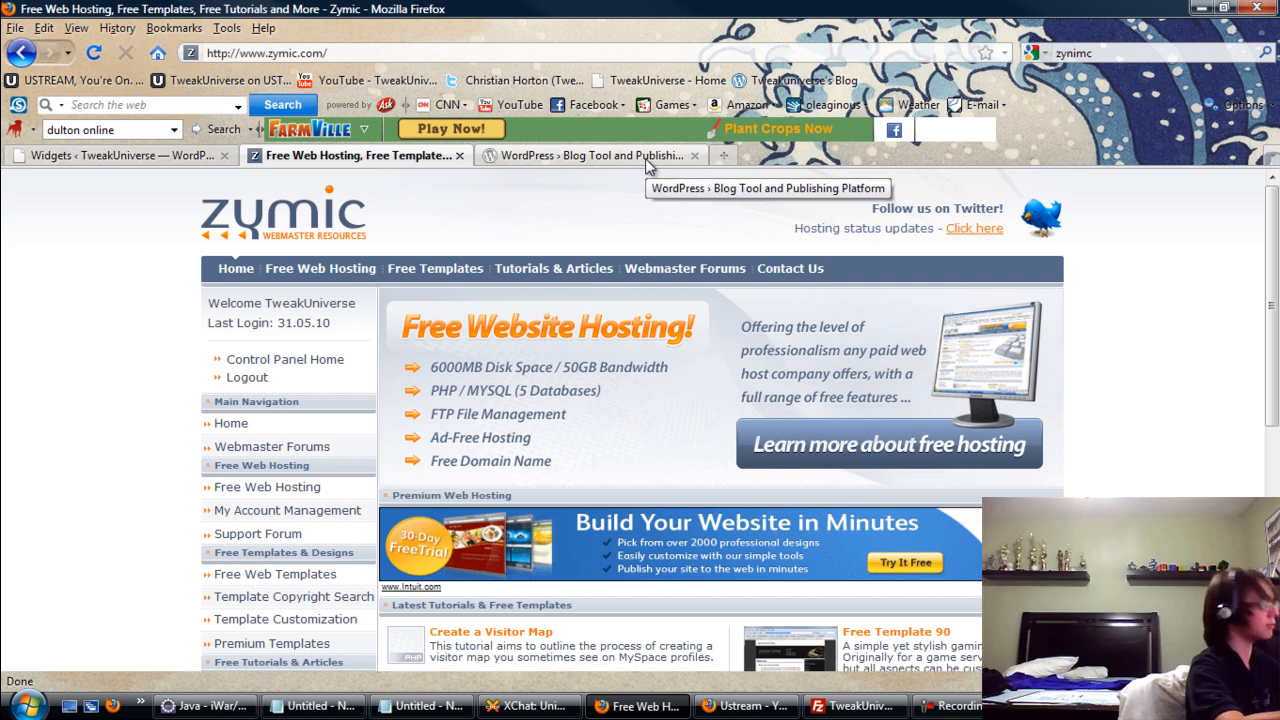
mouse_move(752, 444)
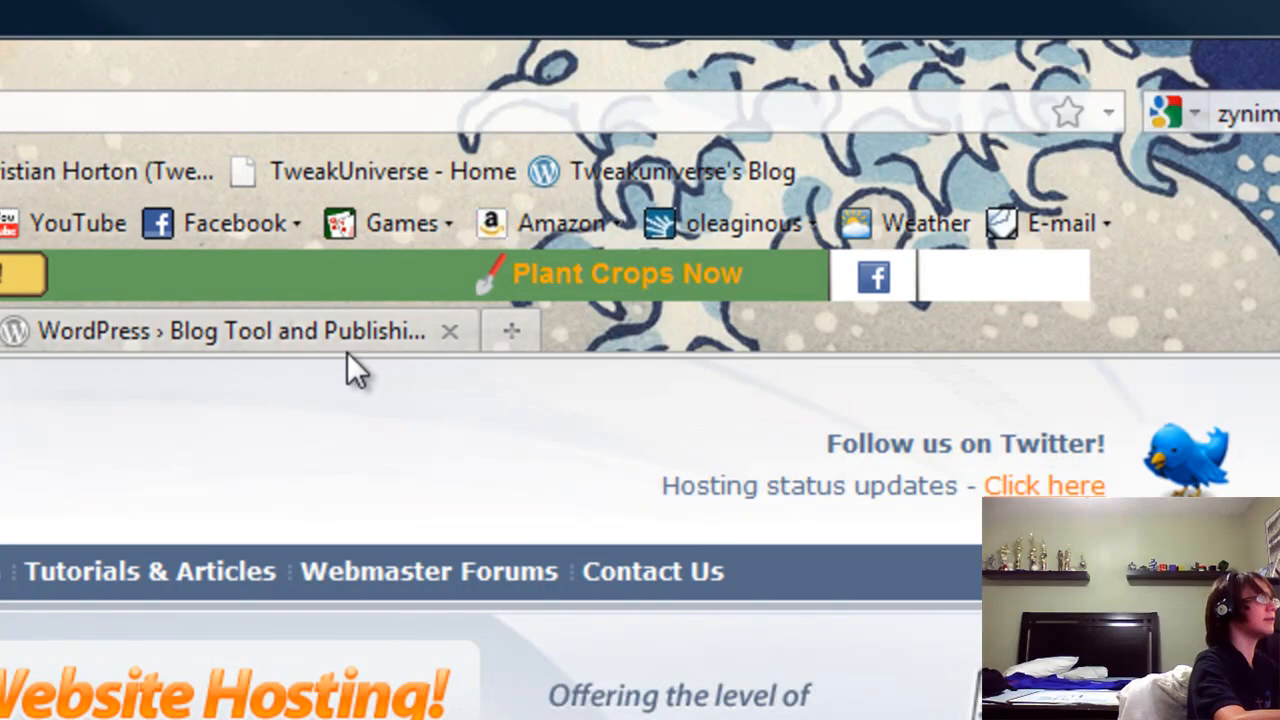
- View the existing TweakUniverse site at tweakuniverse.zzl.org in a new tab, then return to Zymic
click(510, 332)
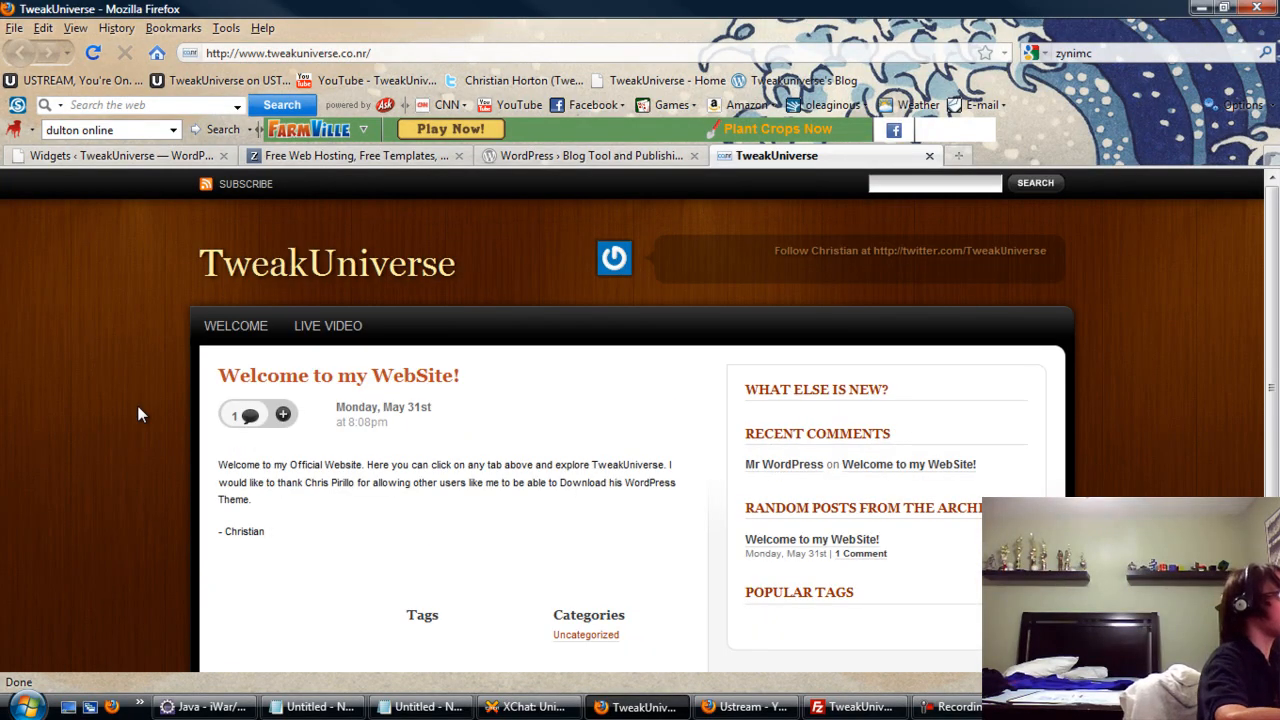
scroll(down, 3)
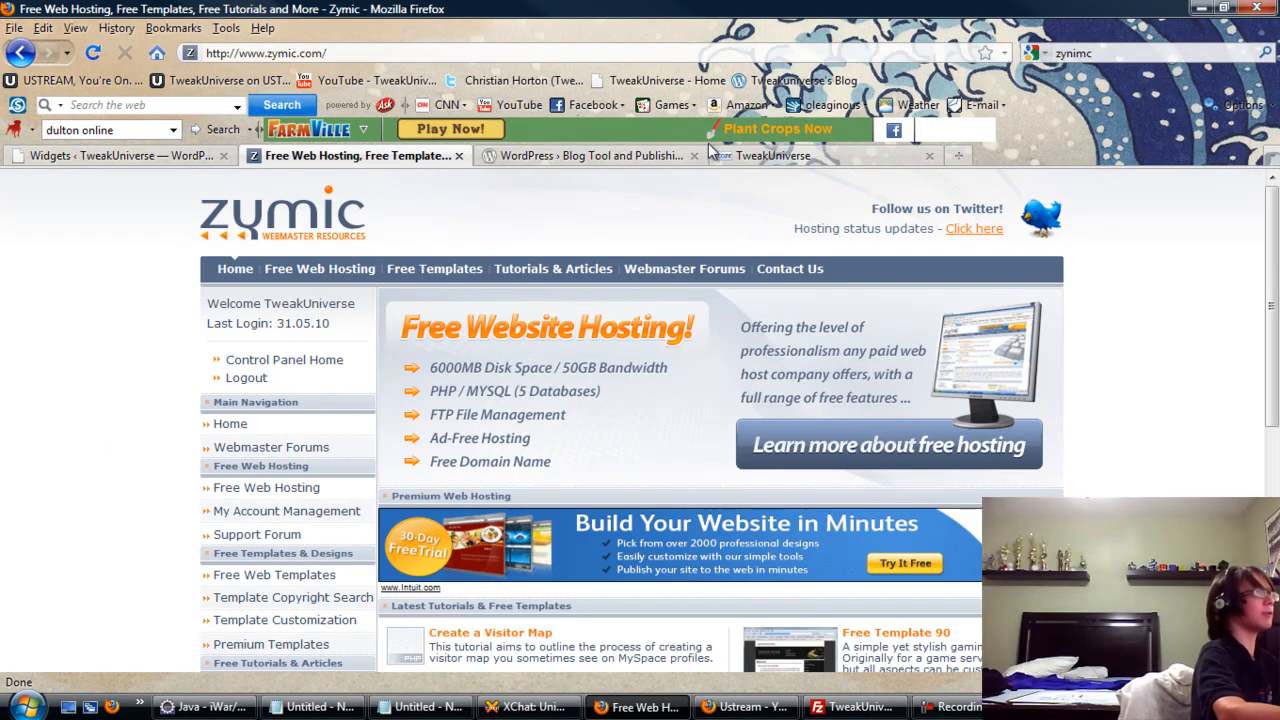
mouse_move(890, 250)
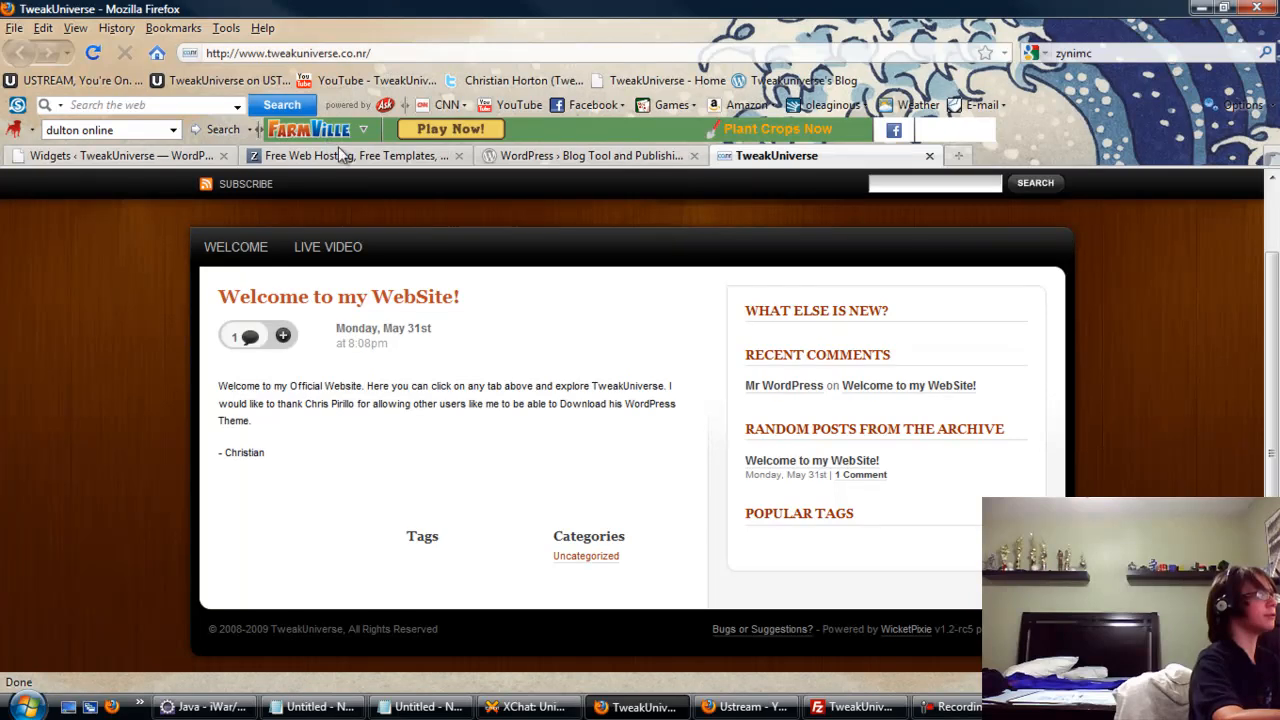
click(350, 156)
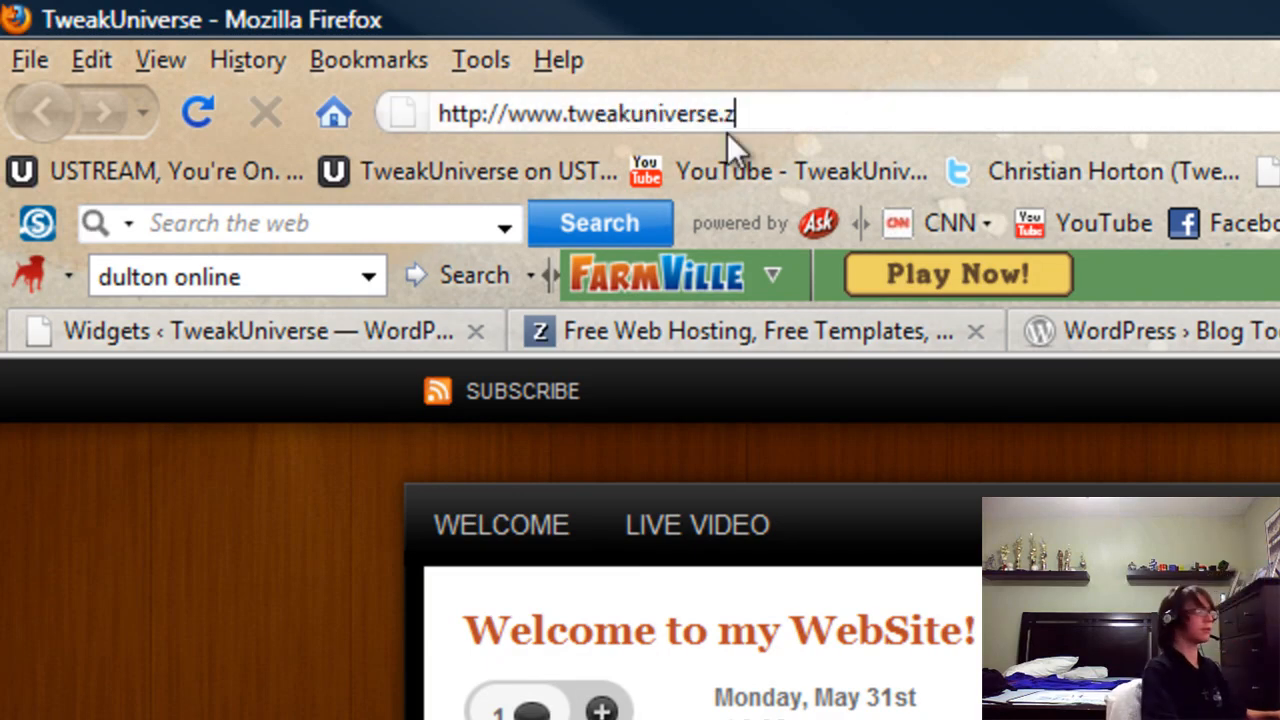
text(z.org/)
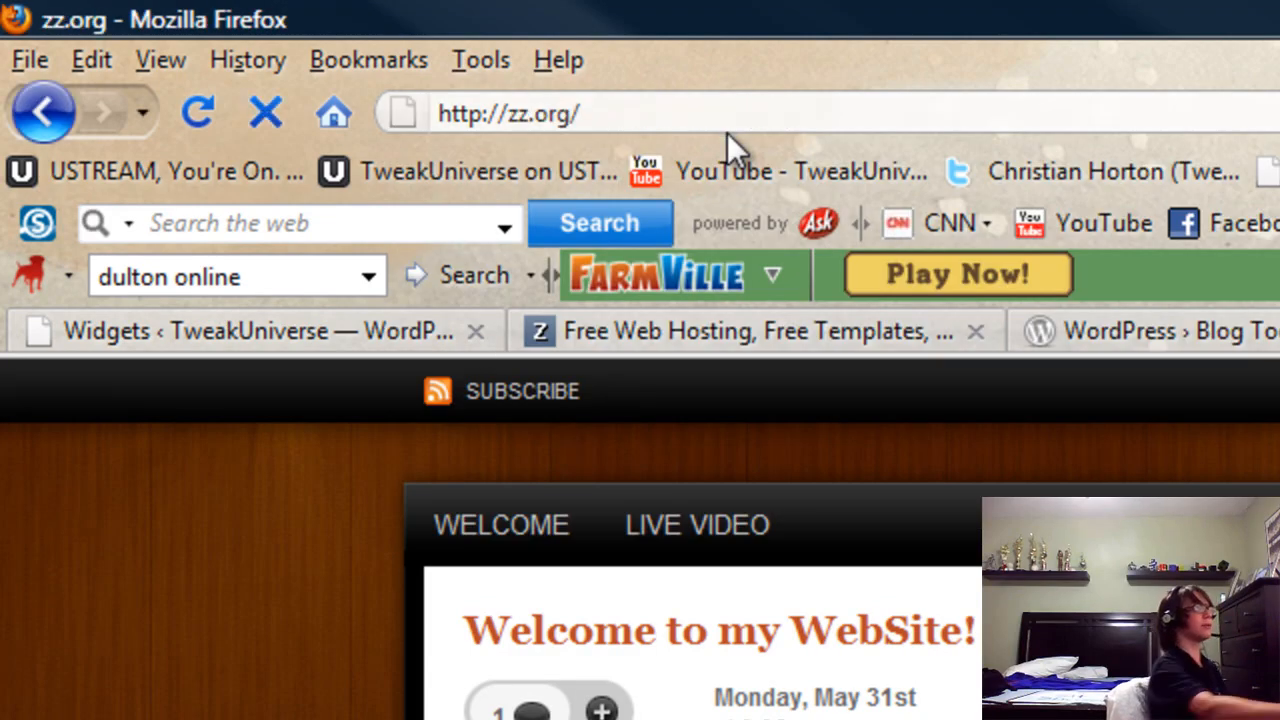
click(100, 112)
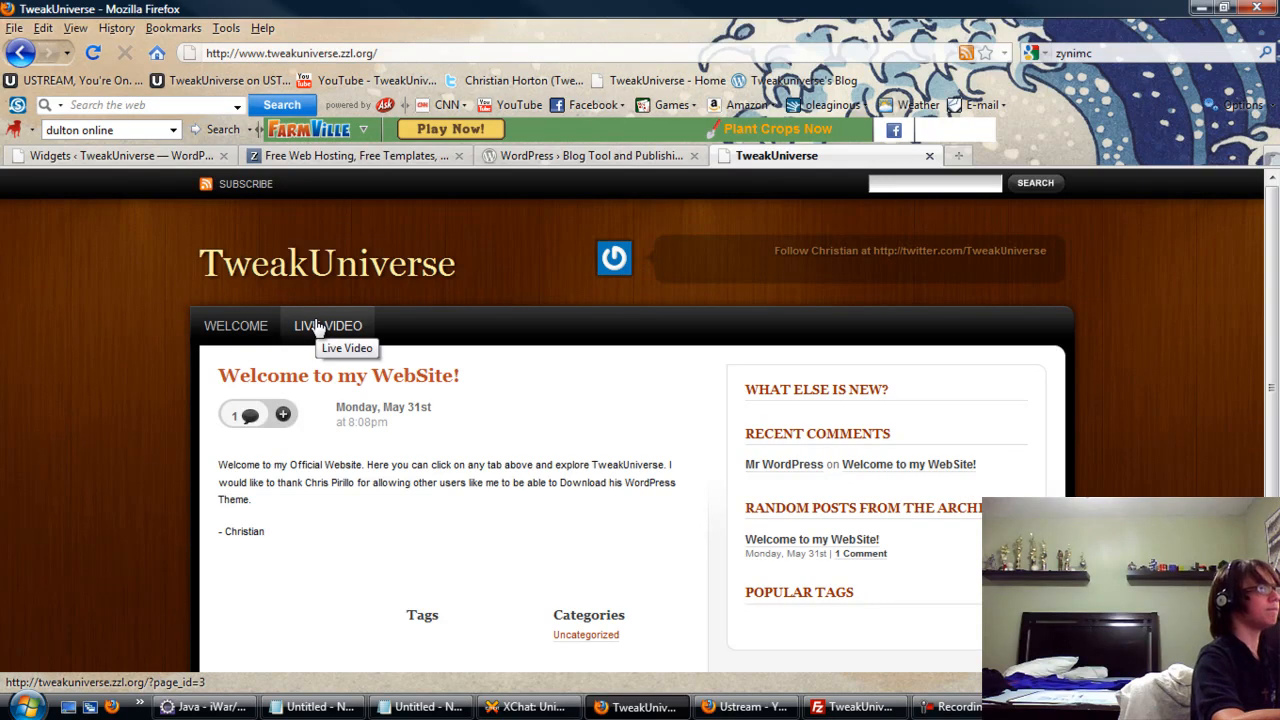
click(356, 156)
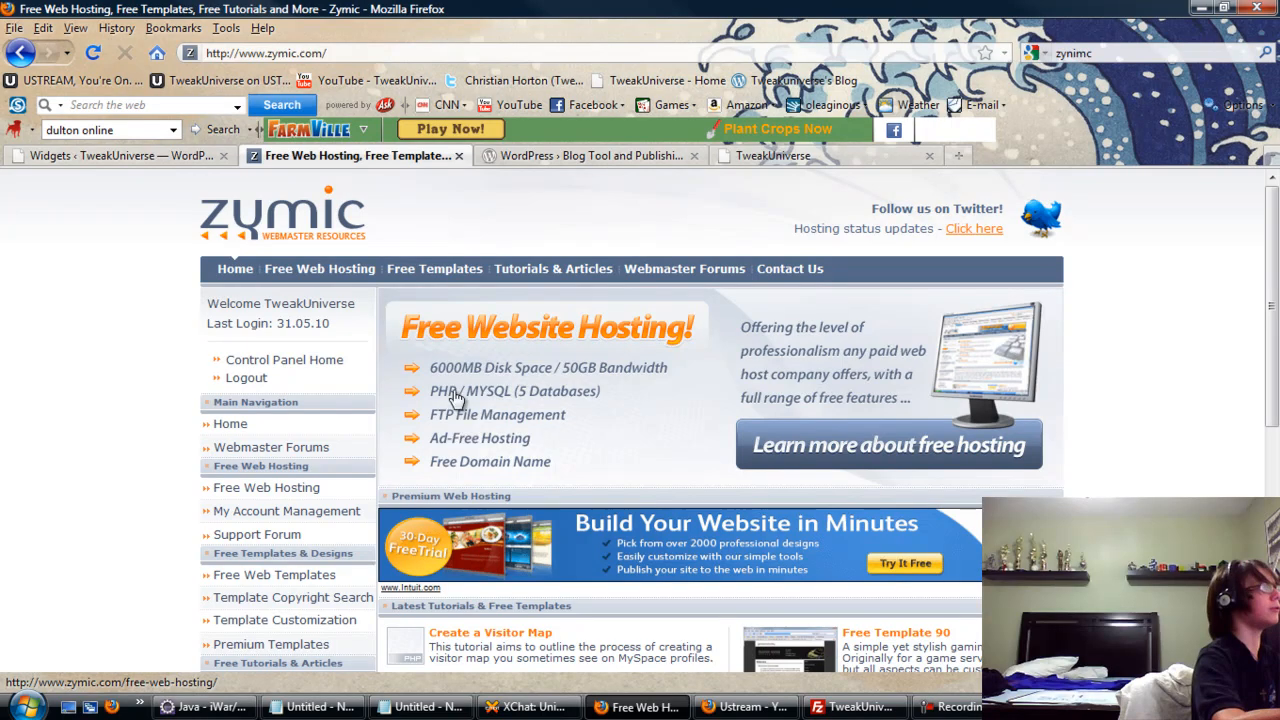
- Log out of the TweakUniverse Zymic account so the member login form appears
scroll(down, 3)
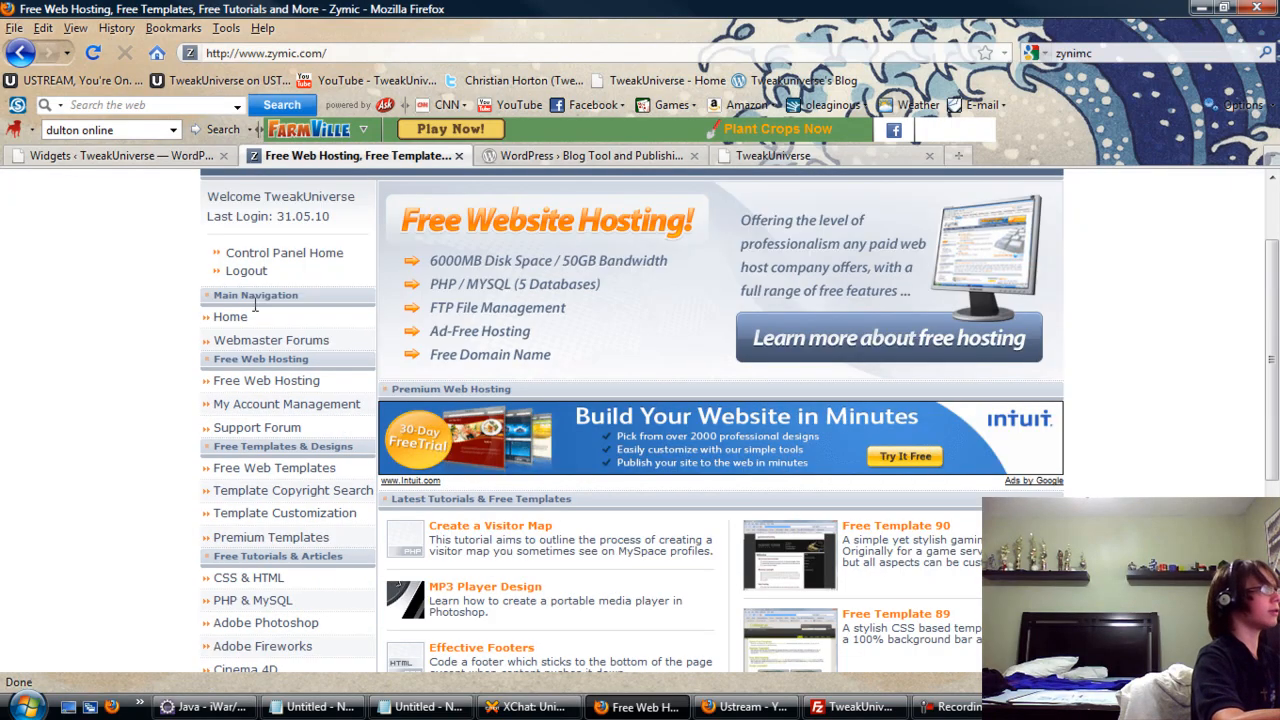
click(248, 270)
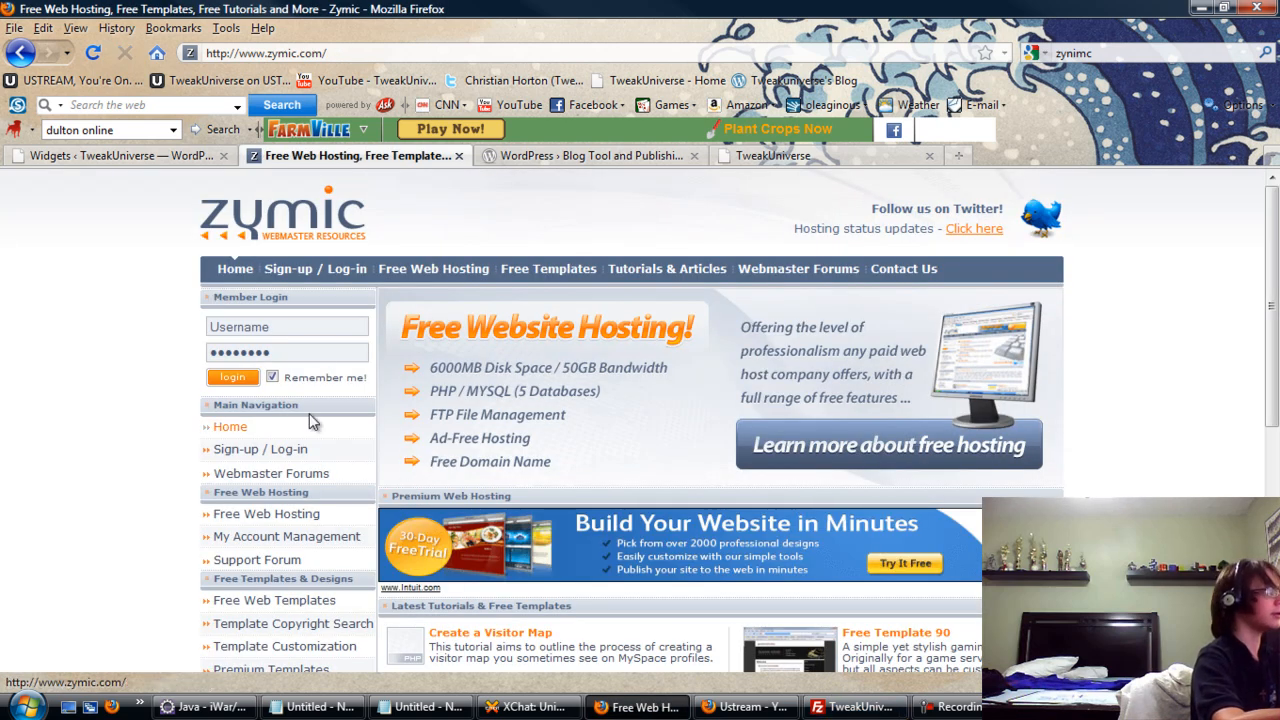
mouse_move(420, 340)
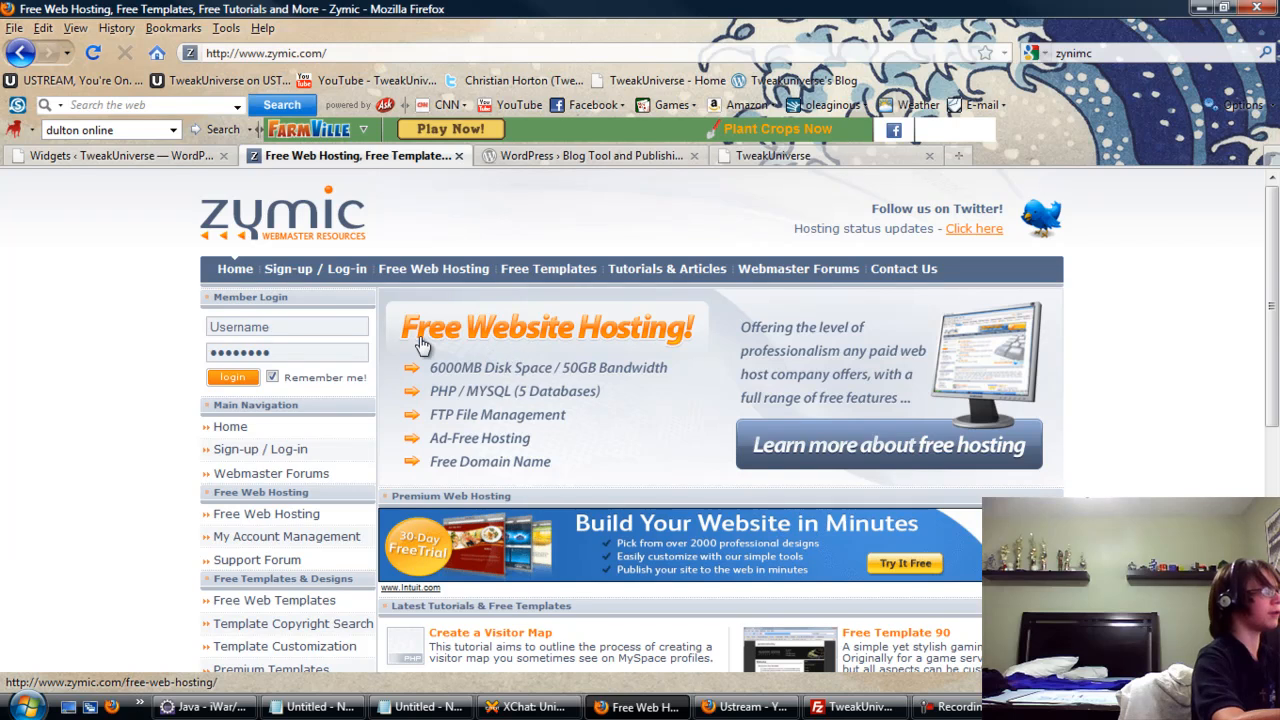
mouse_move(592, 420)
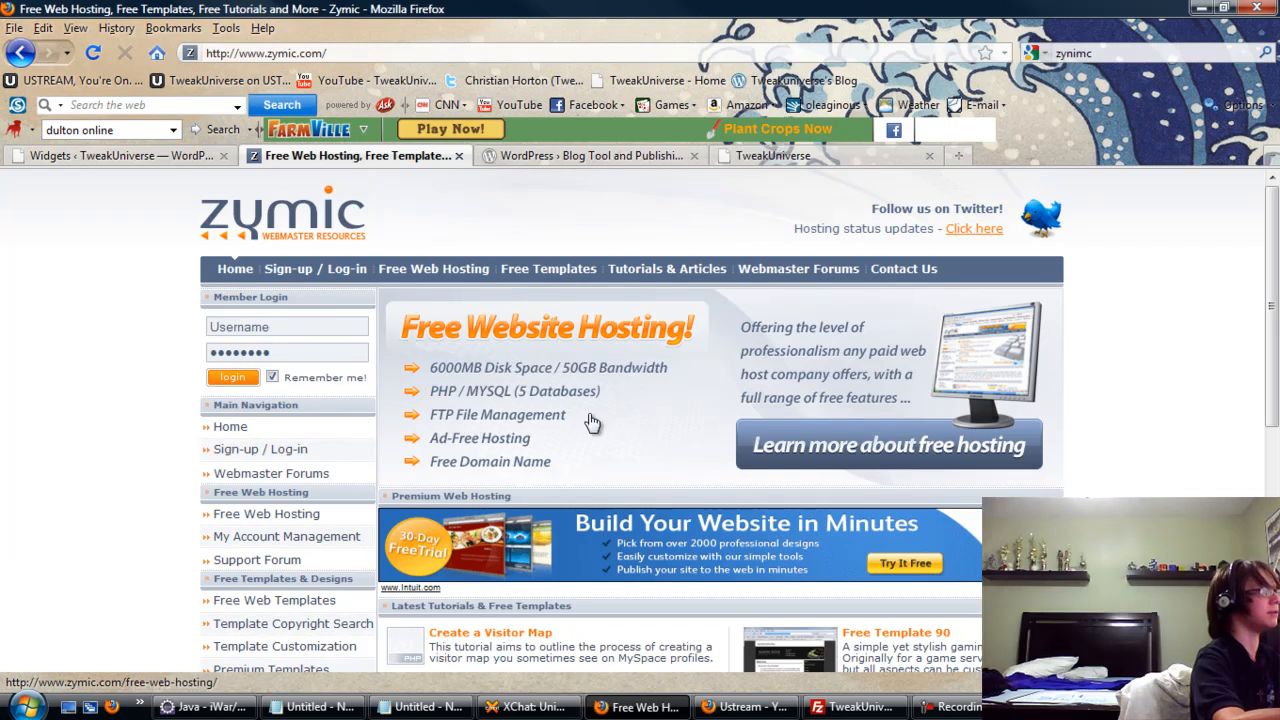
mouse_move(292, 268)
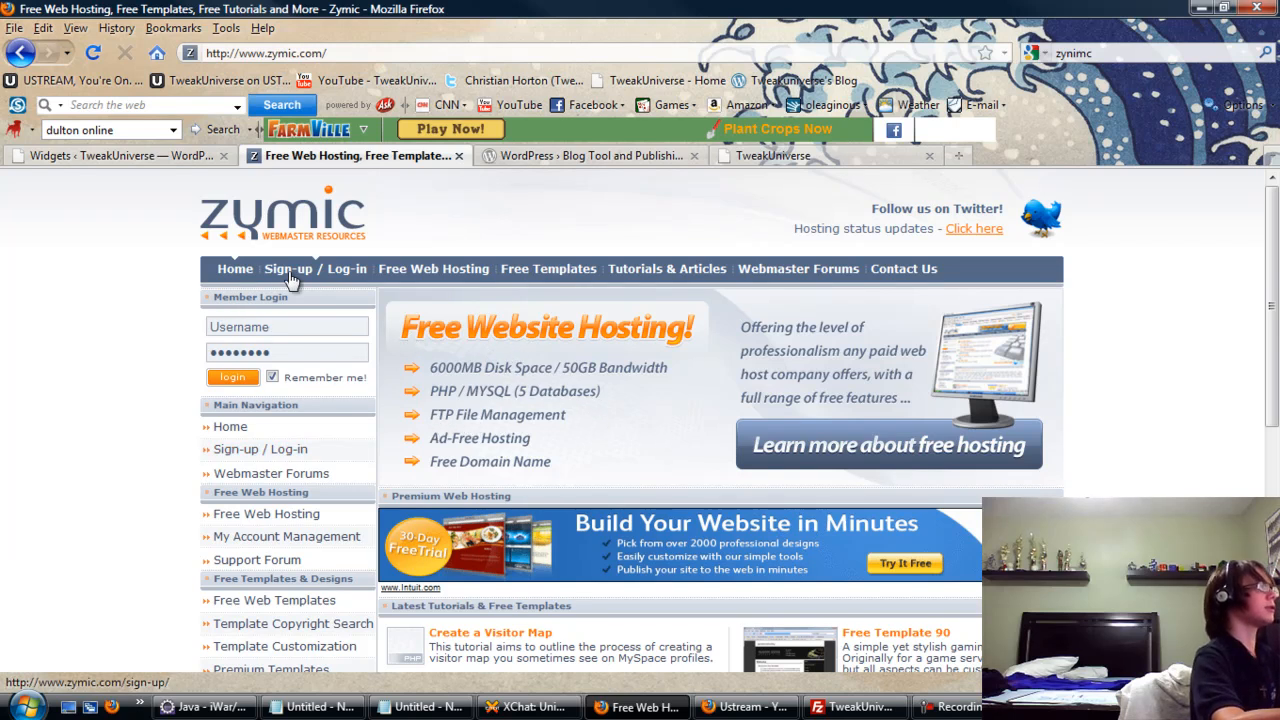
click(288, 268)
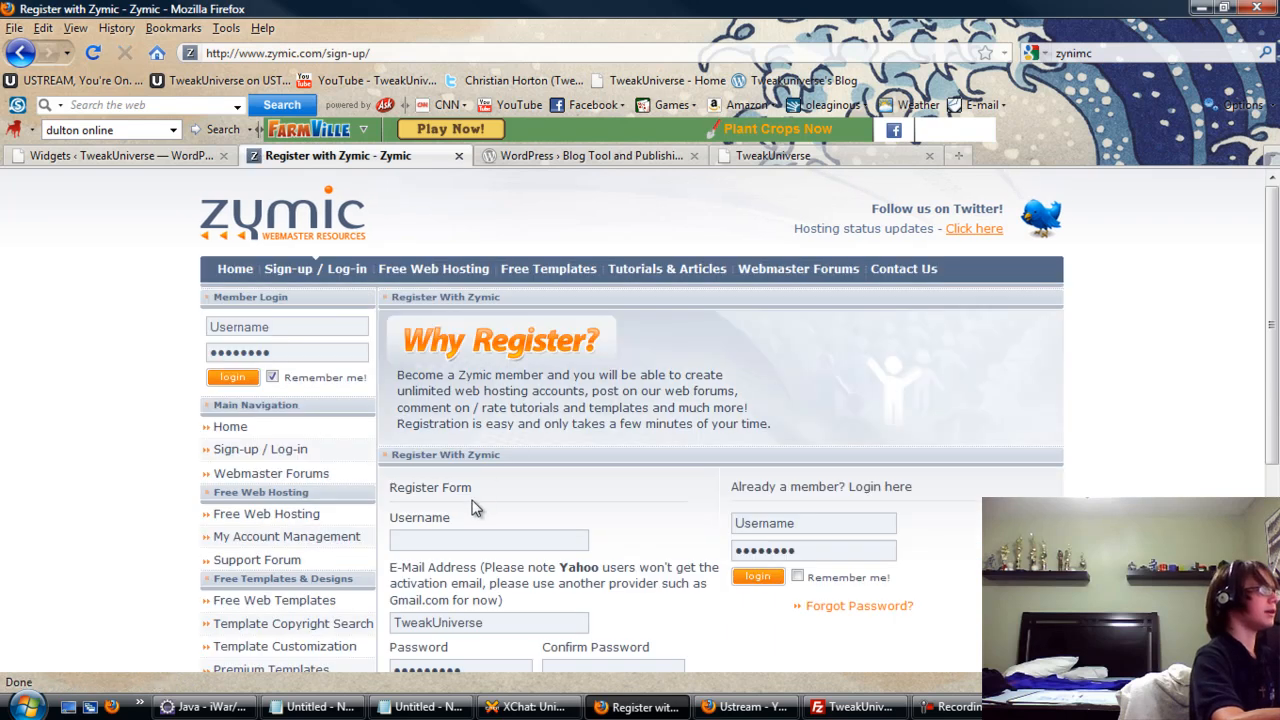
scroll(down, 3)
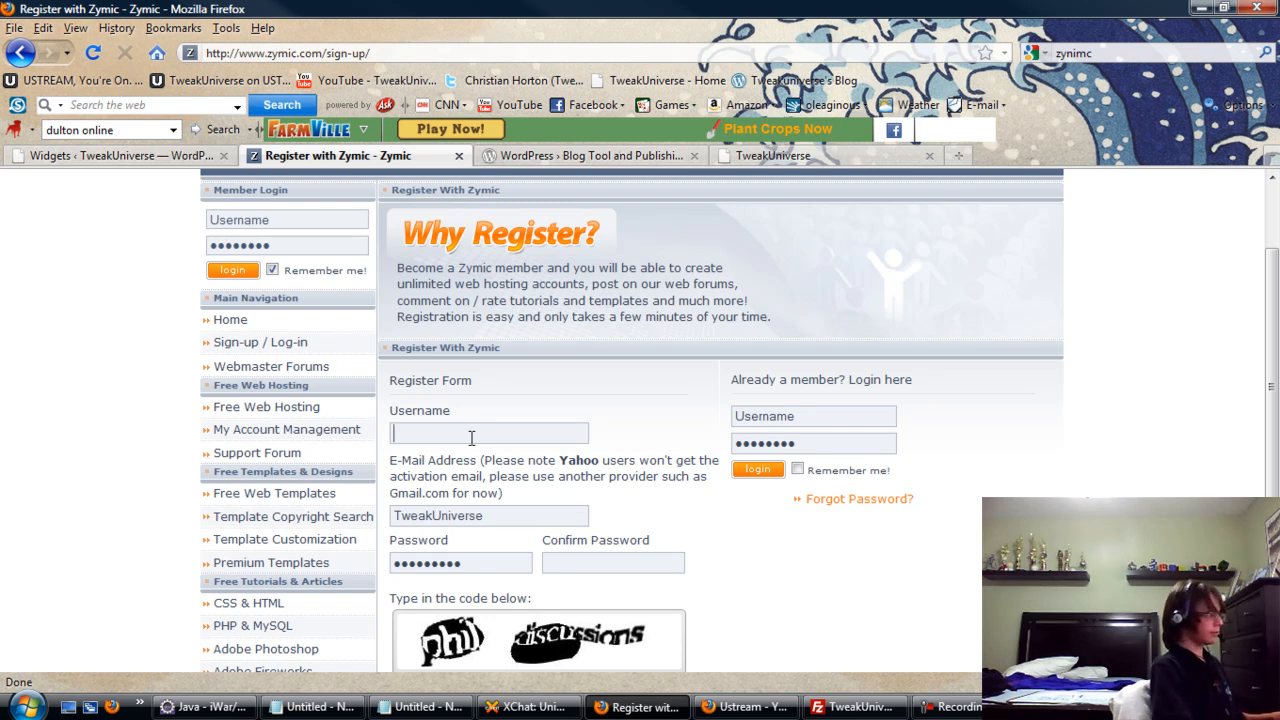
text(Php)
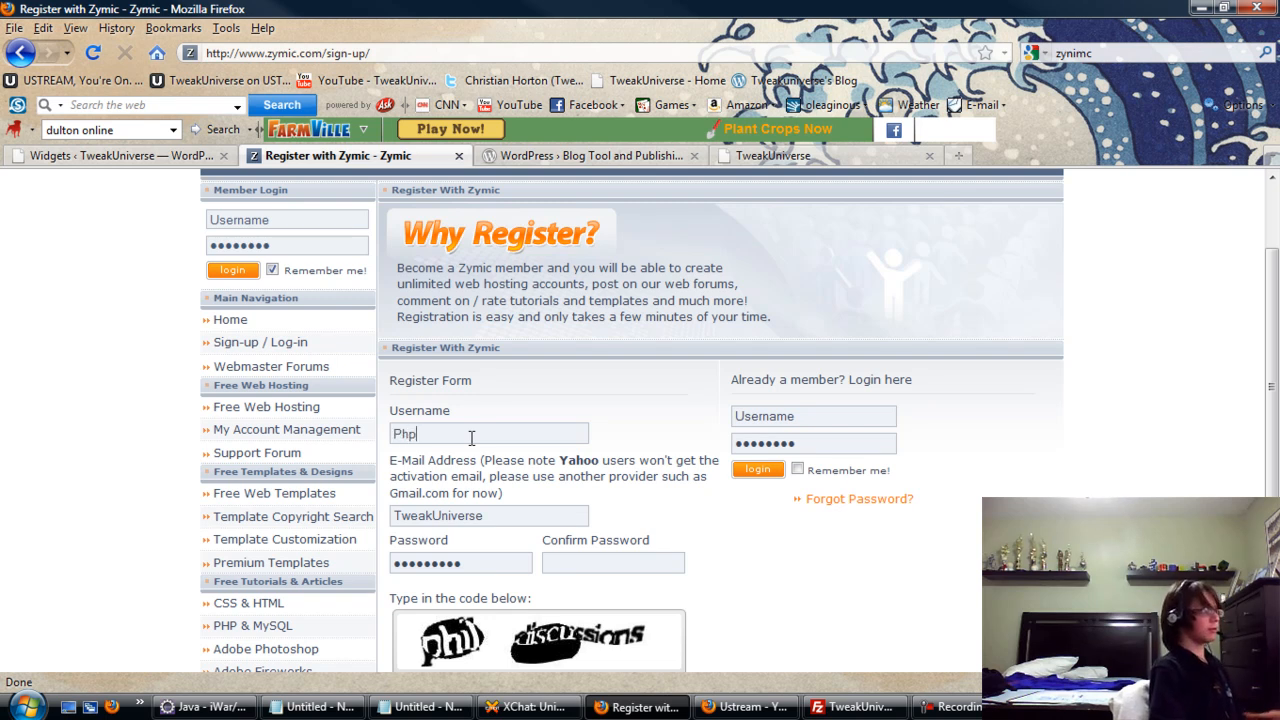
text(m)
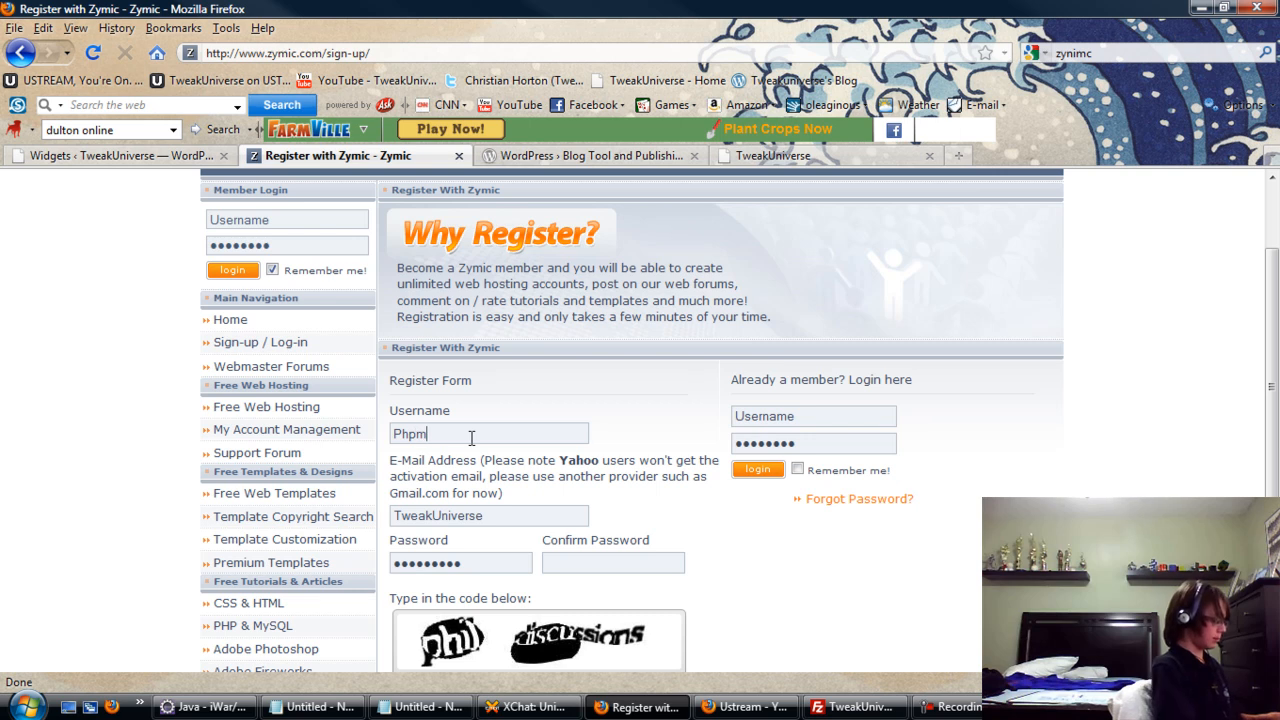
text(ysq)
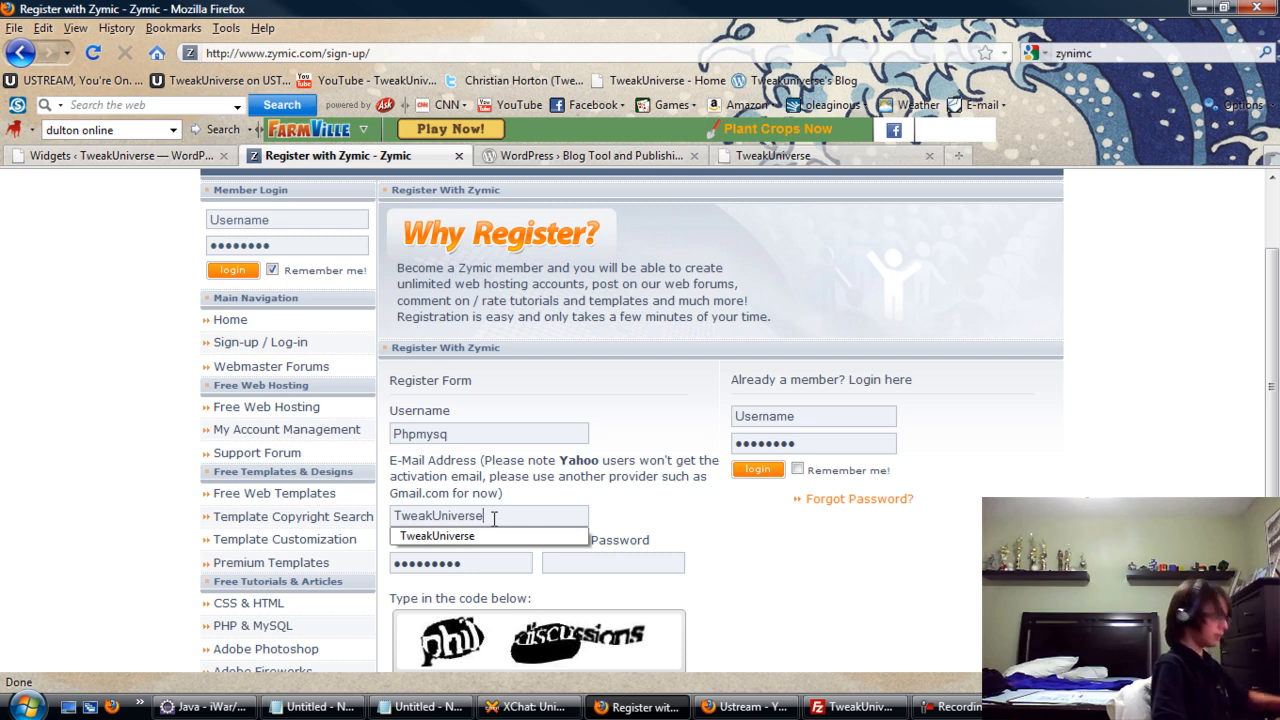
click(488, 516)
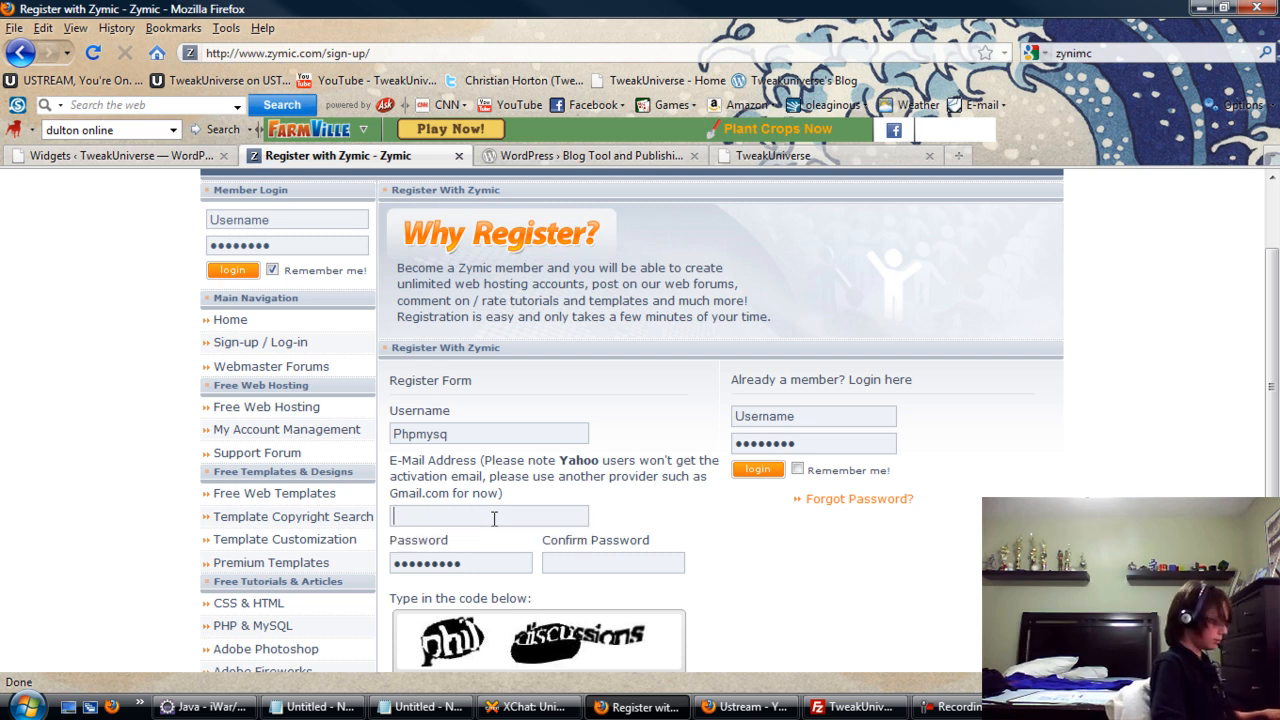
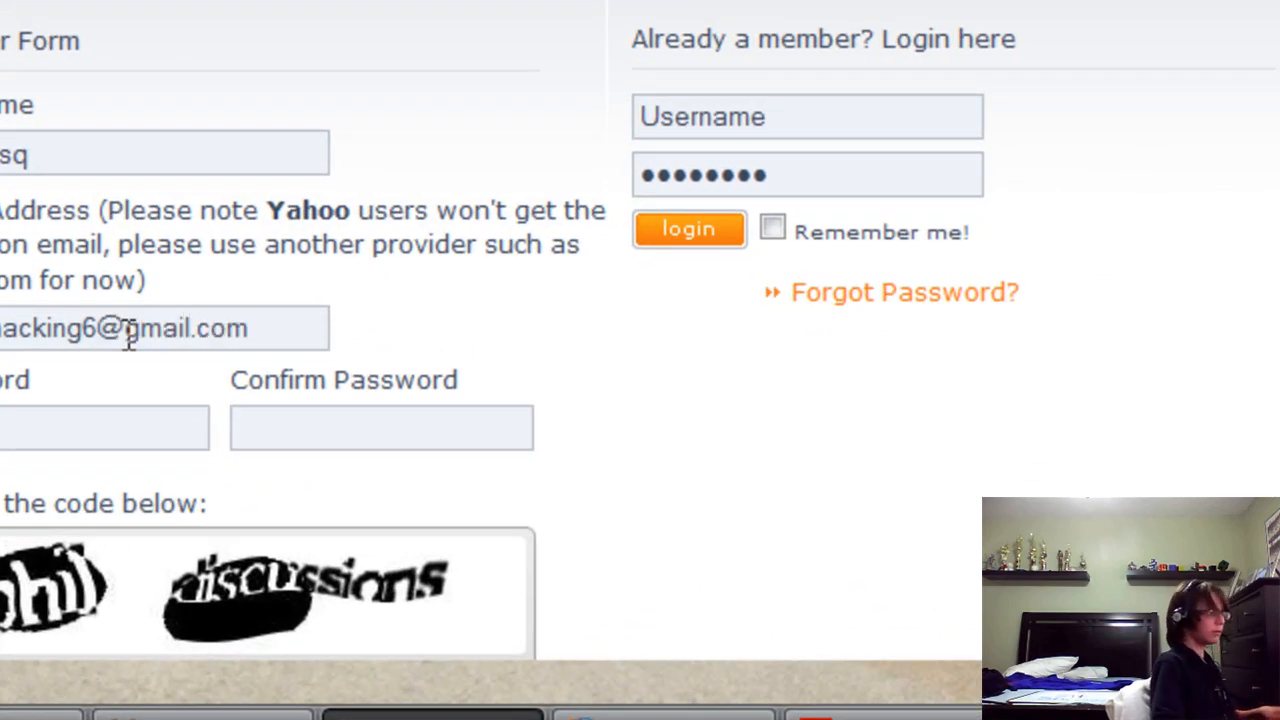
text(•)
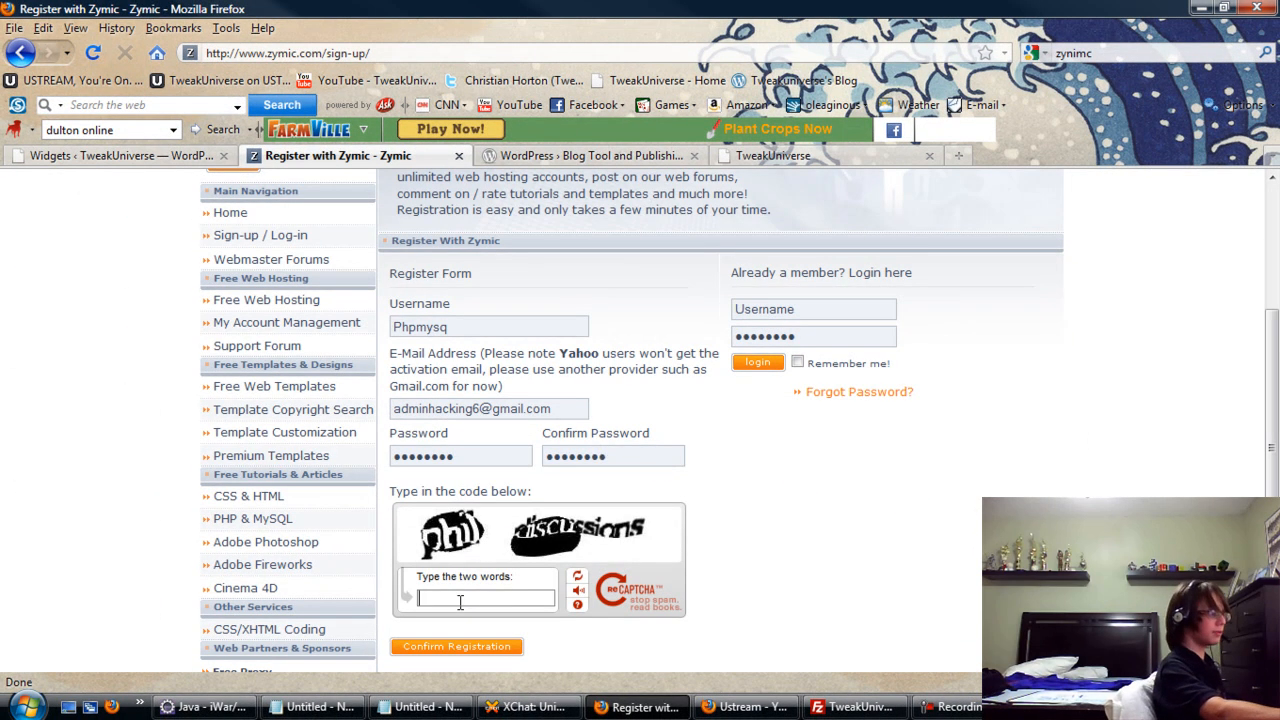
- Enter the two captcha words and confirm the member registration
text(ph)
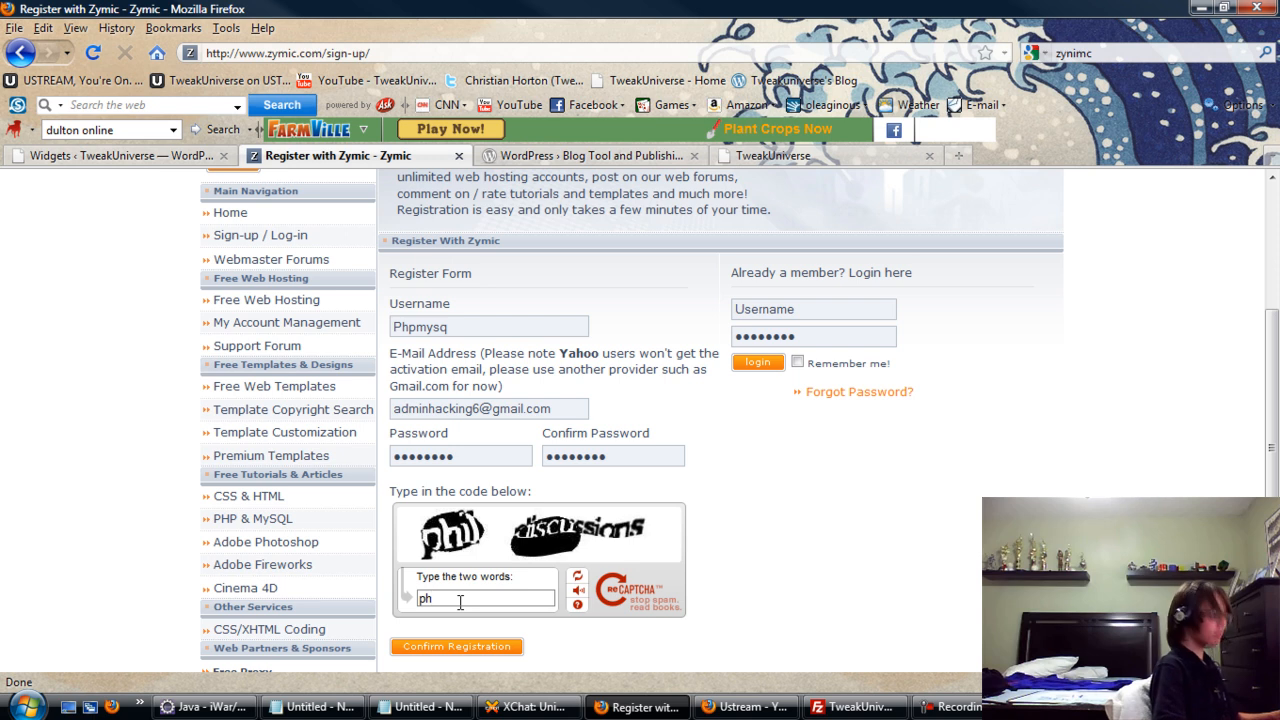
text(il)
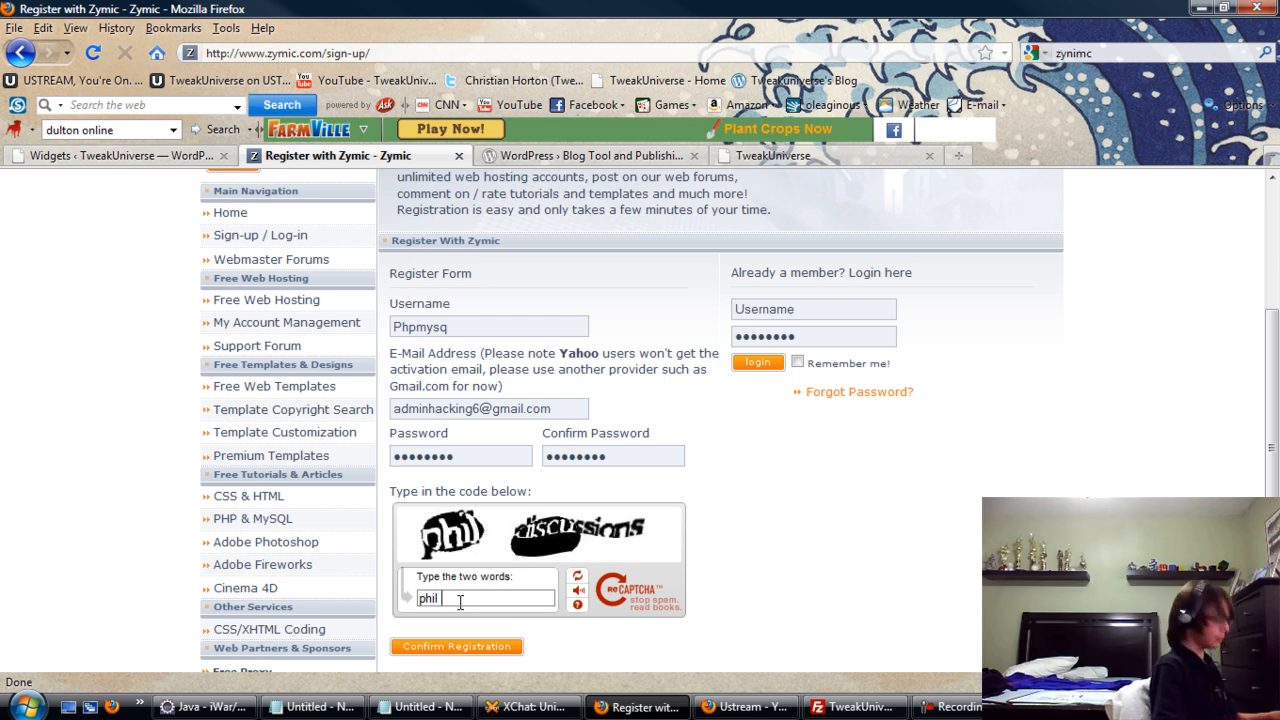
text(discussions)
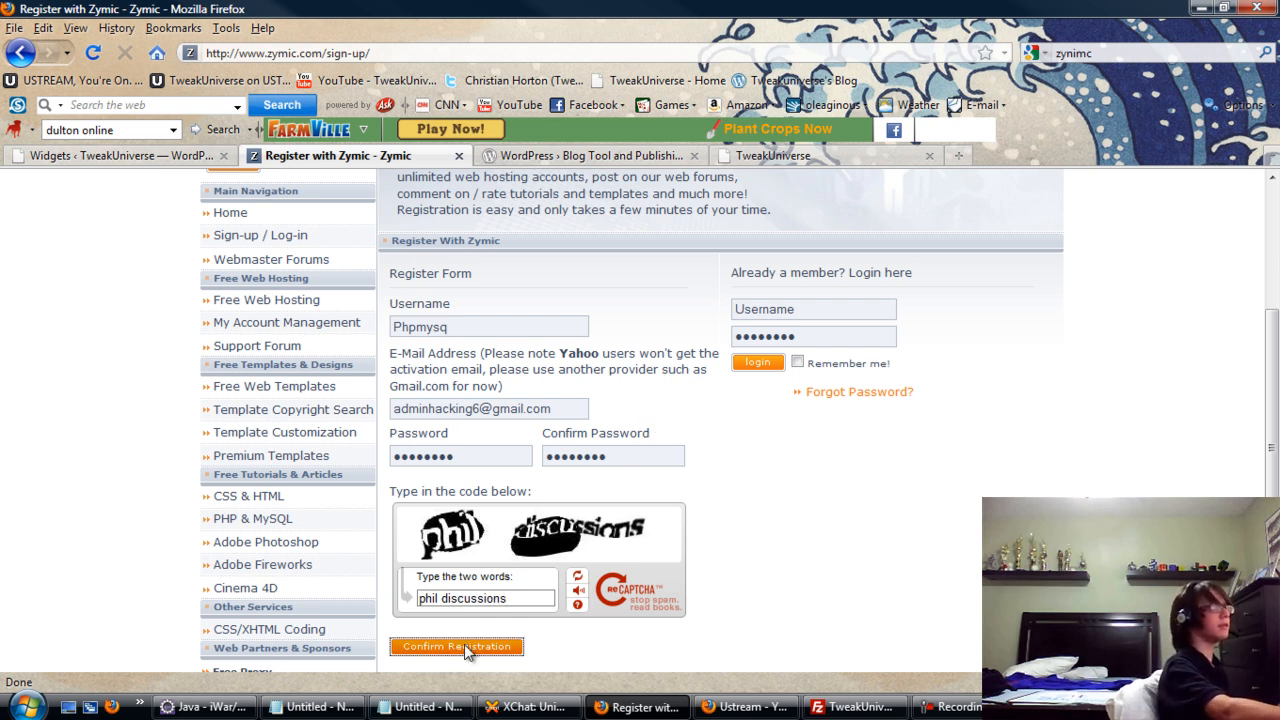
click(456, 646)
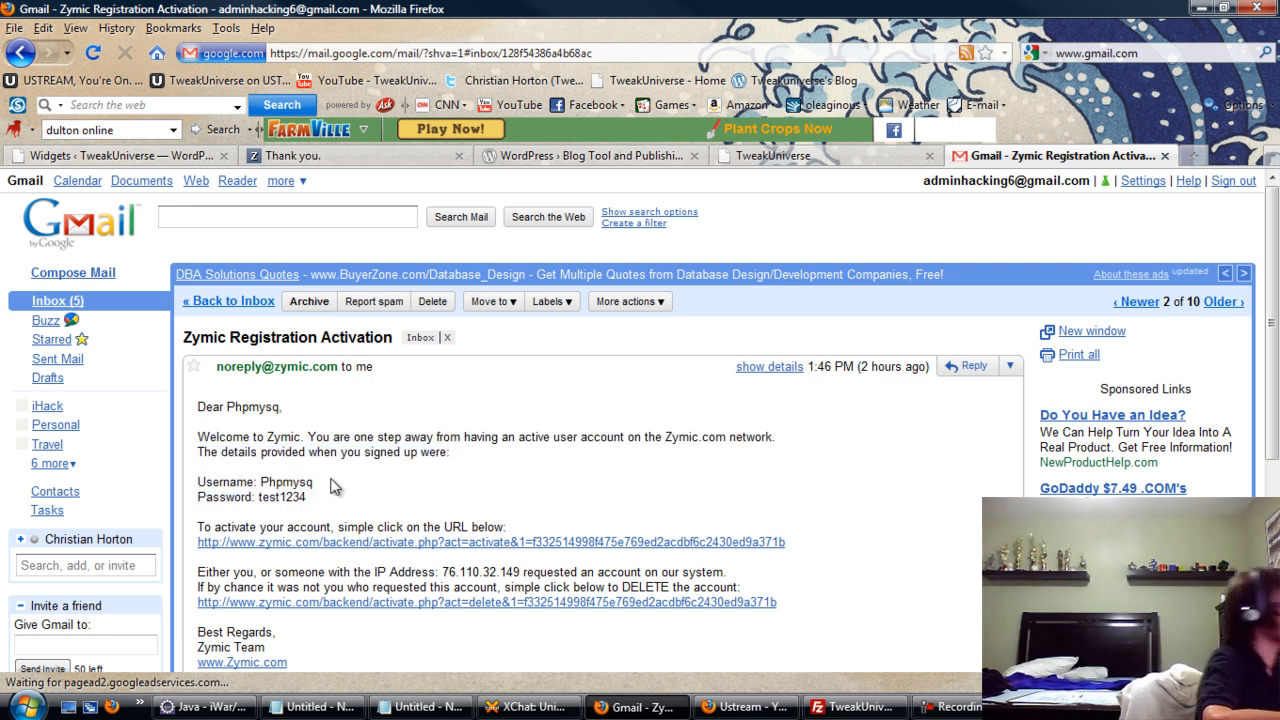
double_click(290, 496)
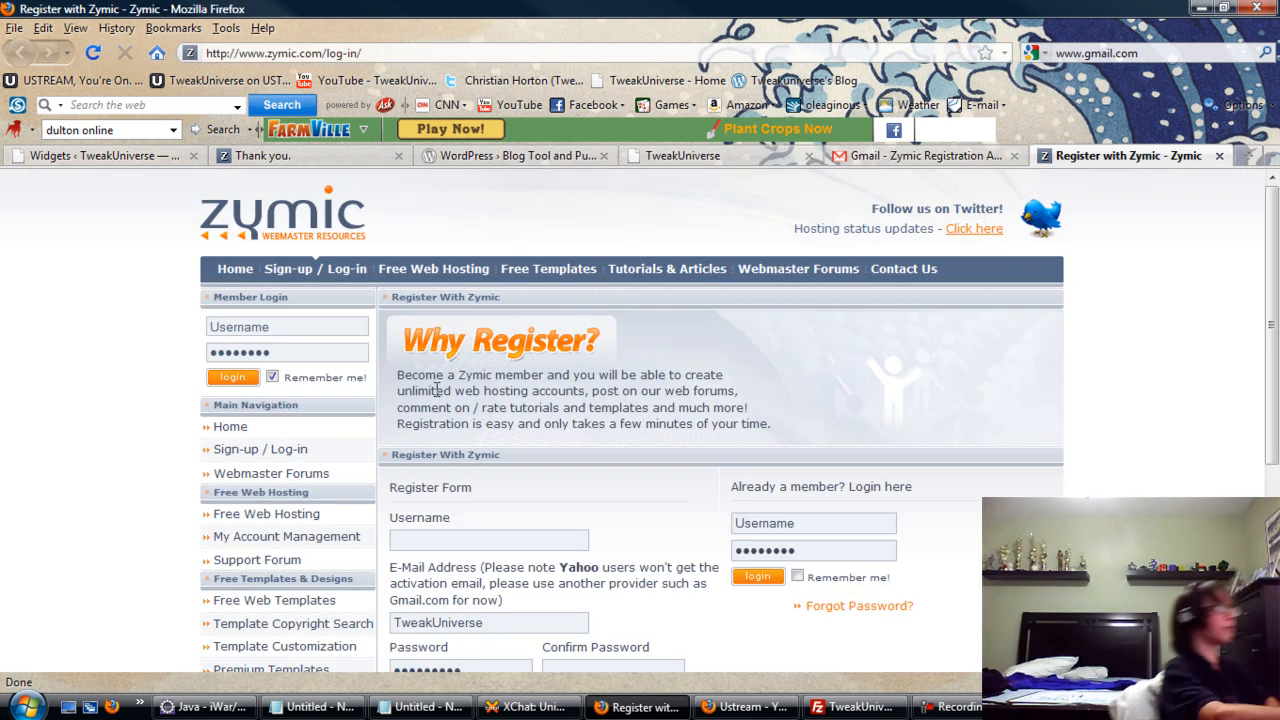
- Log in to Zymic as the newly activated phpmysq member to reach the control panel
text(phpmysq)
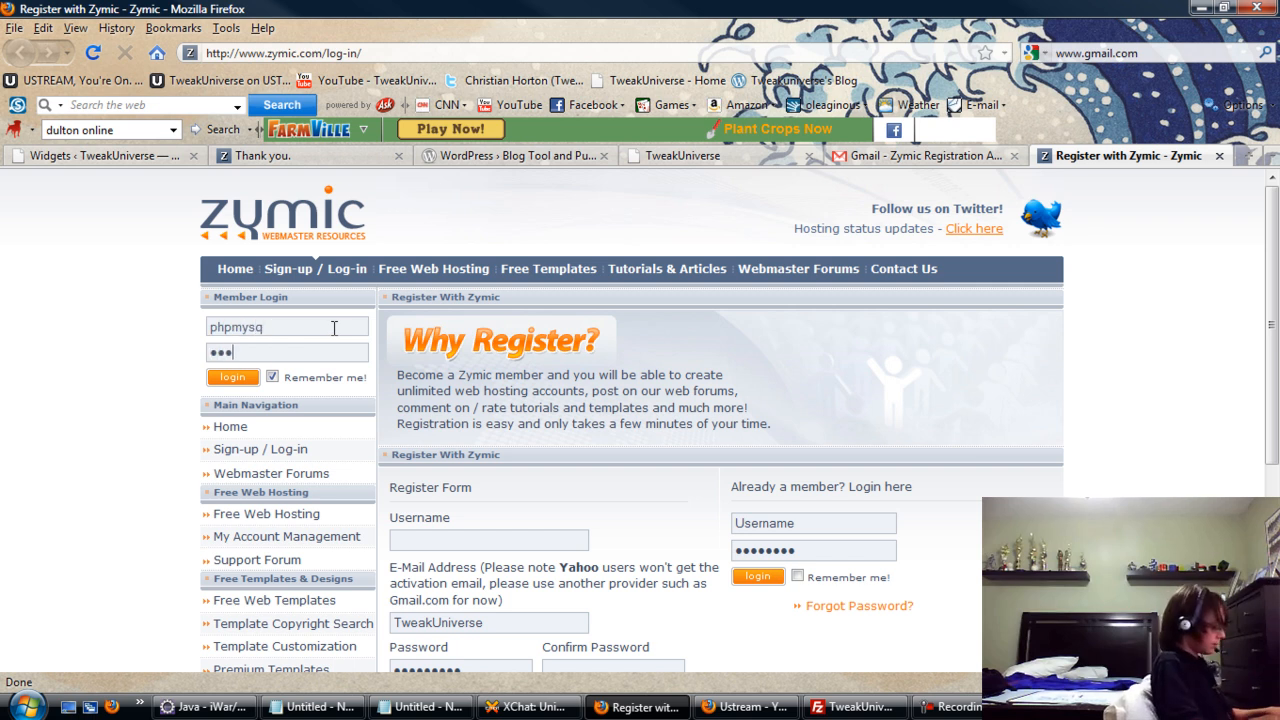
click(232, 376)
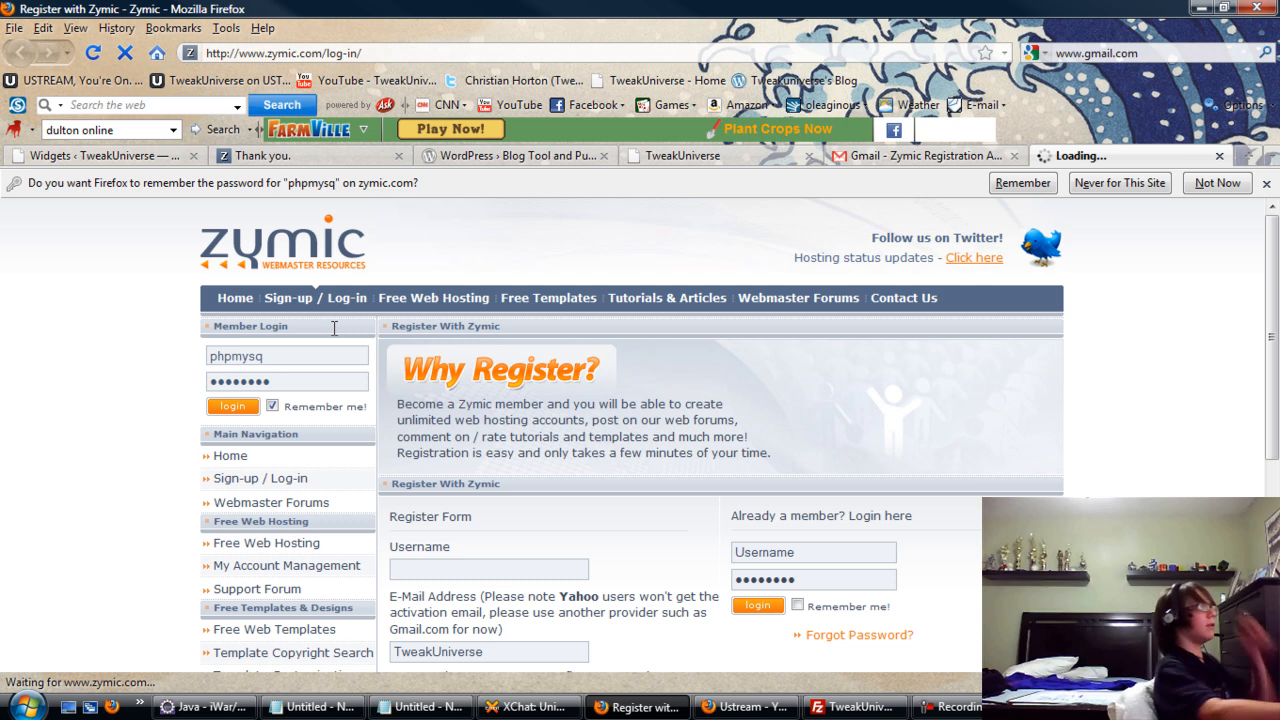
click(232, 404)
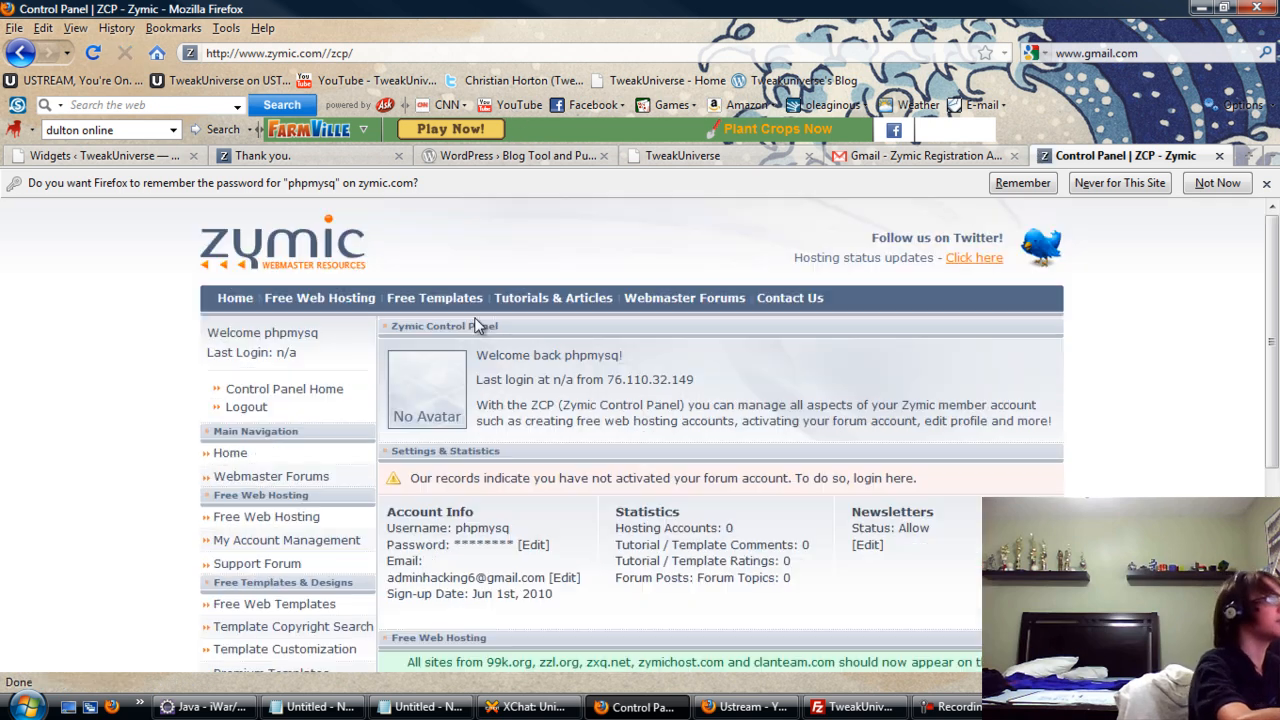
- Start creating a new free web host account from the control panel
scroll(down, 3)
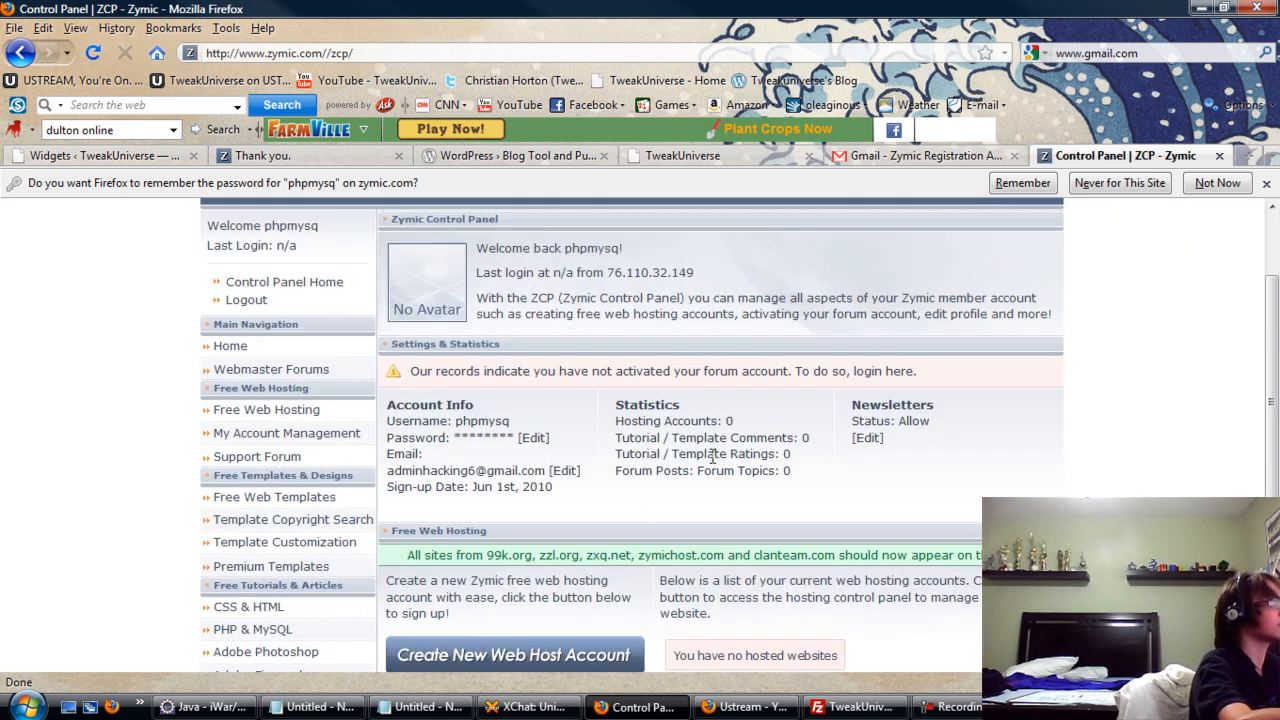
scroll(down, 3)
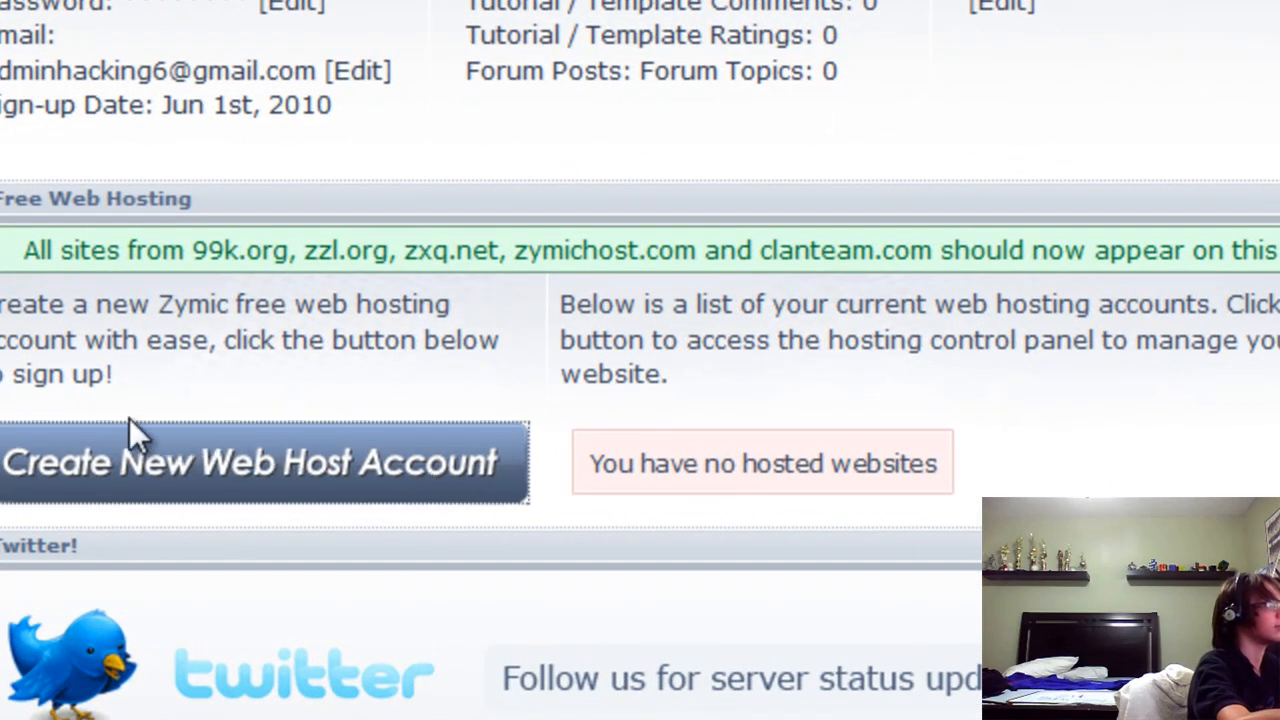
click(264, 462)
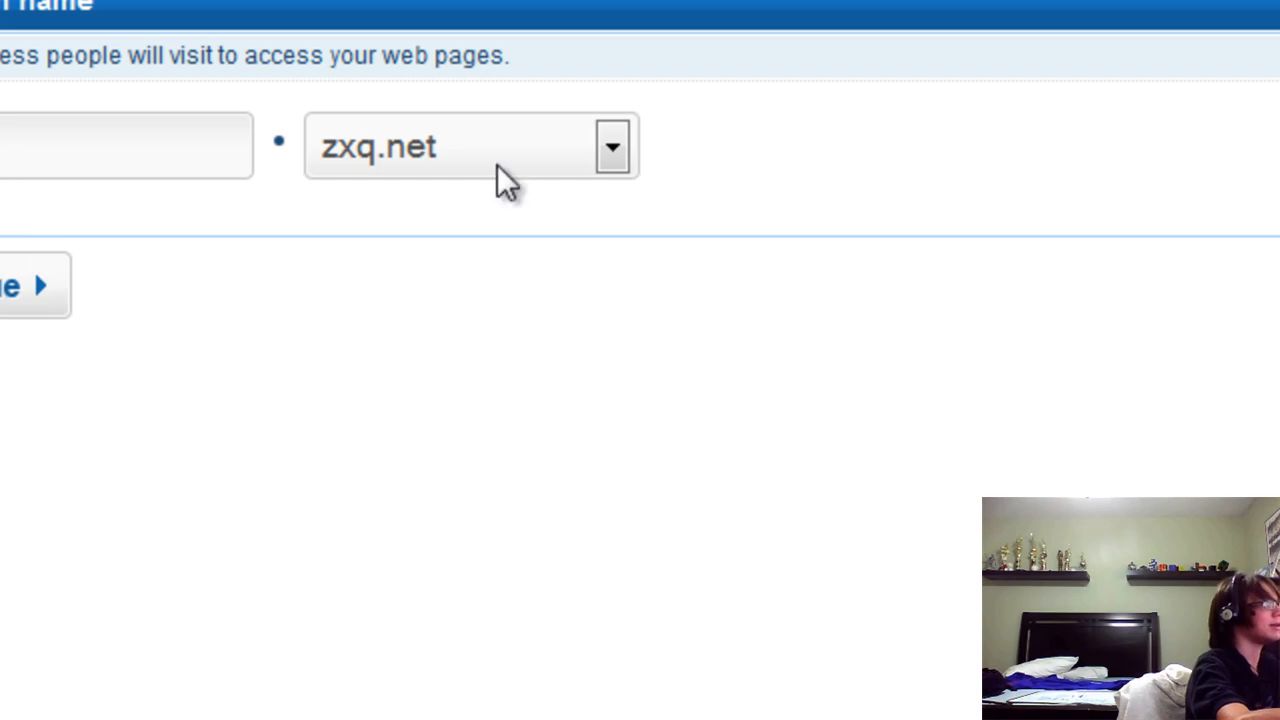
- Choose zzl.org as the domain for the phpmysql site and continue to the next step
click(612, 146)
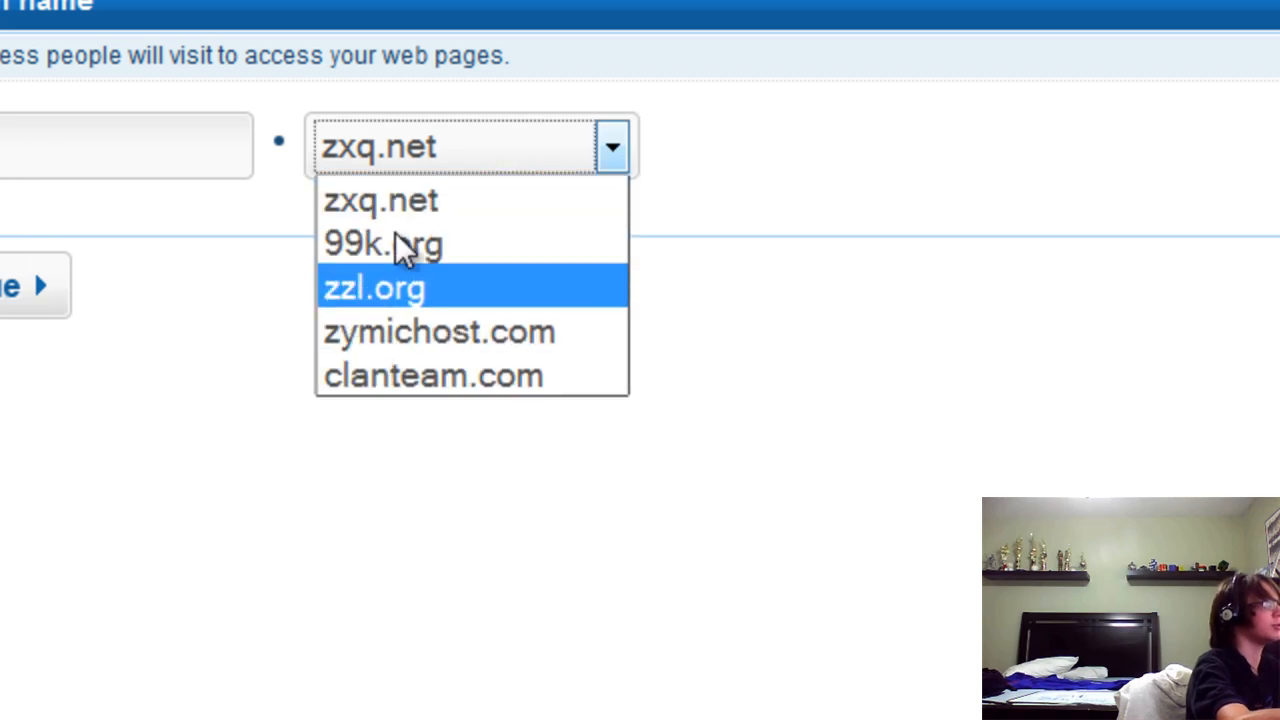
mouse_move(400, 332)
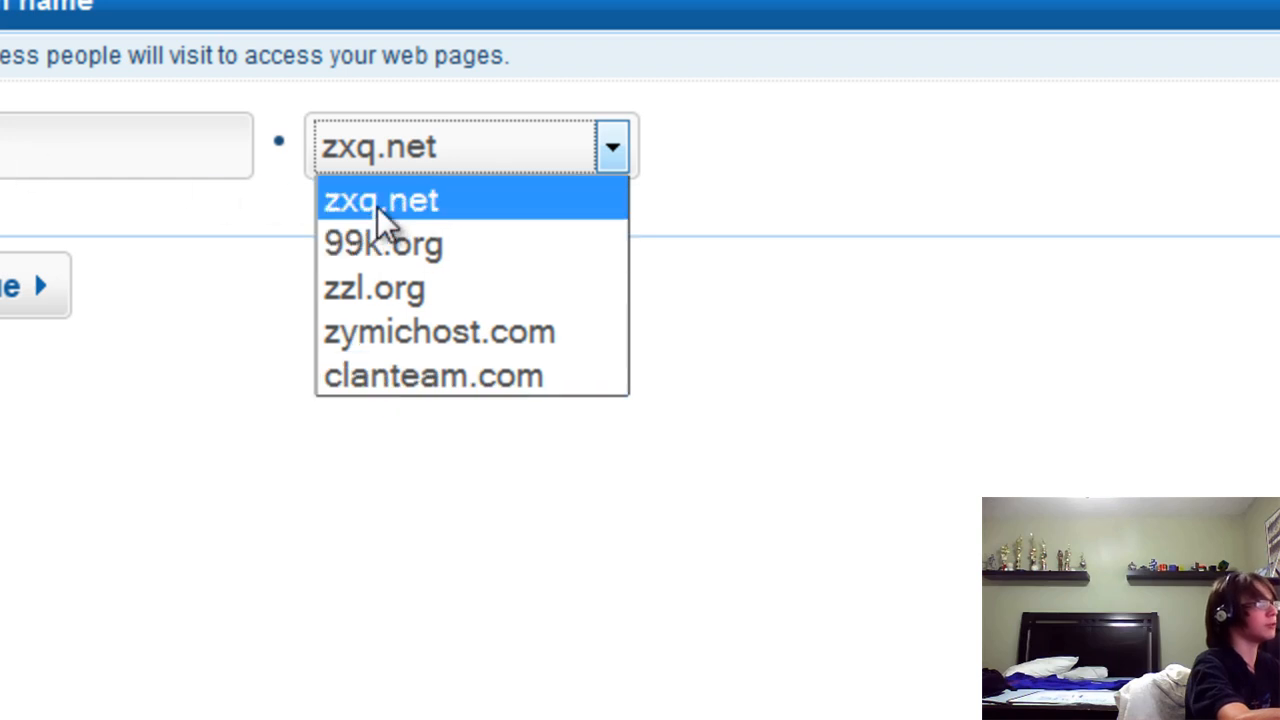
mouse_move(284, 156)
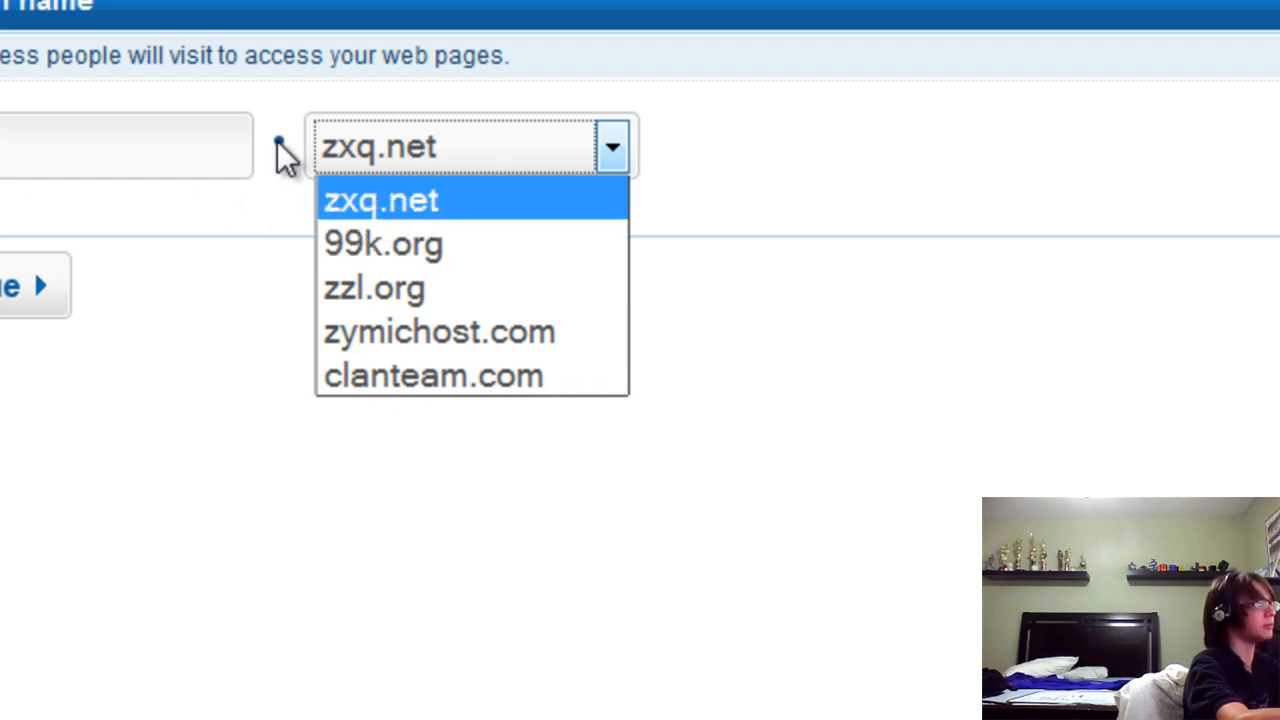
click(380, 200)
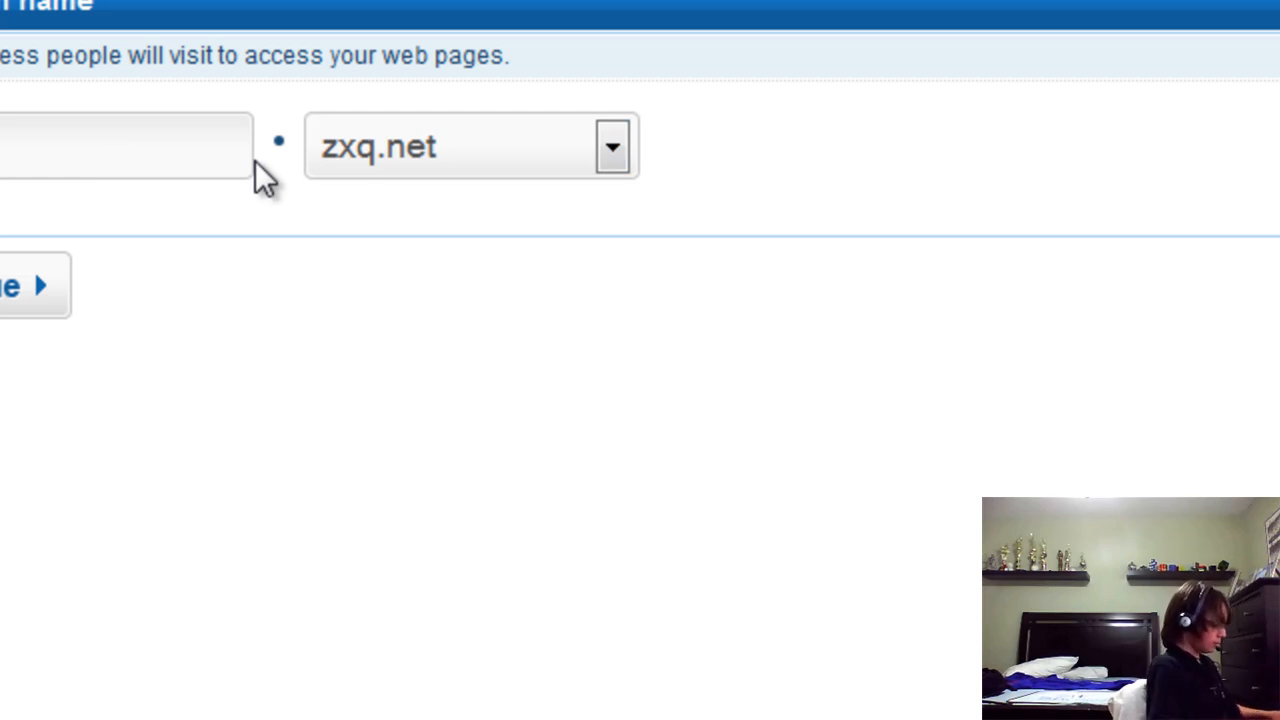
mouse_move(290, 164)
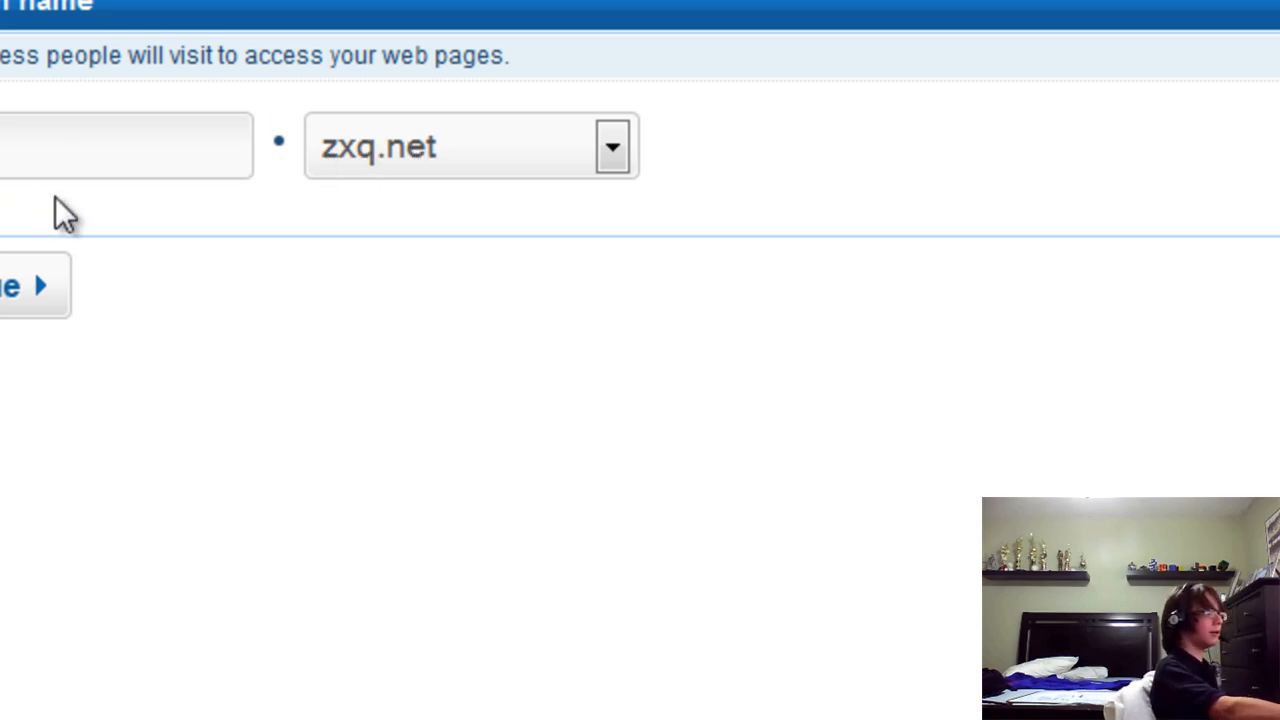
click(612, 146)
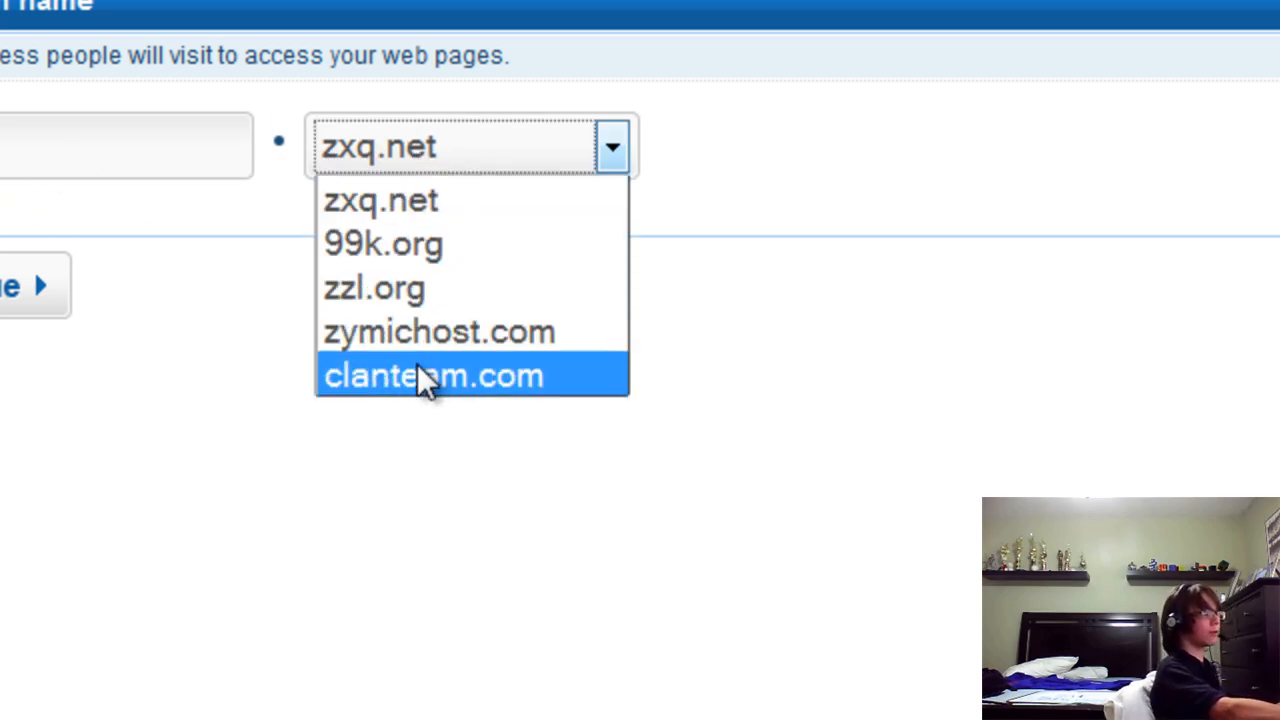
mouse_move(404, 376)
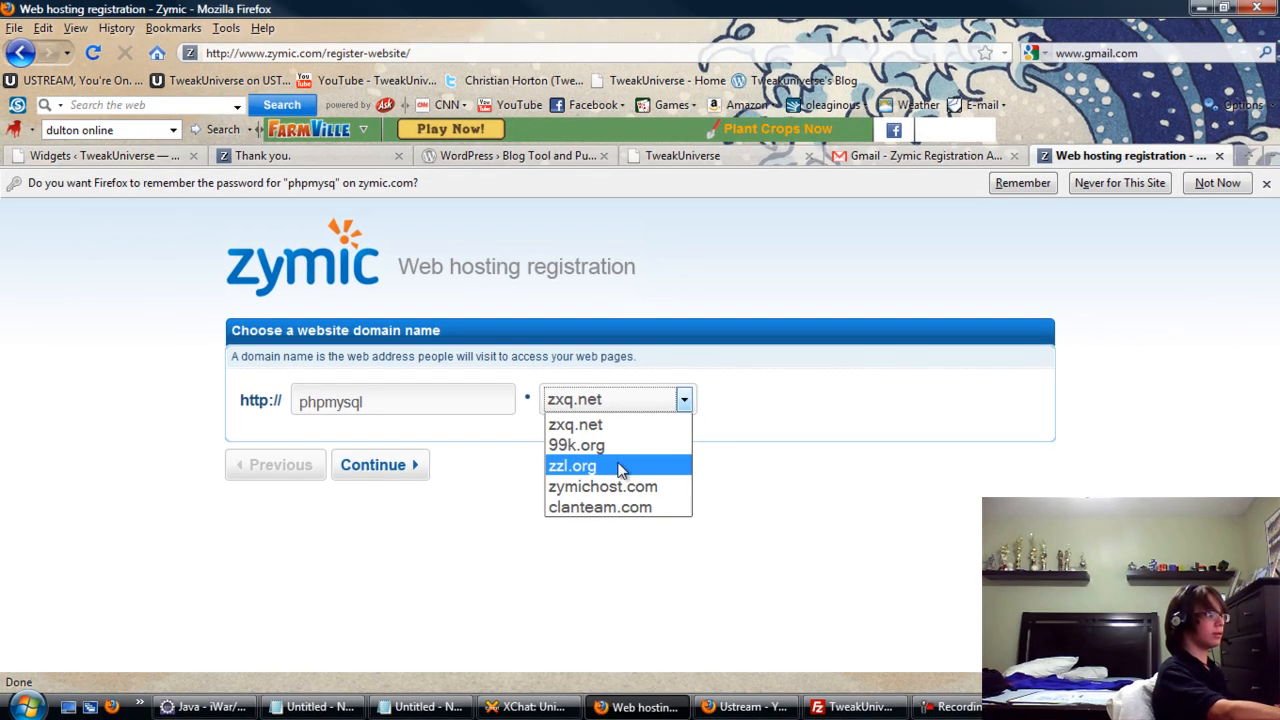
click(572, 464)
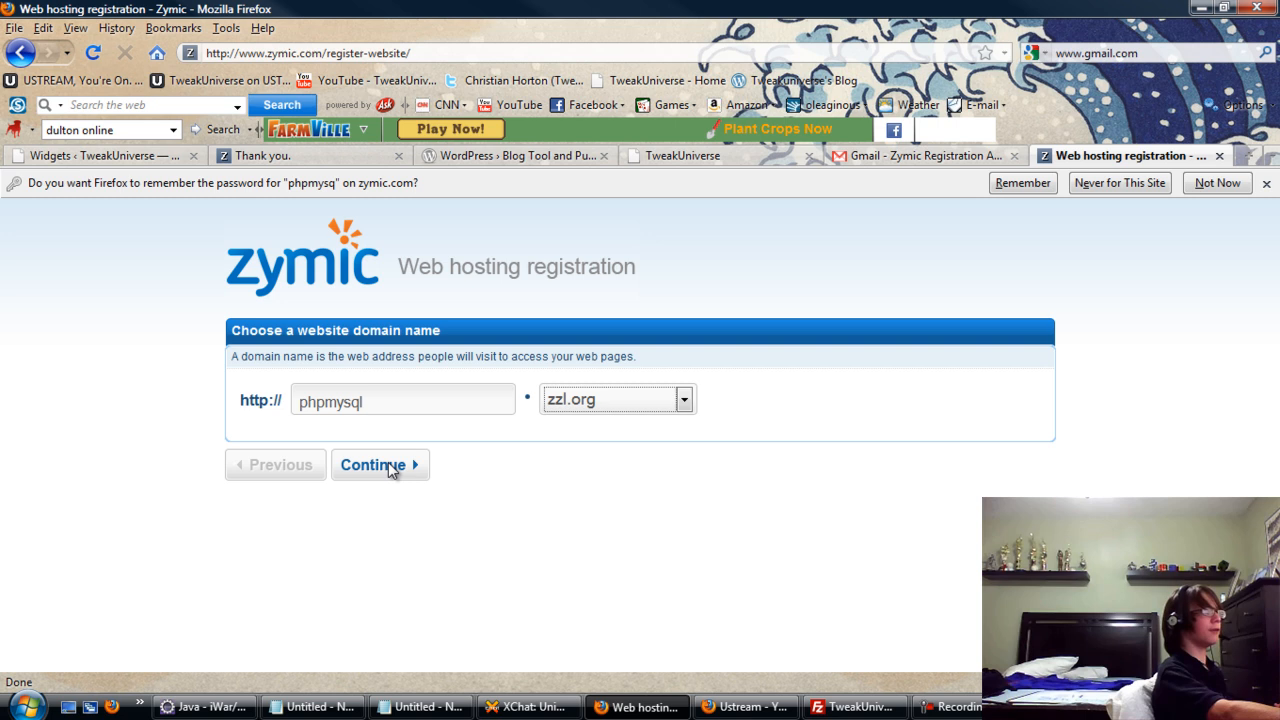
click(378, 464)
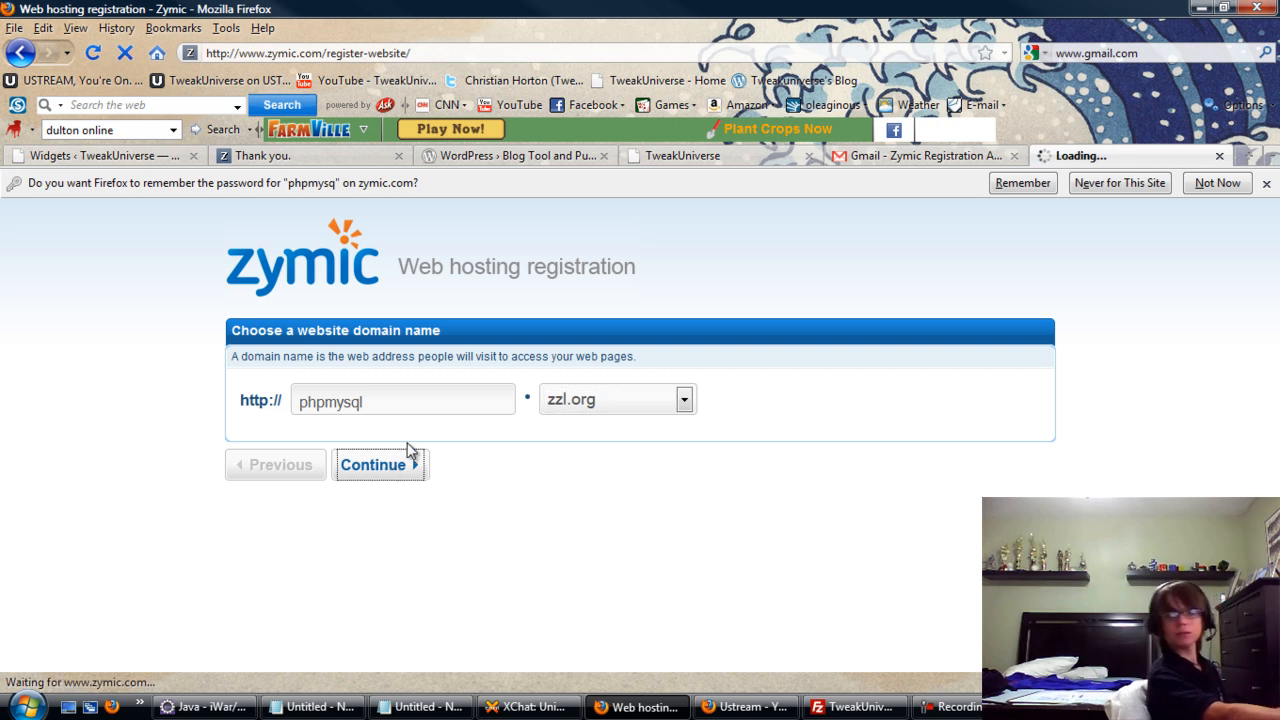
mouse_move(326, 500)
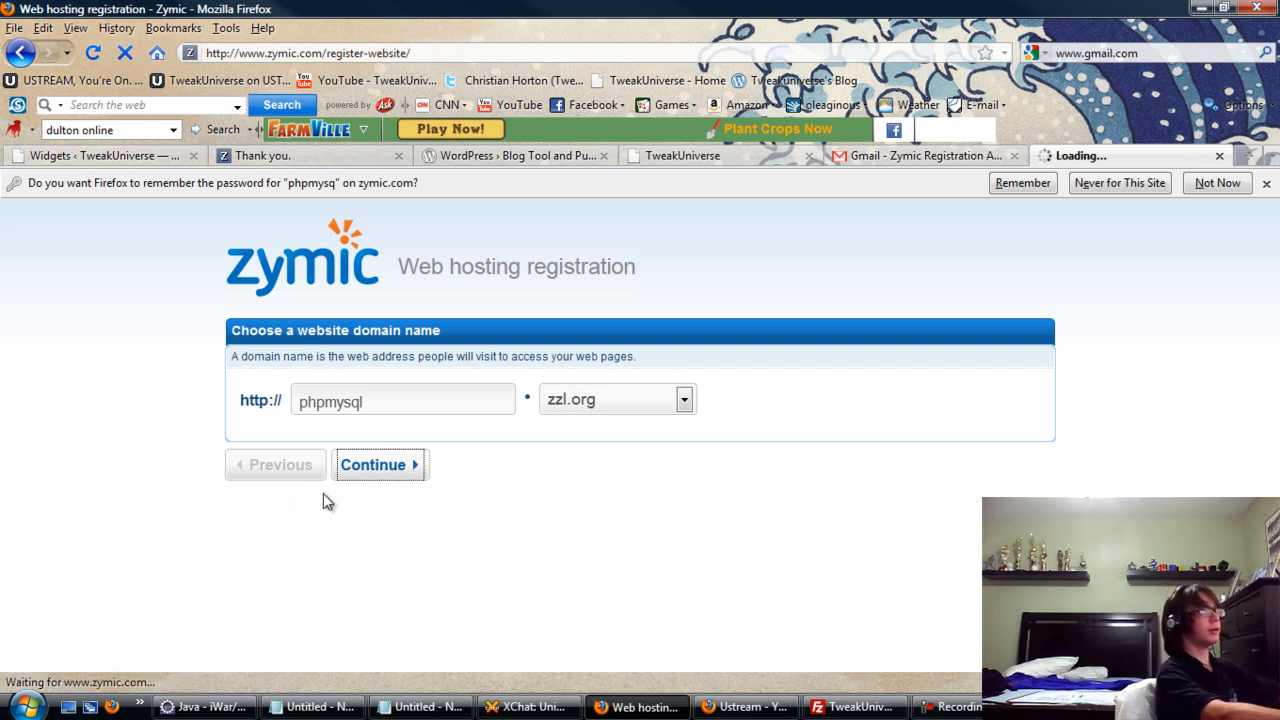
click(380, 464)
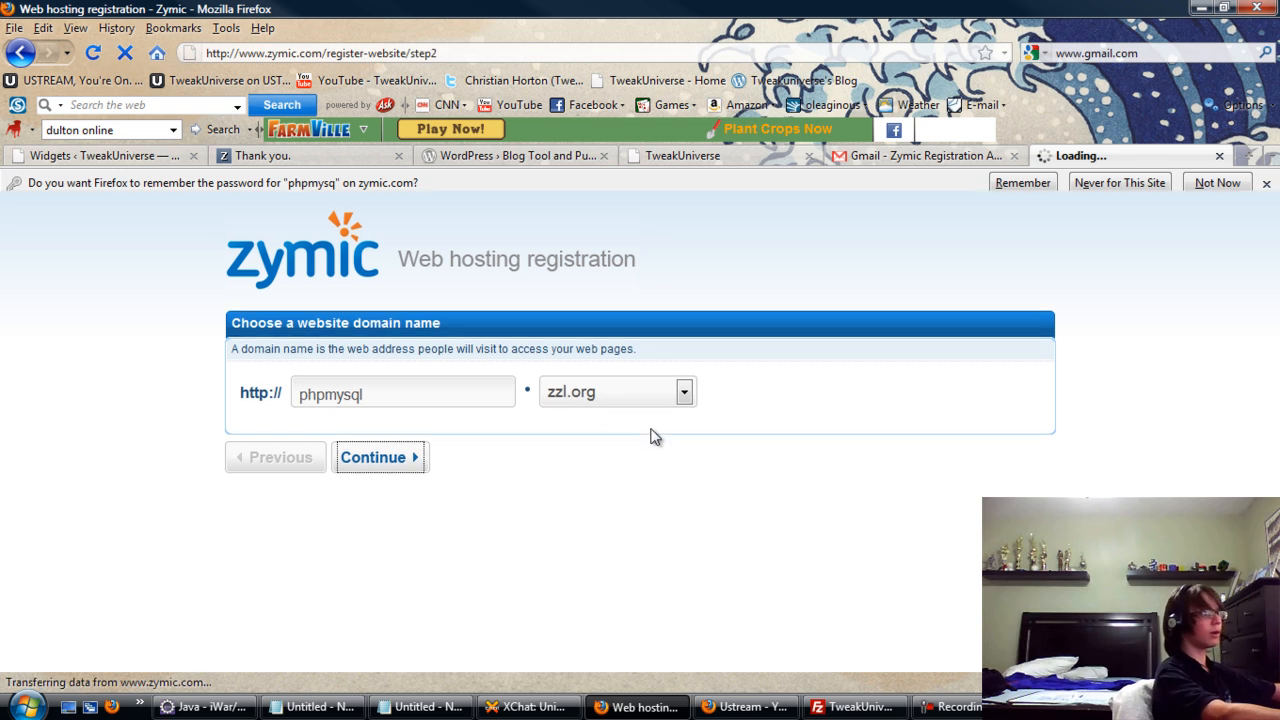
- Enter the website's control panel and FTP password in both fields and continue
click(380, 456)
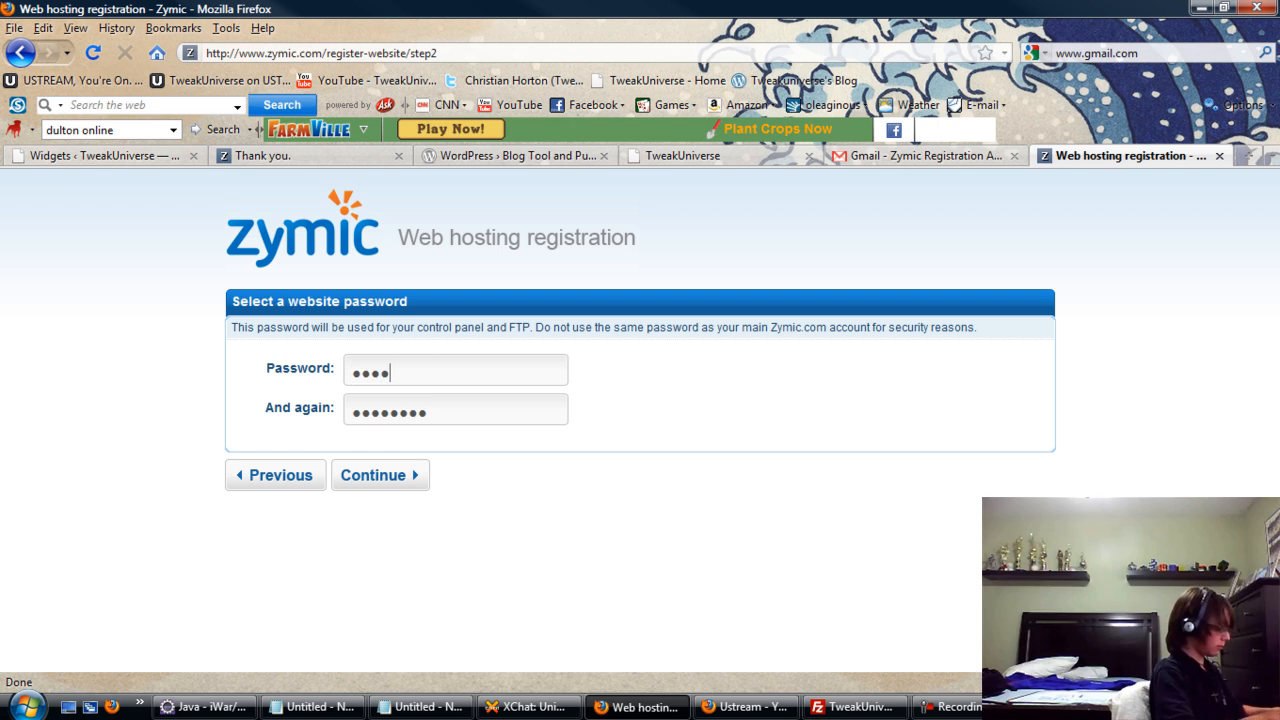
click(380, 474)
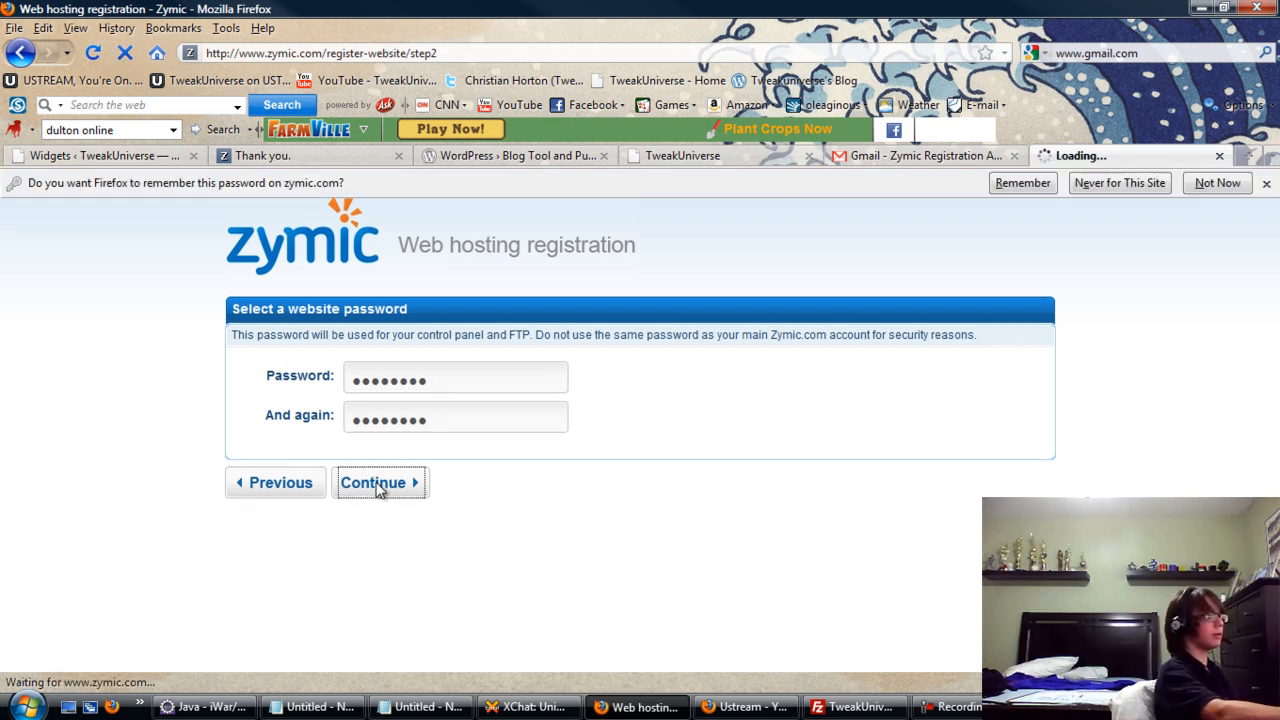
click(372, 482)
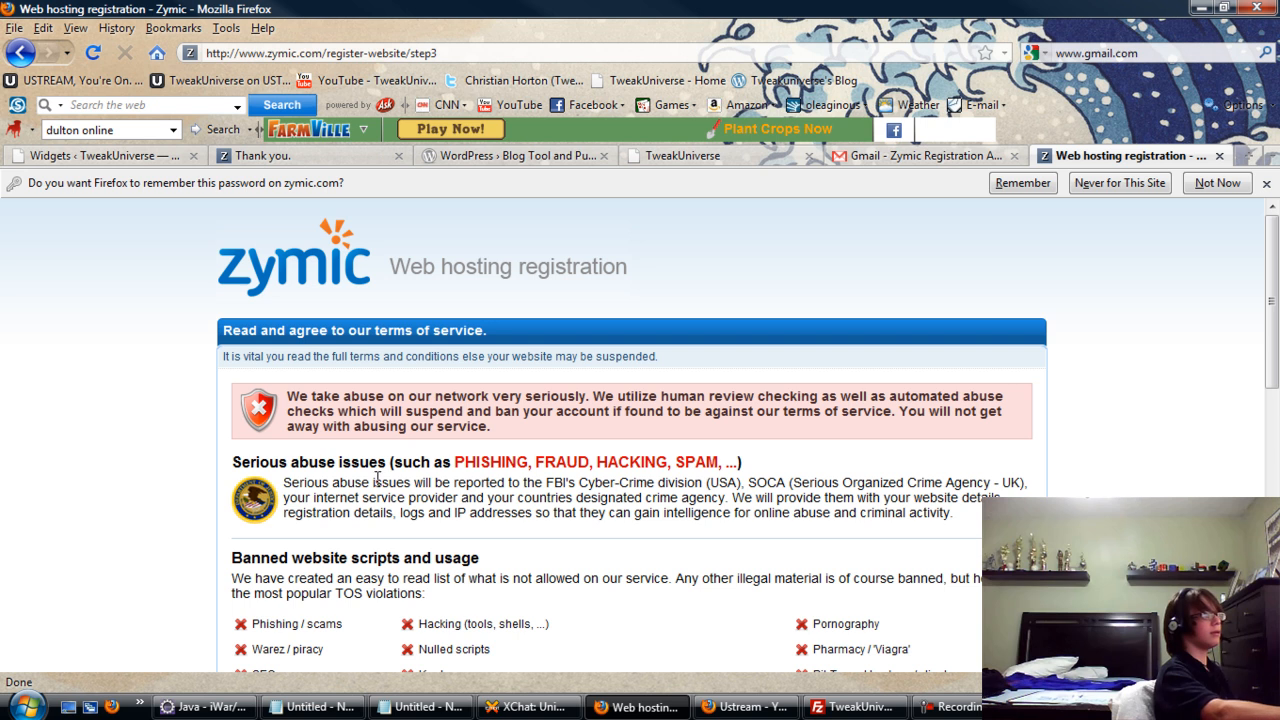
scroll(down, 3)
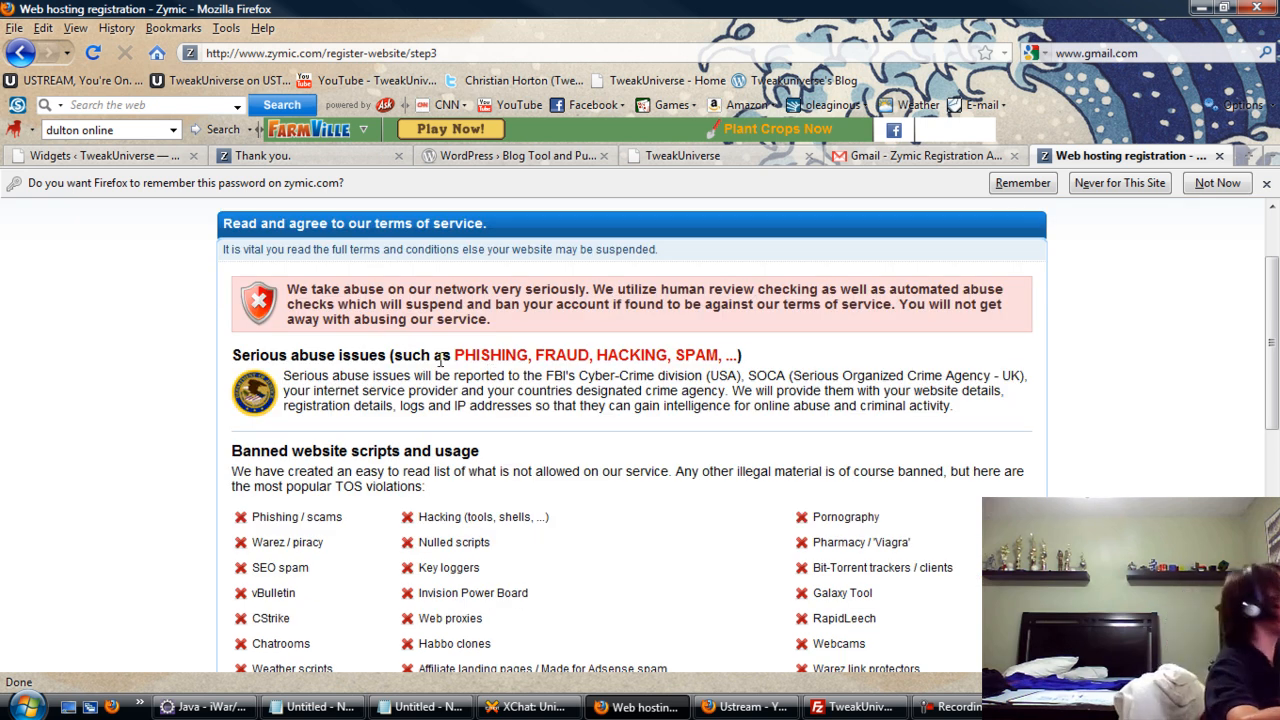
scroll(down, 3)
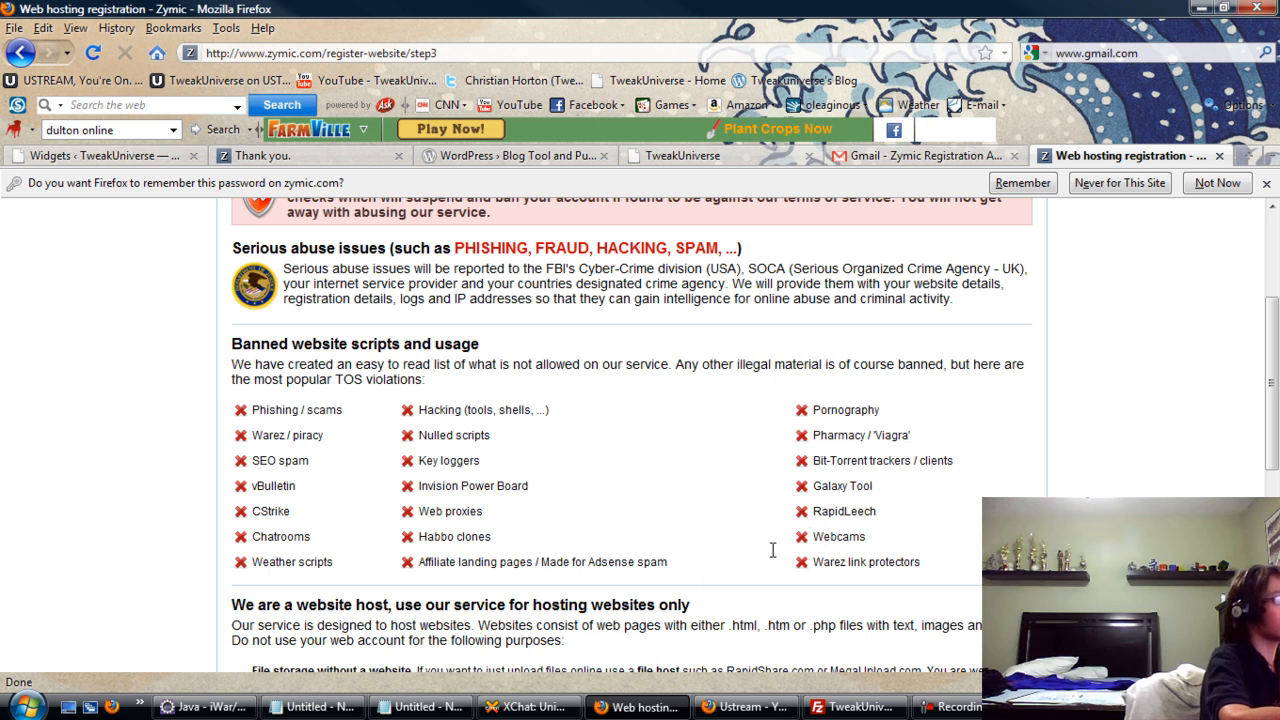
mouse_move(464, 516)
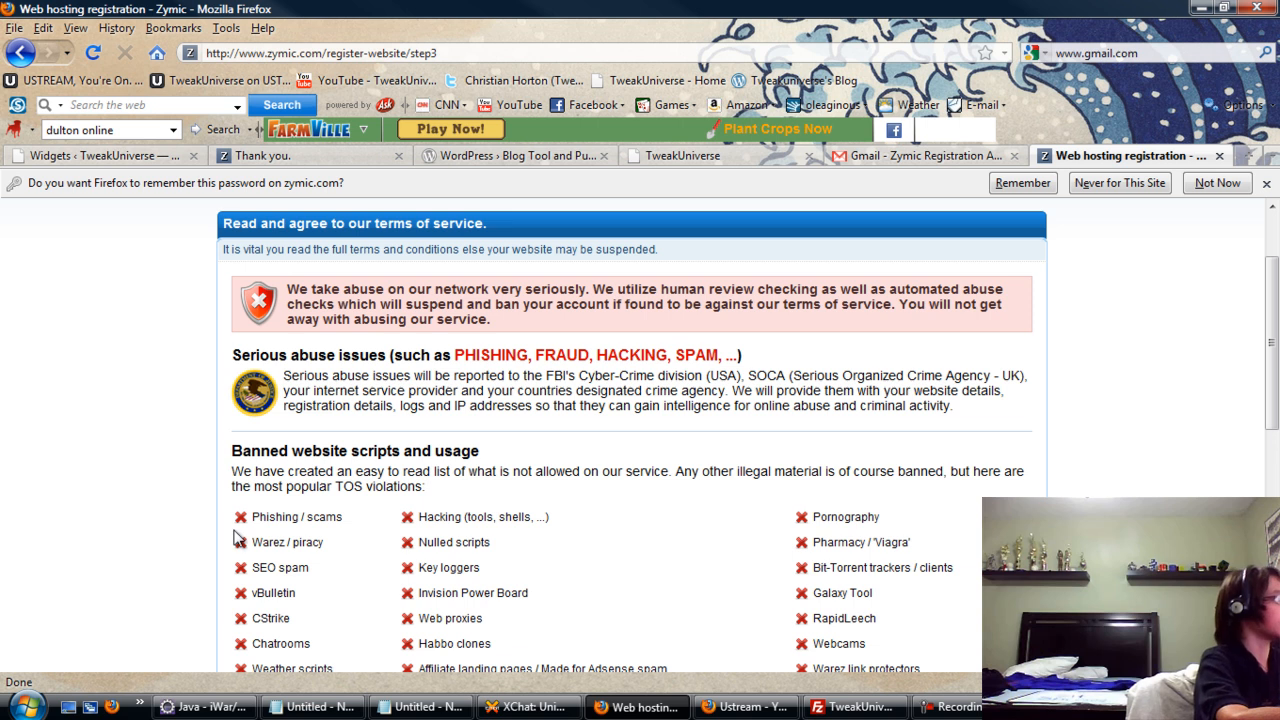
scroll(down, 3)
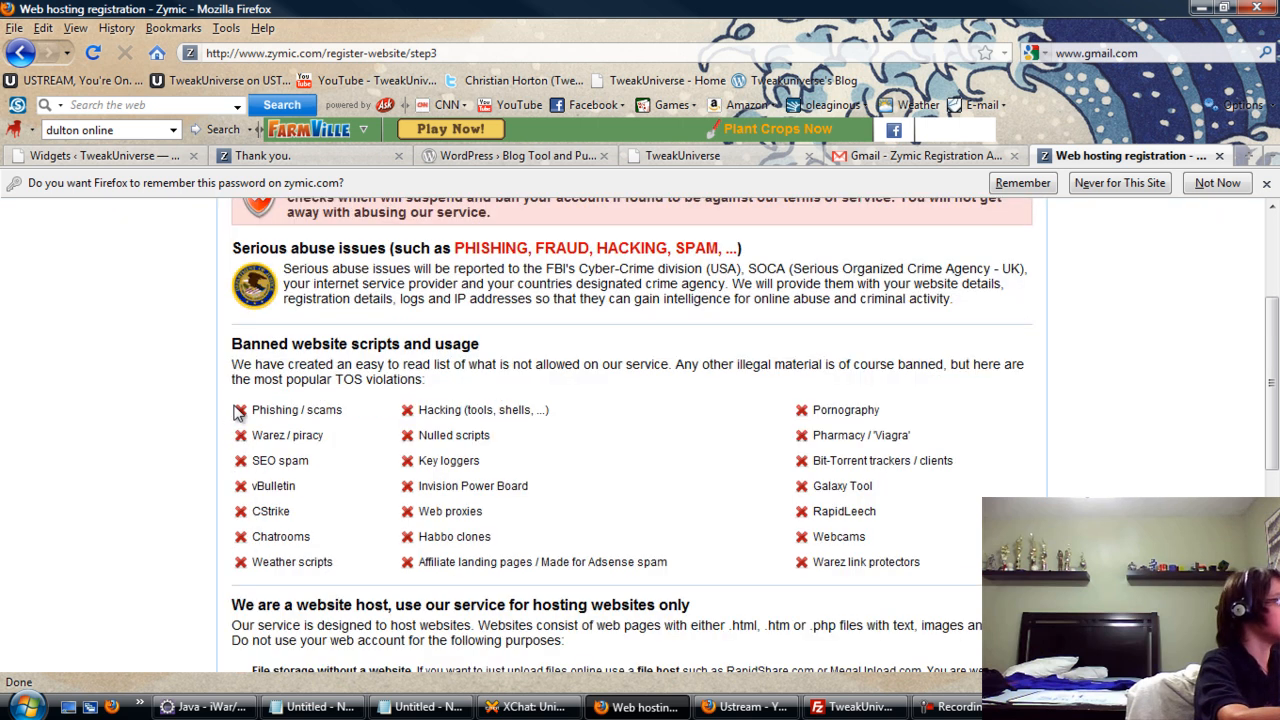
mouse_move(244, 490)
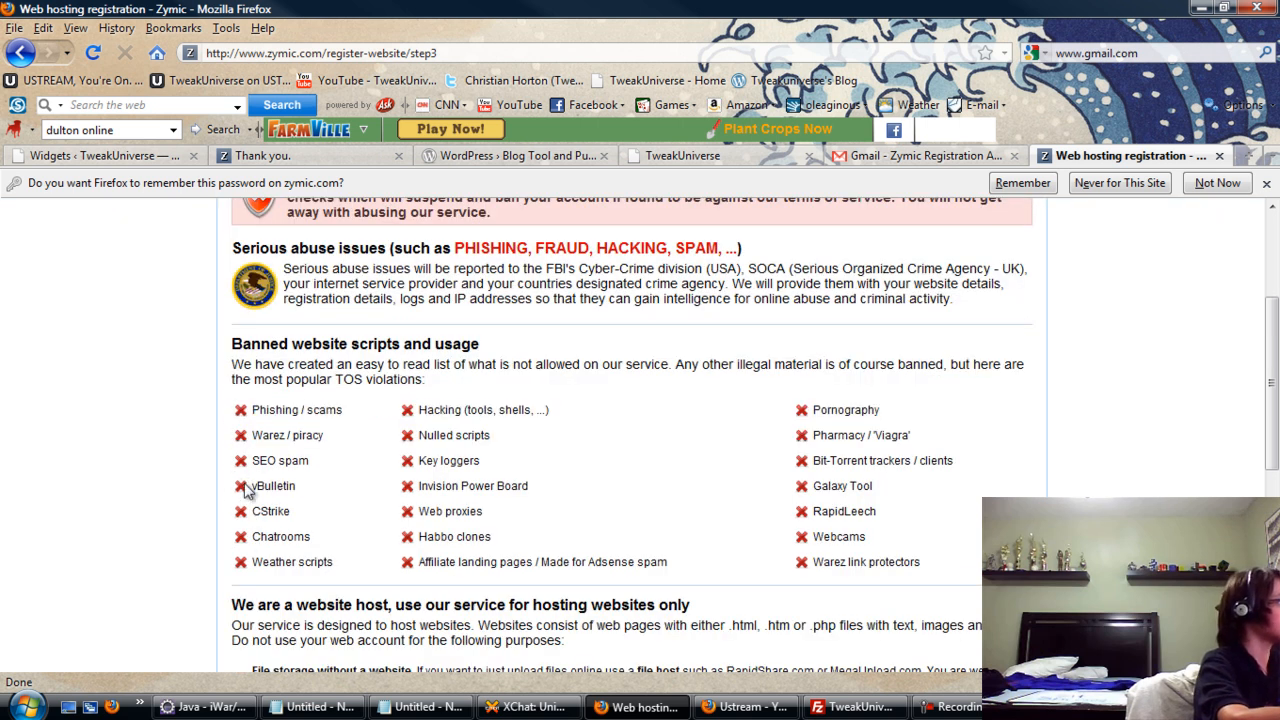
double_click(272, 486)
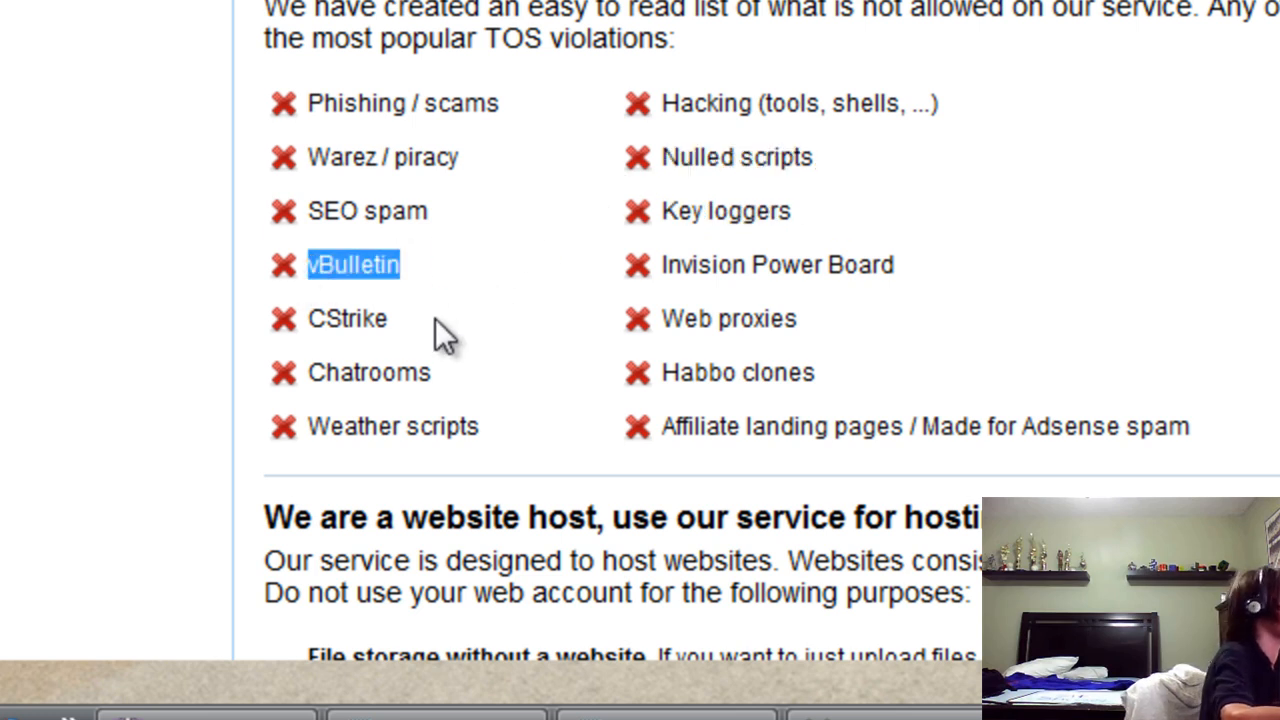
mouse_move(490, 300)
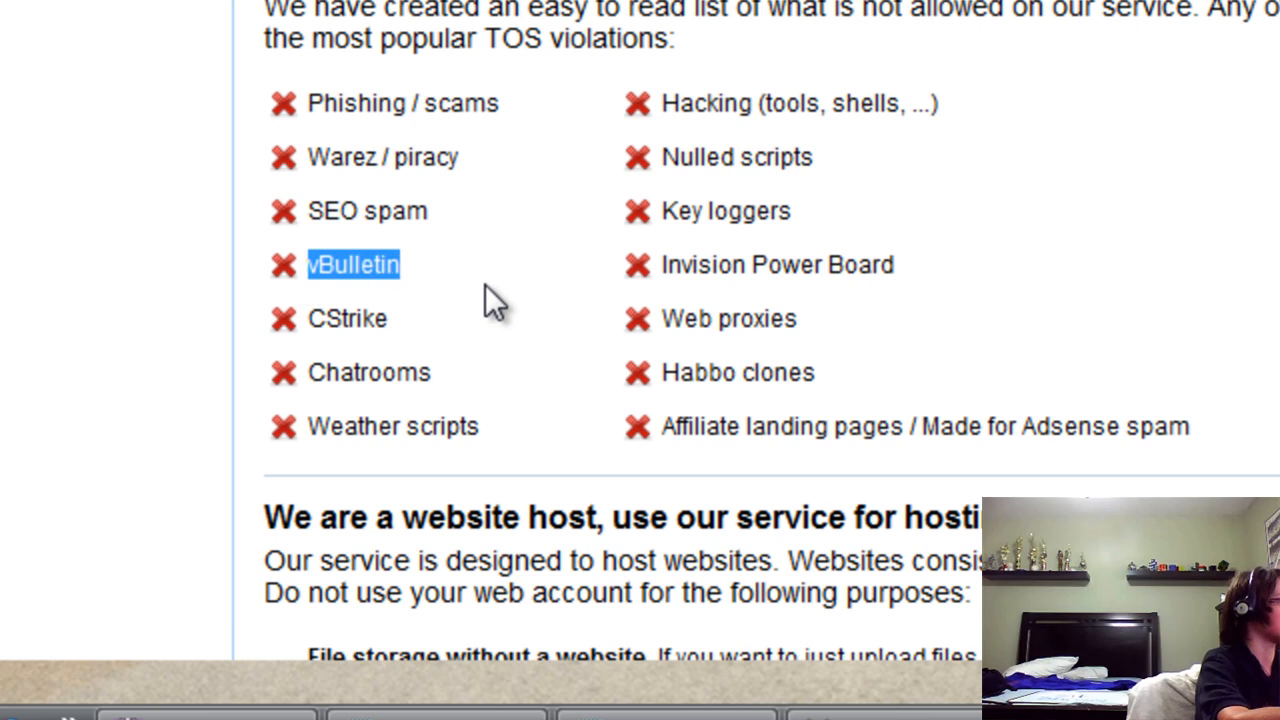
mouse_move(636, 160)
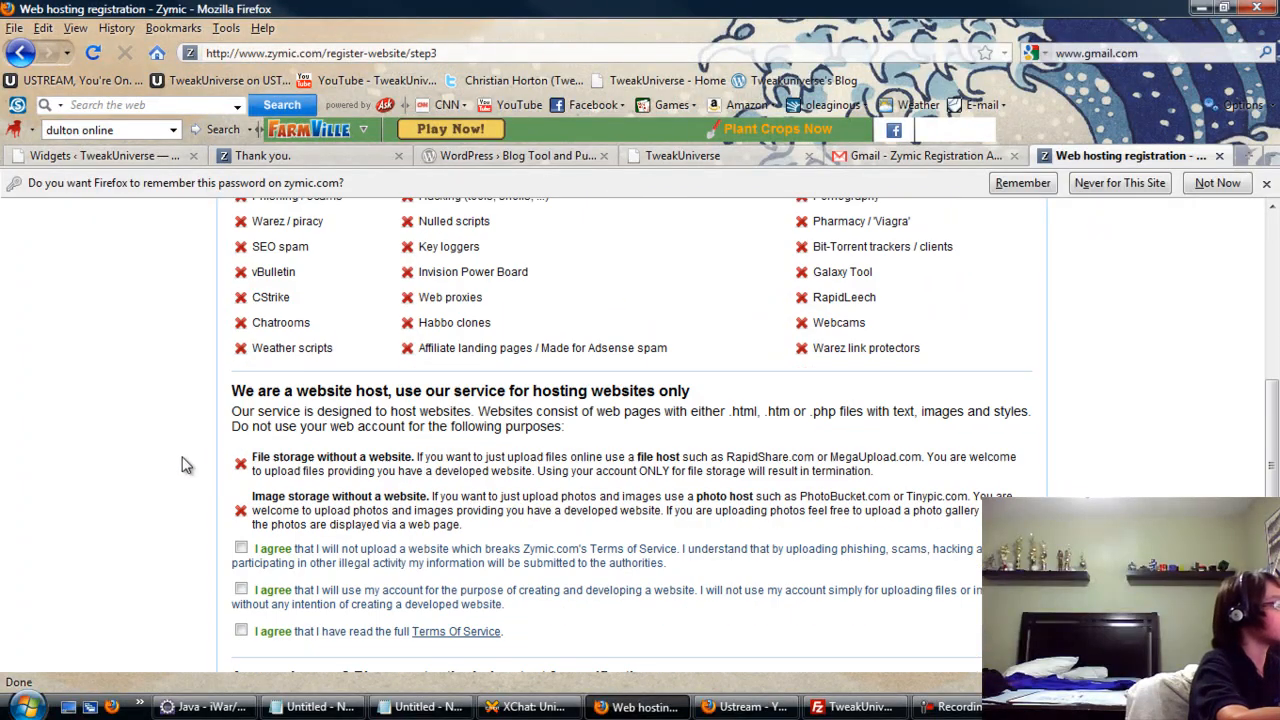
mouse_move(240, 644)
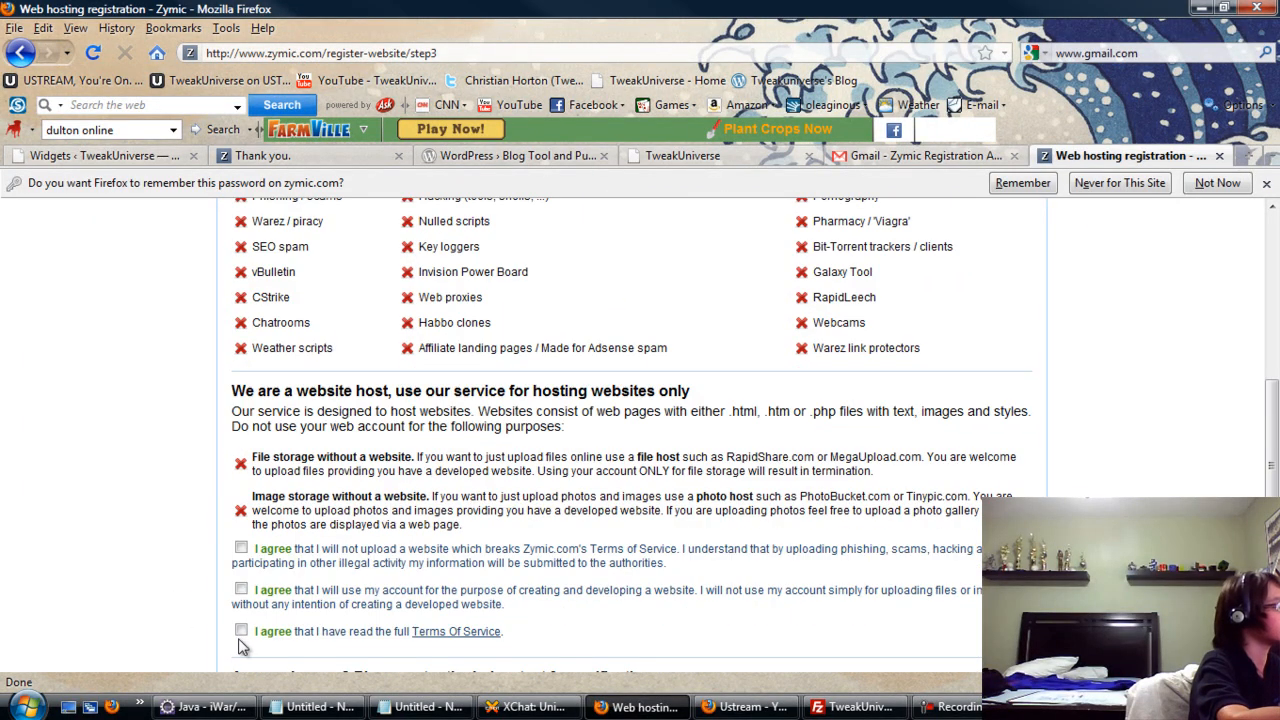
- Agree to the Terms of Service, enter the captcha words and create the phpmysql.zzl.org website account
click(240, 632)
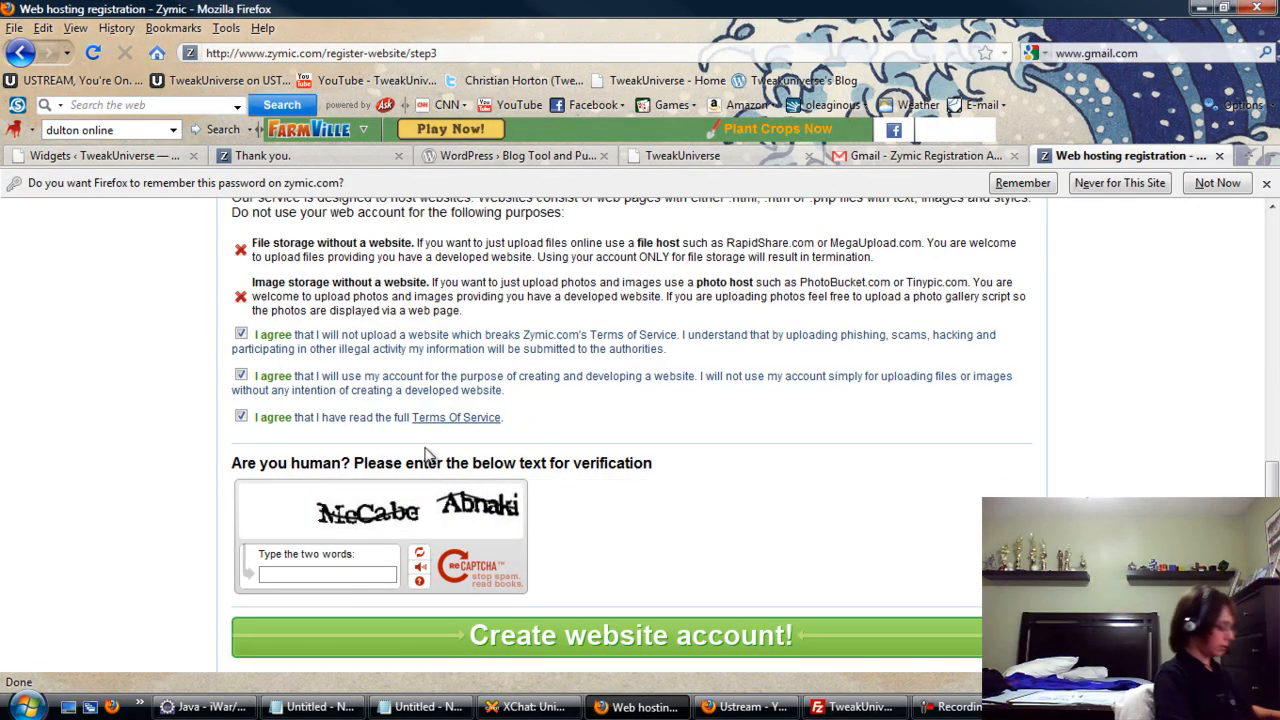
text(M)
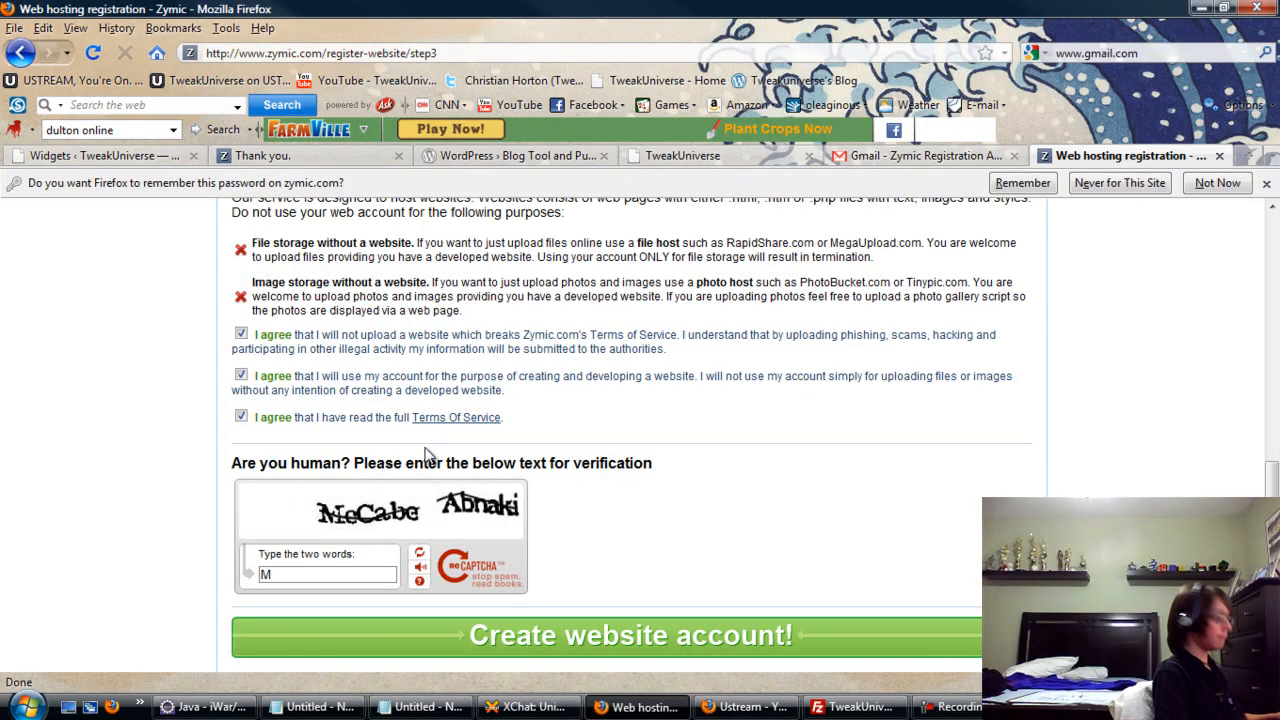
text(cCabe Abnaki)
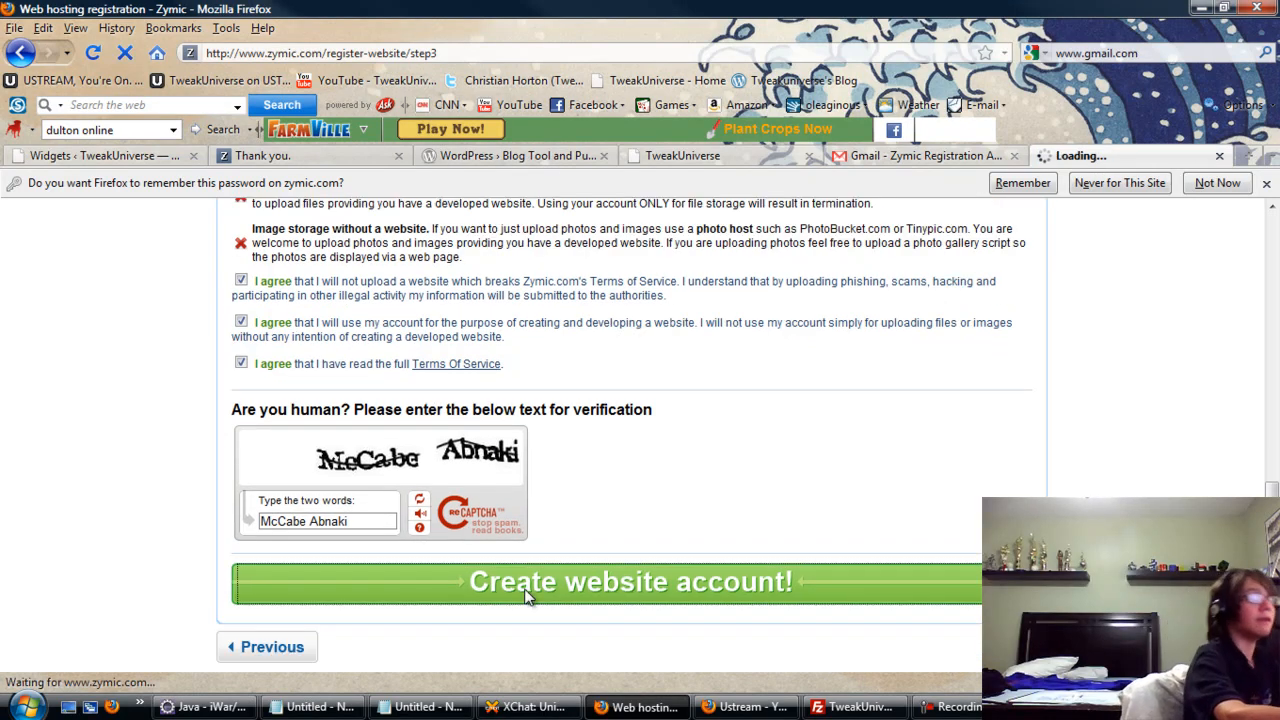
mouse_move(818, 688)
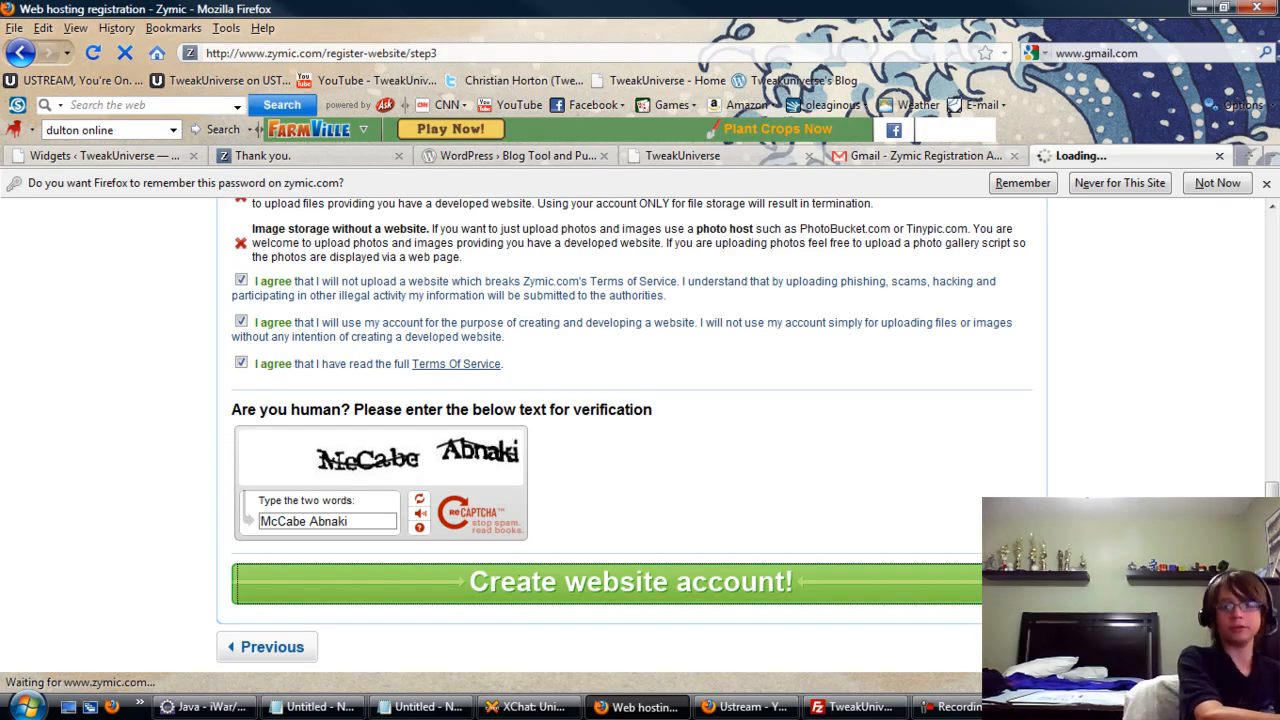
click(632, 582)
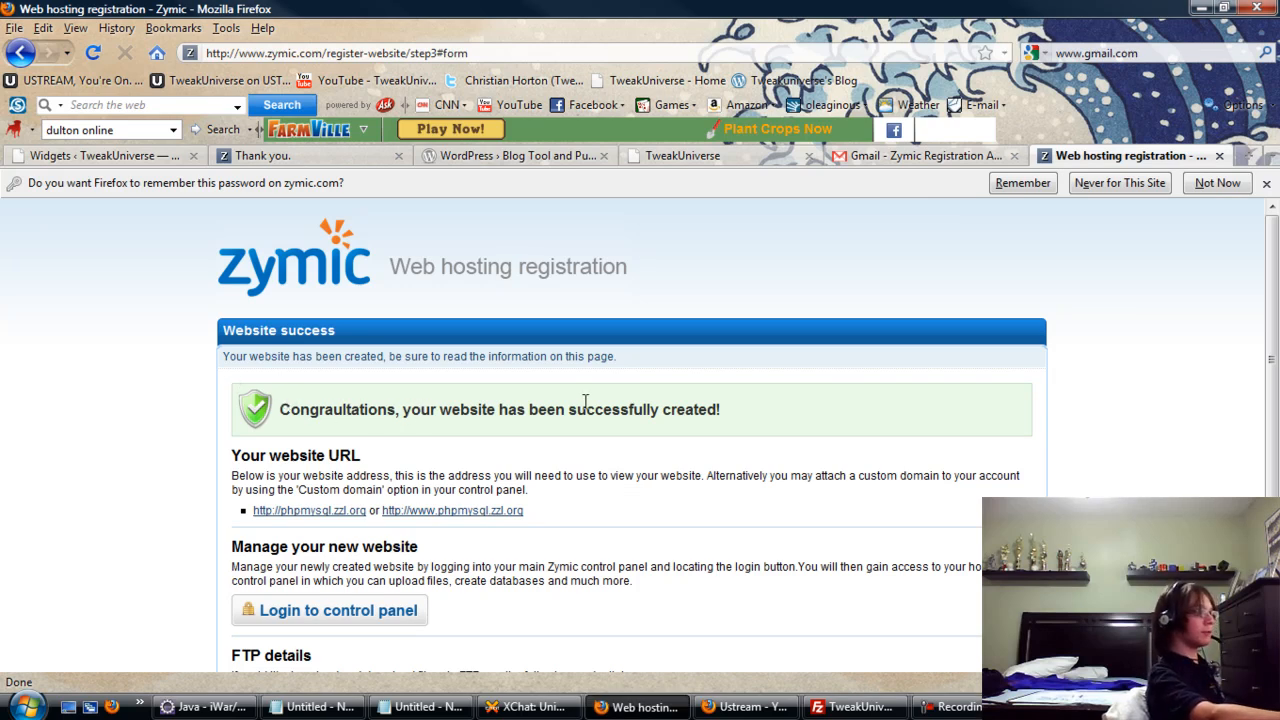
- Review the new site's URL and FTP details on the success page, then go to the Zymic webmaster forums
scroll(down, 3)
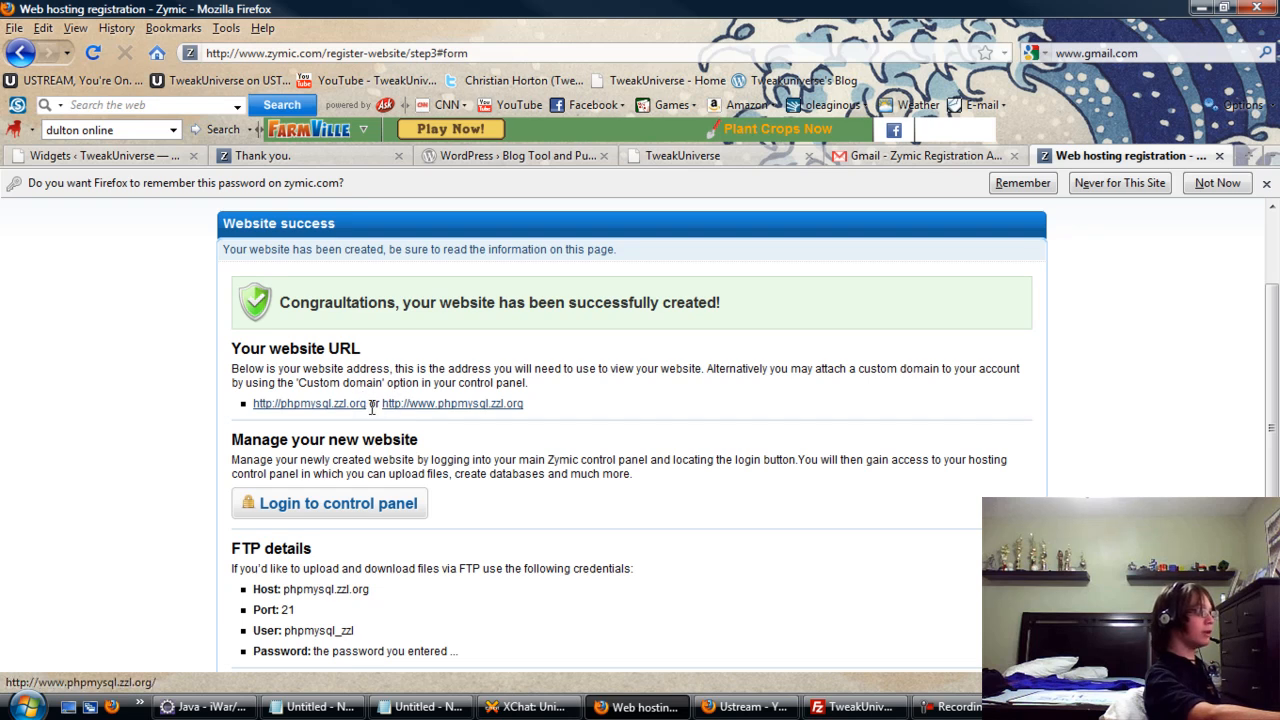
mouse_move(290, 410)
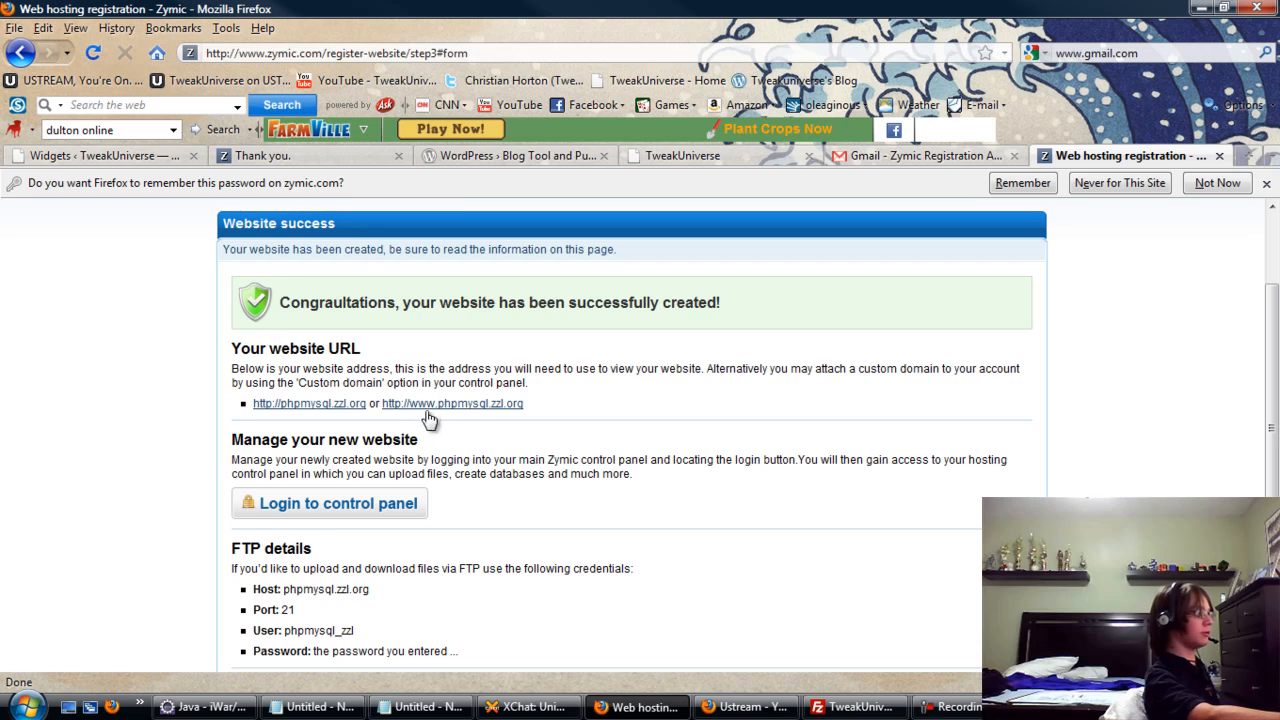
mouse_move(318, 428)
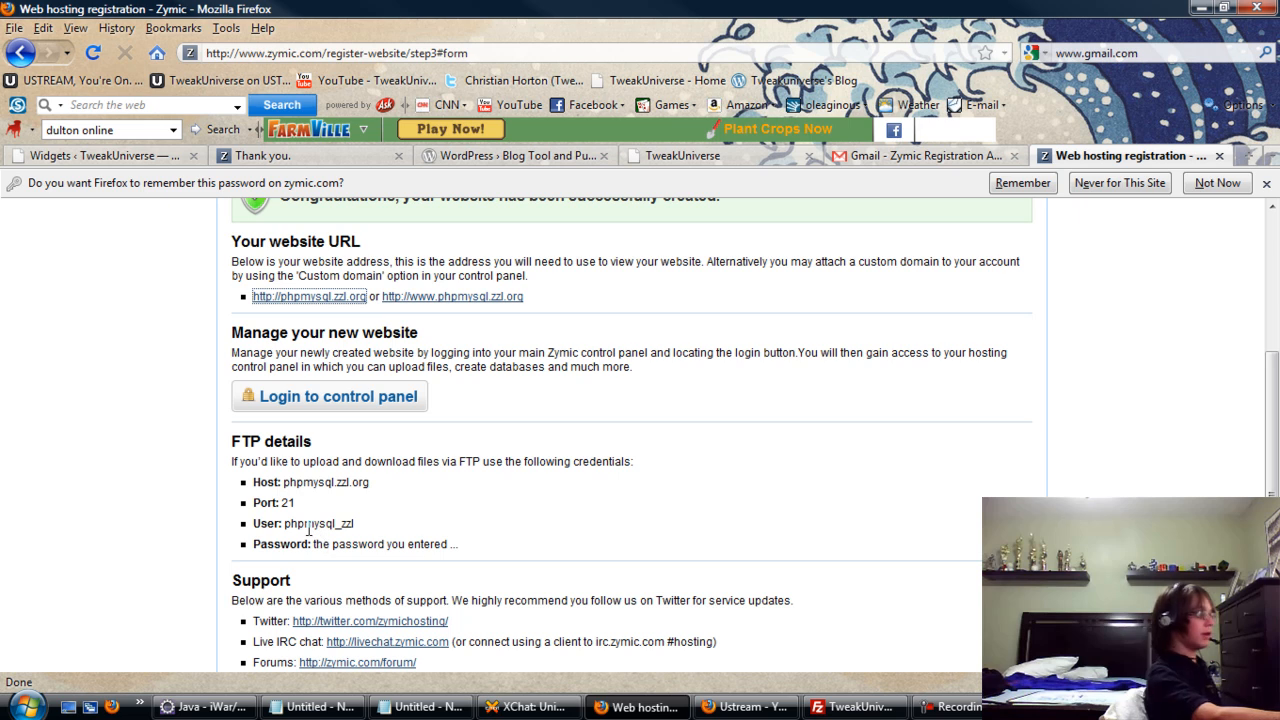
mouse_move(330, 450)
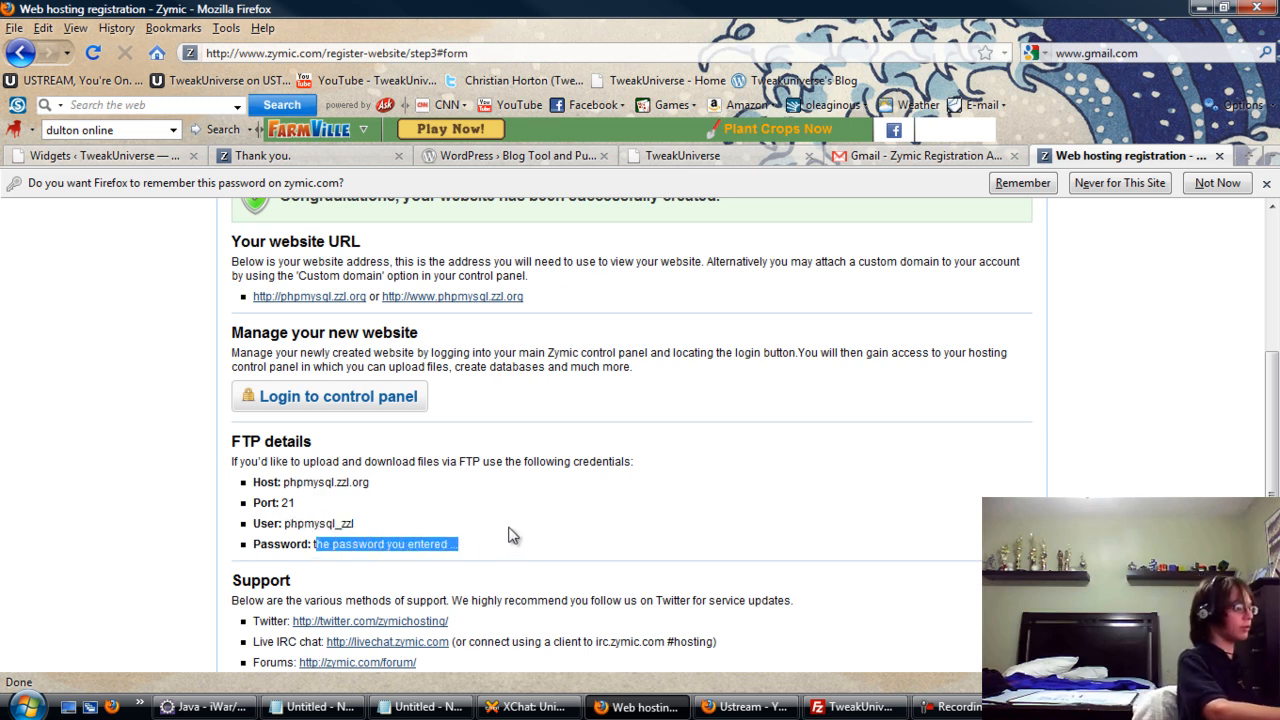
scroll(down, 3)
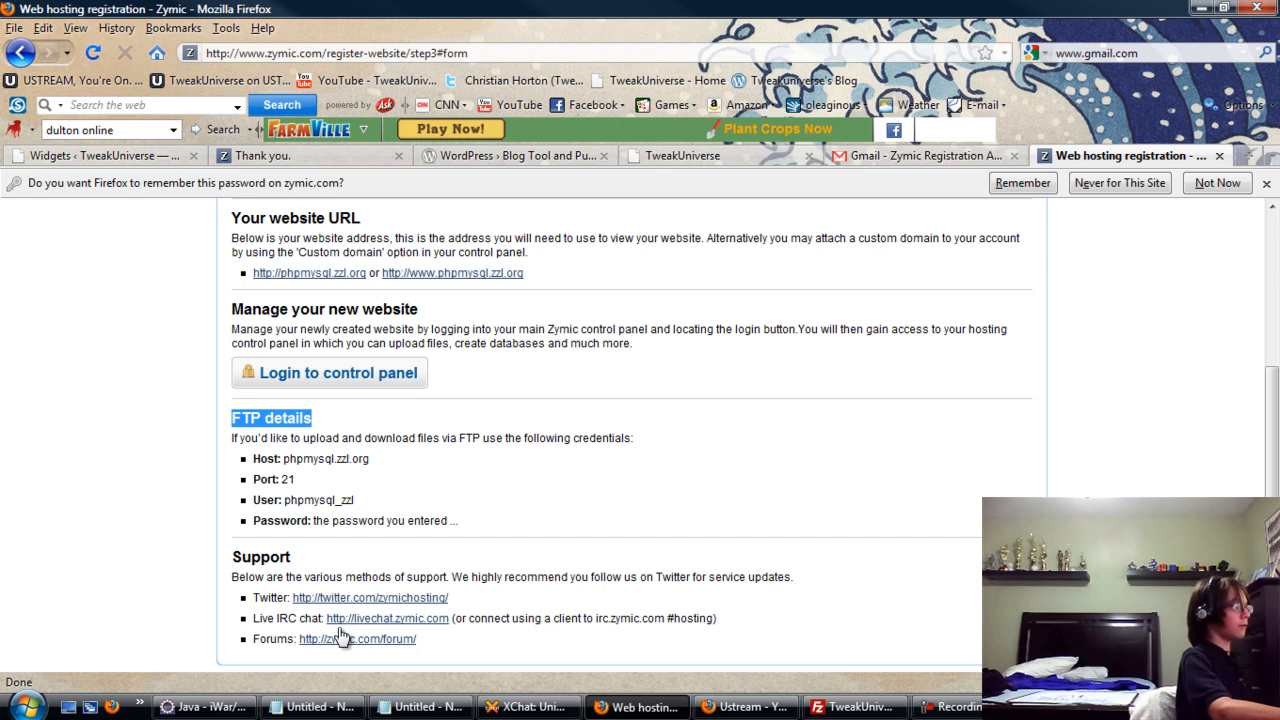
click(356, 640)
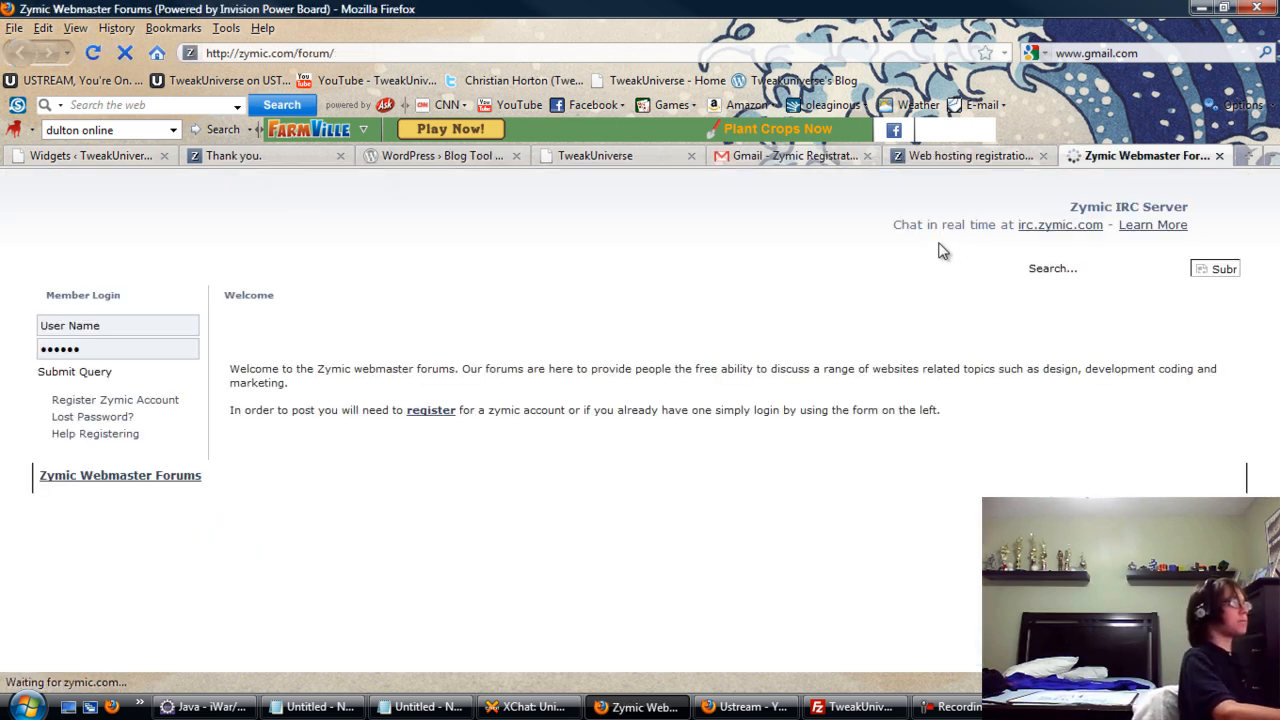
- Scroll through the webmaster forums and return to the phpmysql.zzl.org success page
scroll(down, 3)
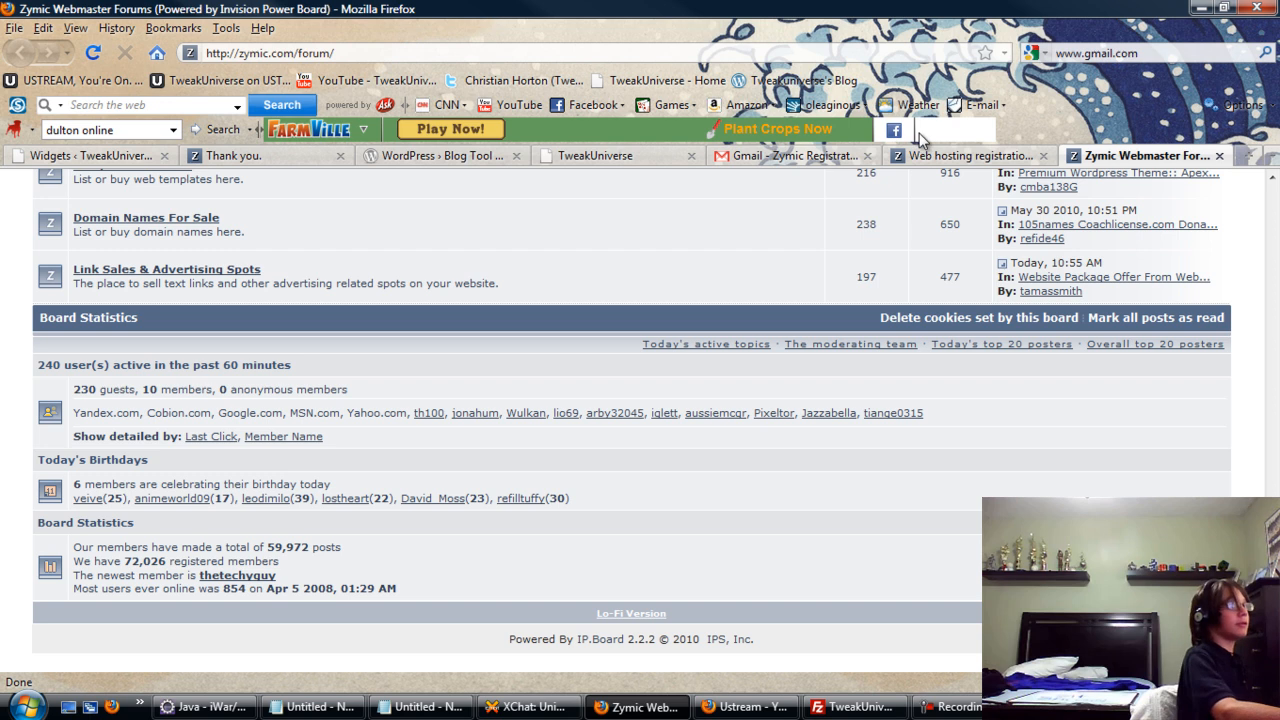
click(964, 156)
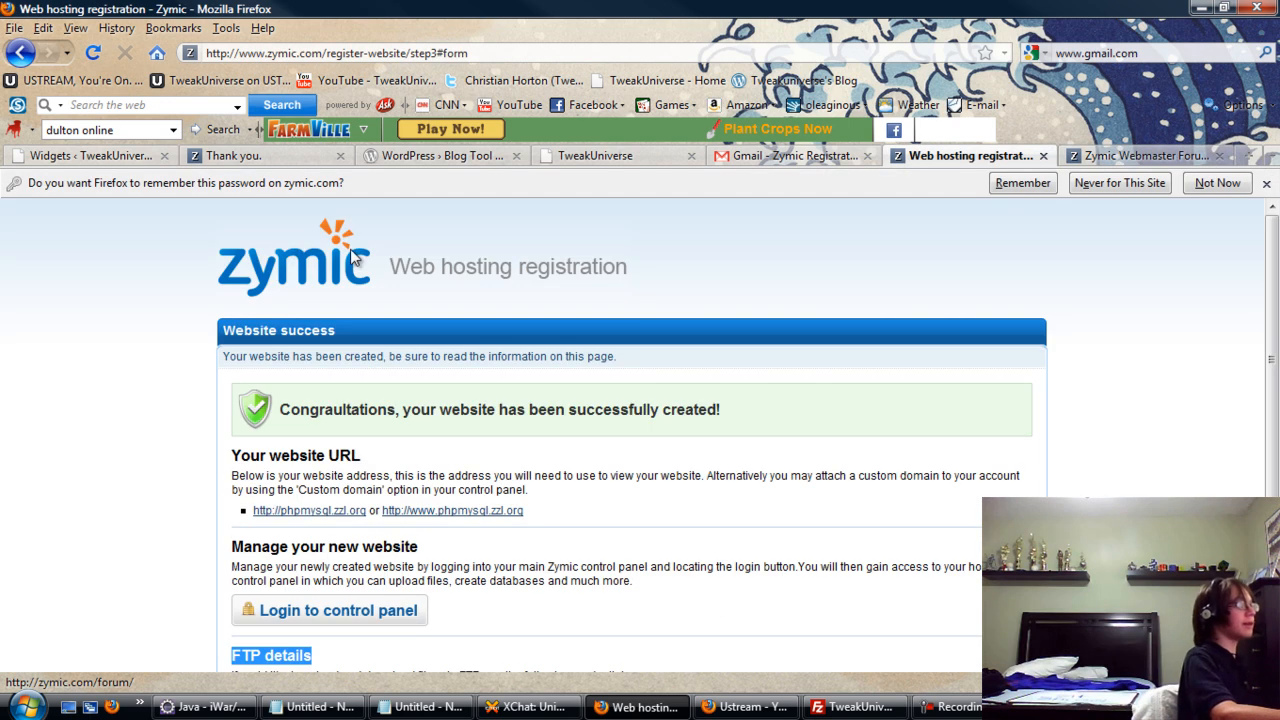
mouse_move(446, 282)
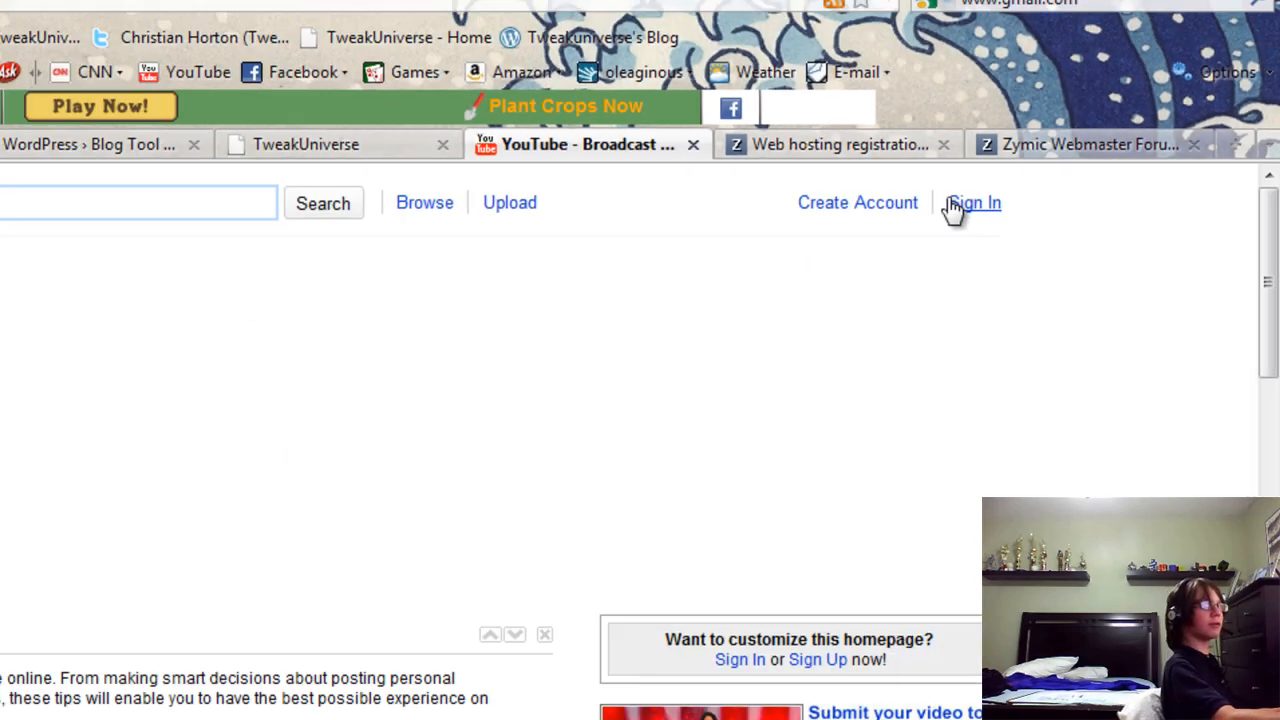
- Sign in to YouTube as TweakUniverse with the account username and password
click(976, 202)
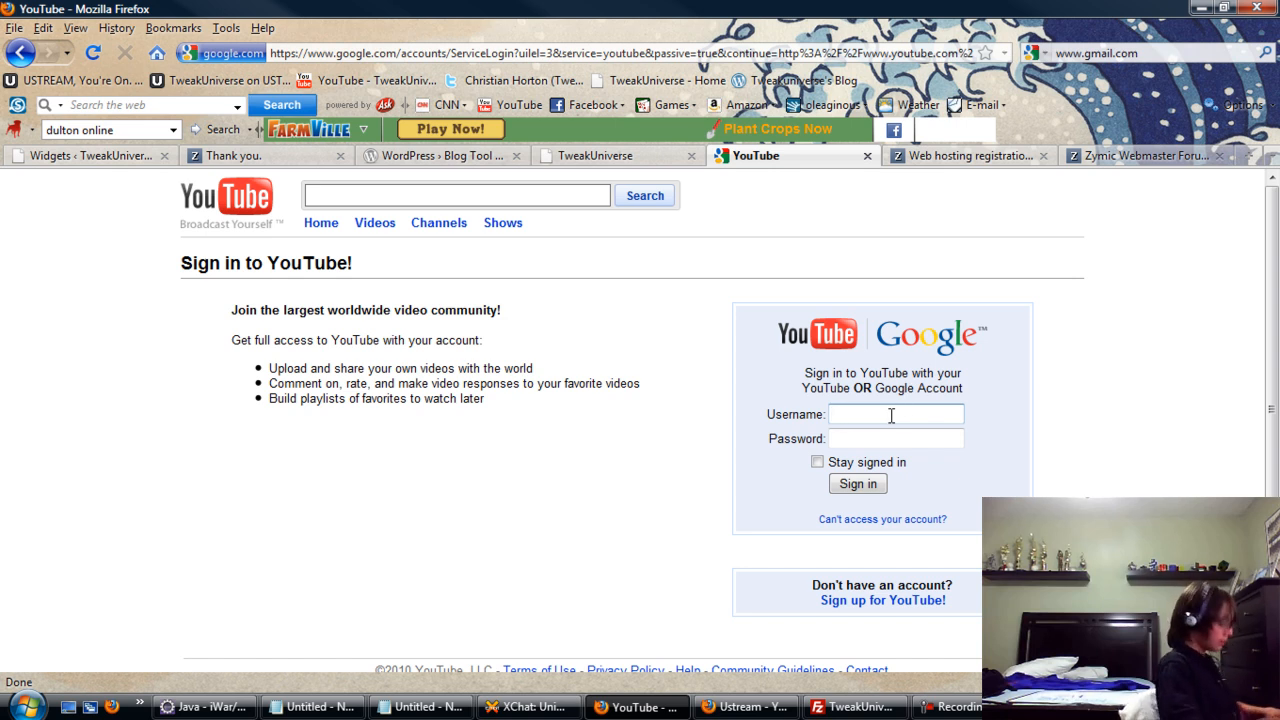
click(856, 482)
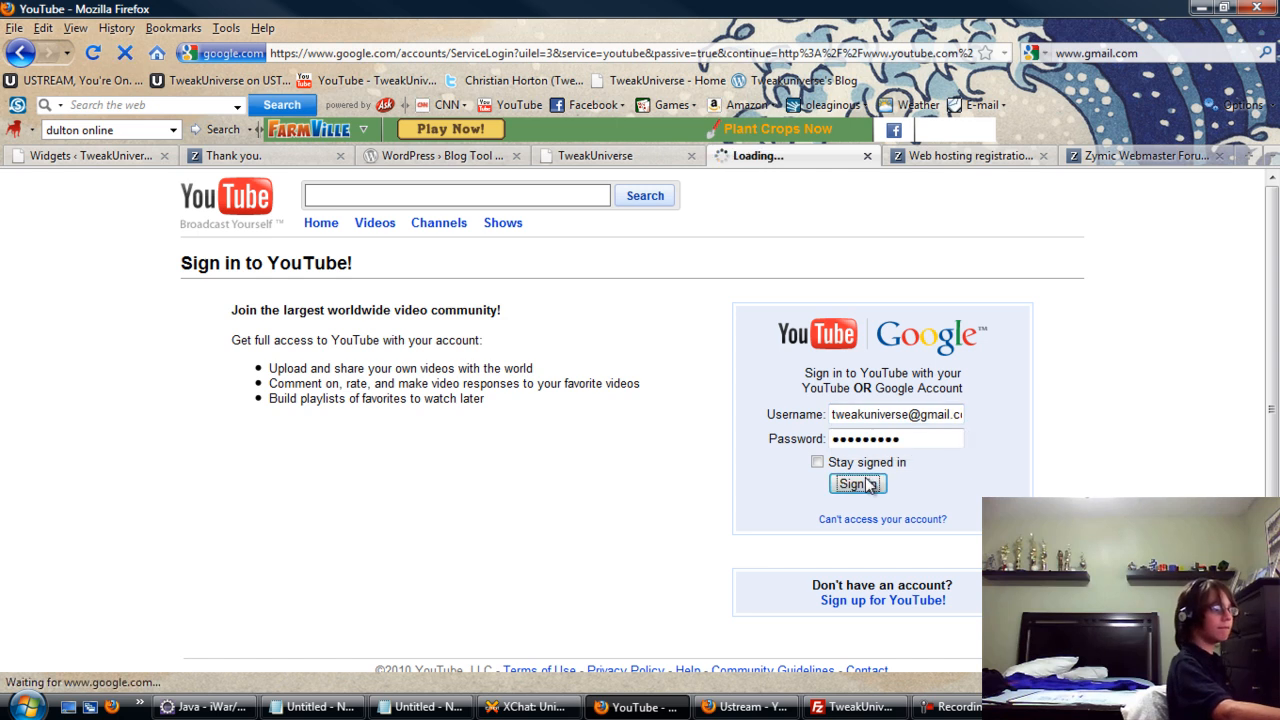
click(856, 484)
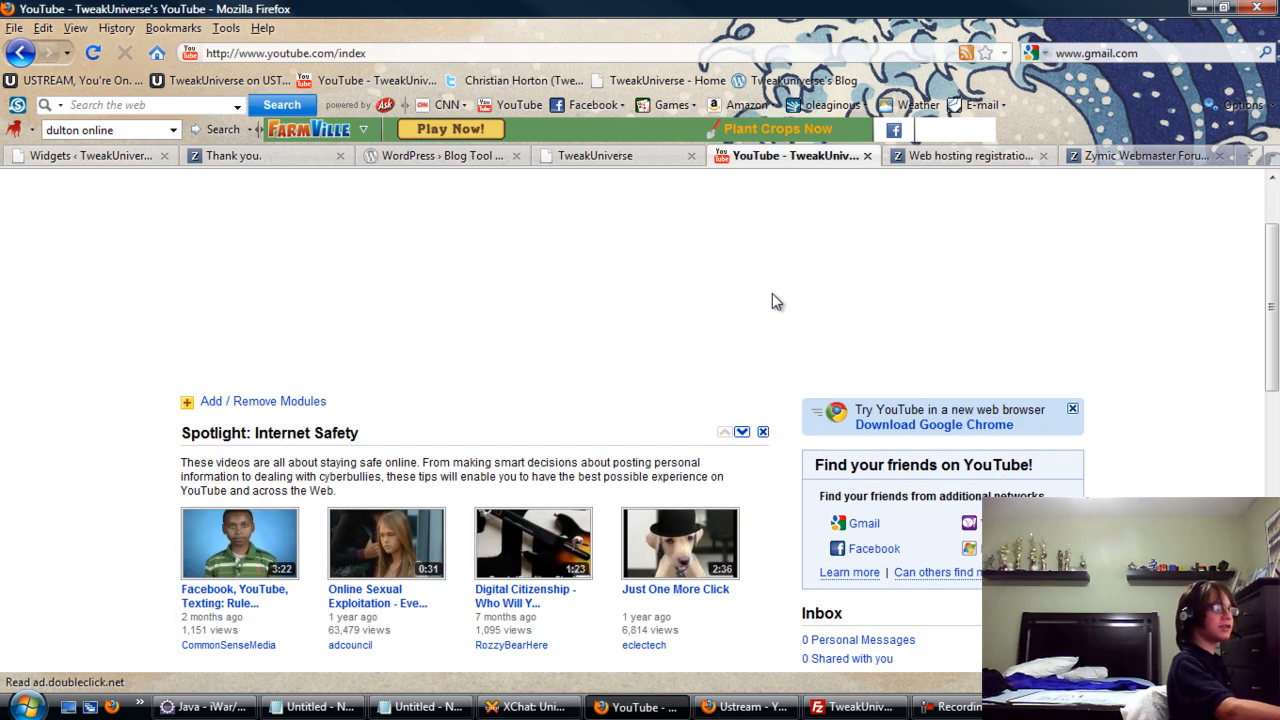
- View the TweakUniverse channel from the account menu, then return to the Zymic success page
click(968, 196)
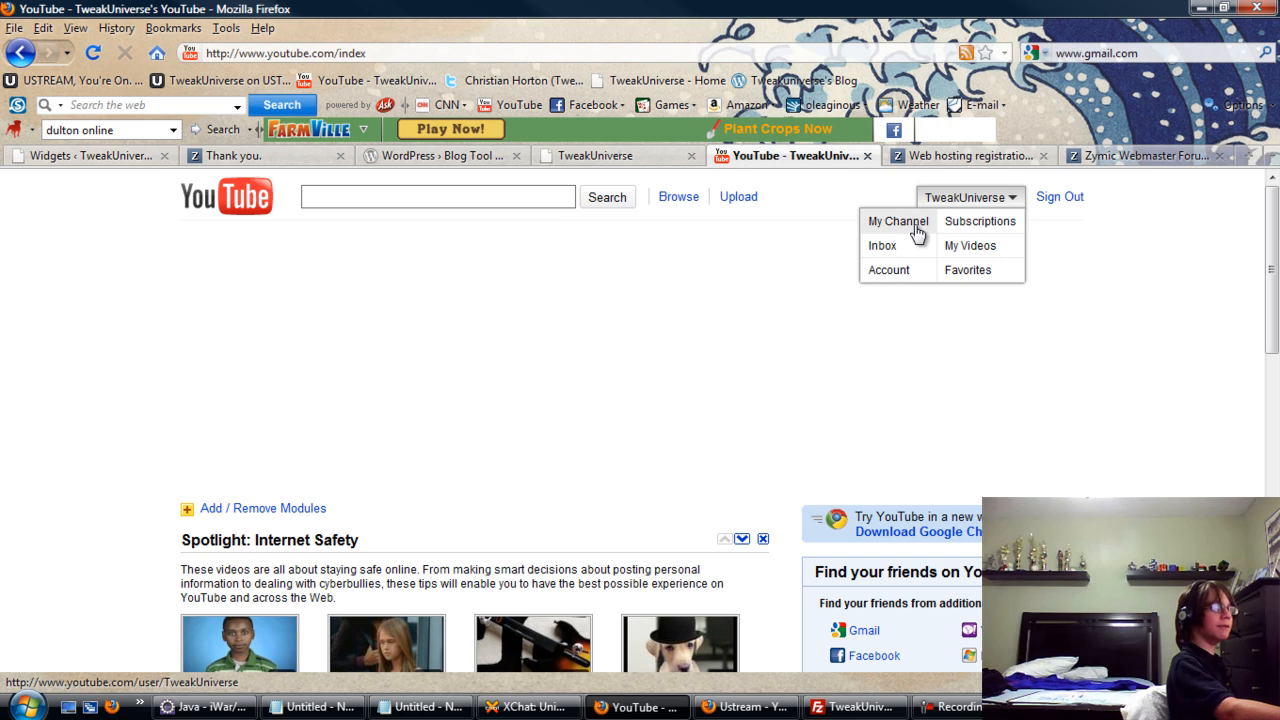
click(896, 220)
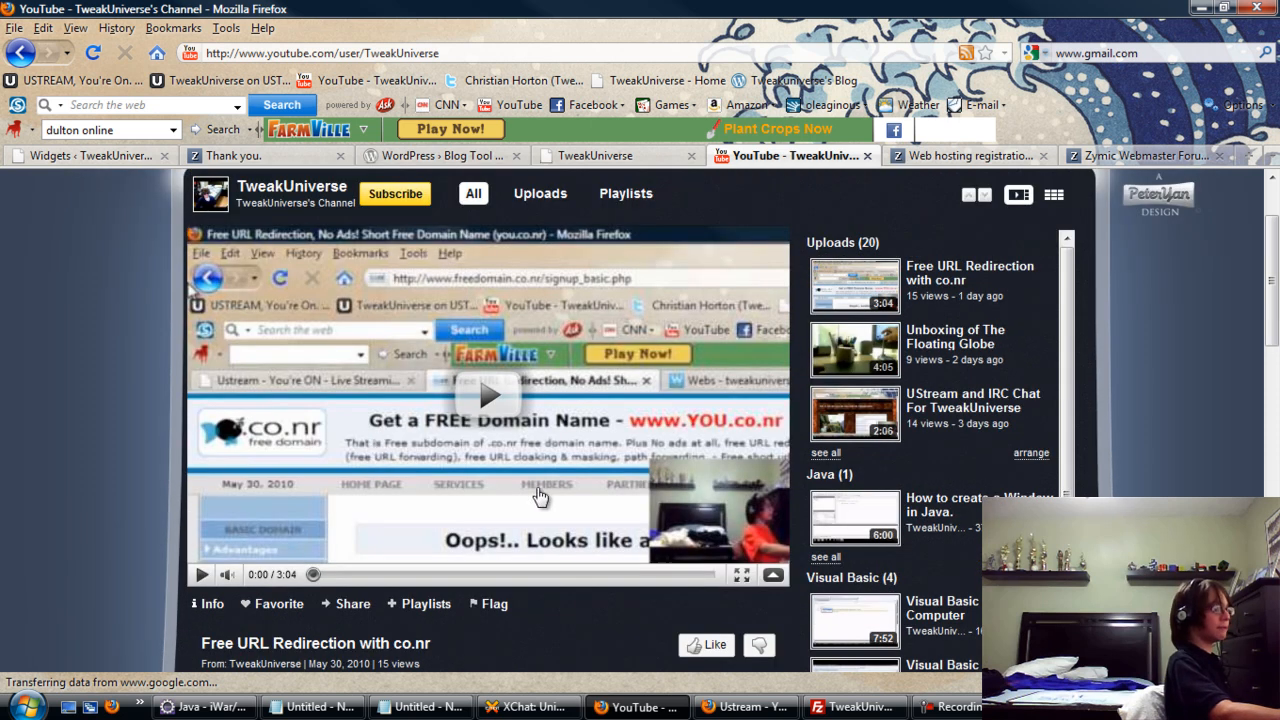
mouse_move(448, 486)
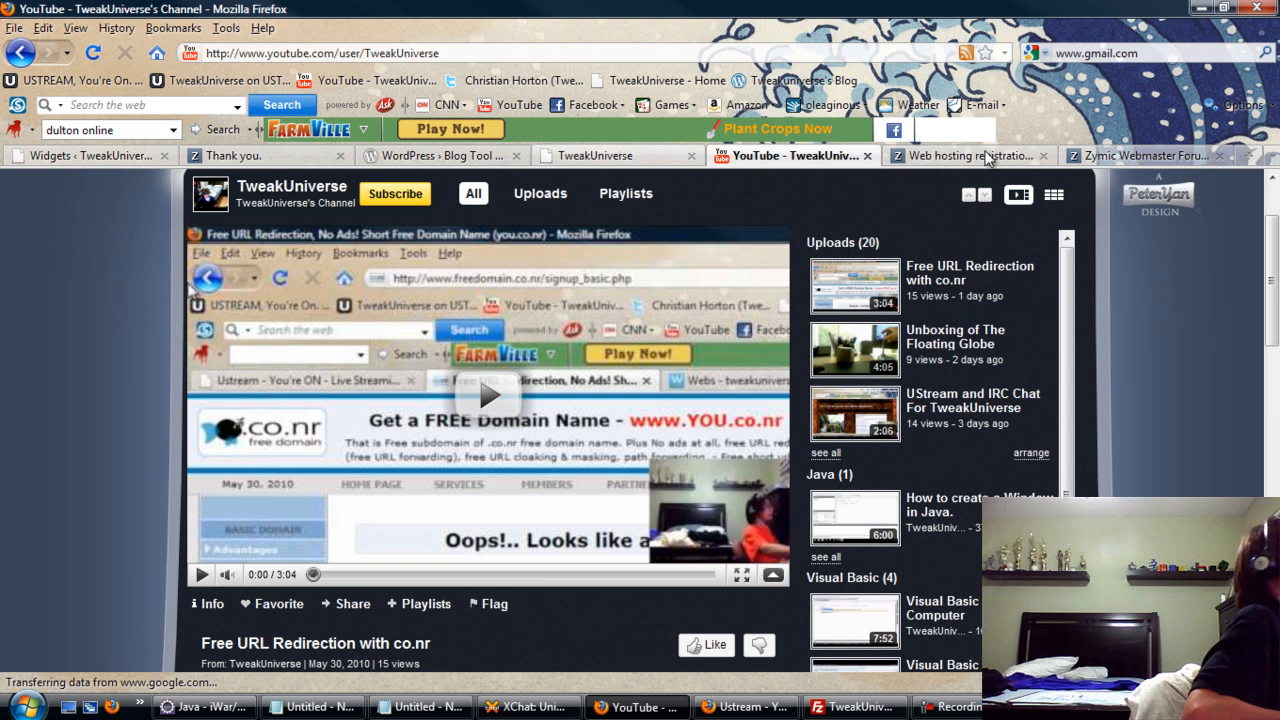
click(964, 156)
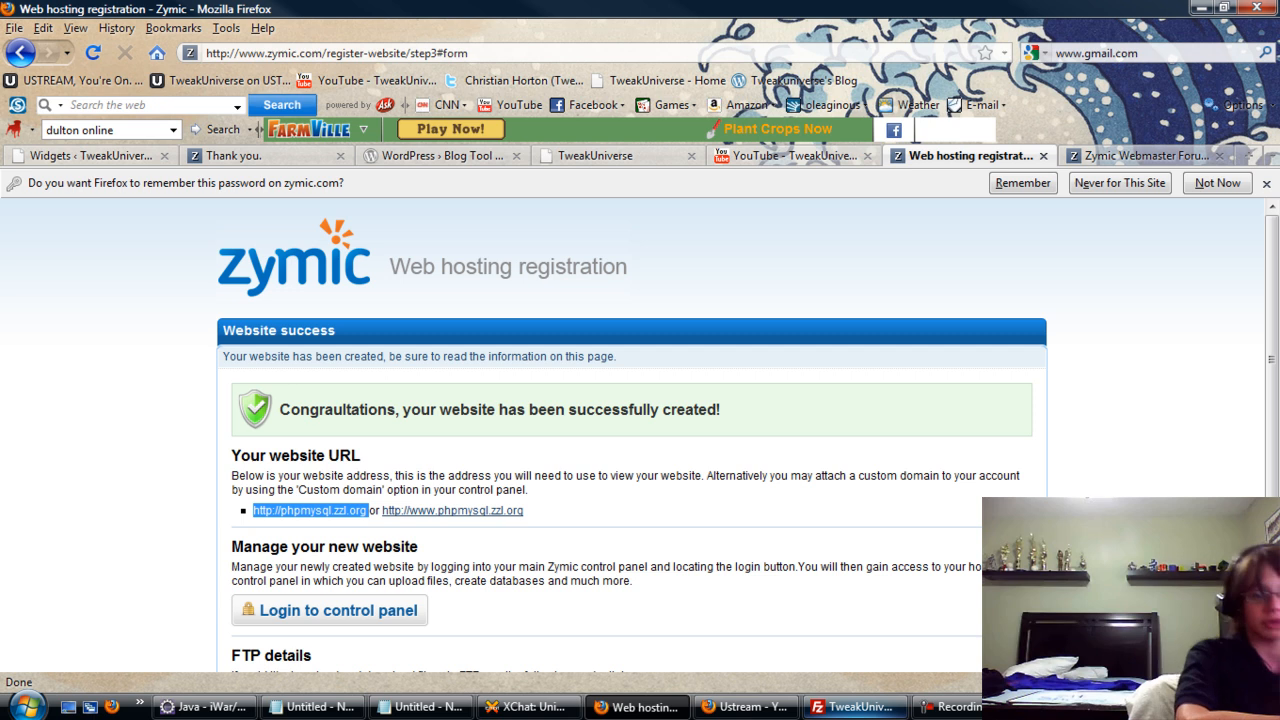
- Review the new site's FTP host details, then move to the WordPress Media Library page
scroll(down, 3)
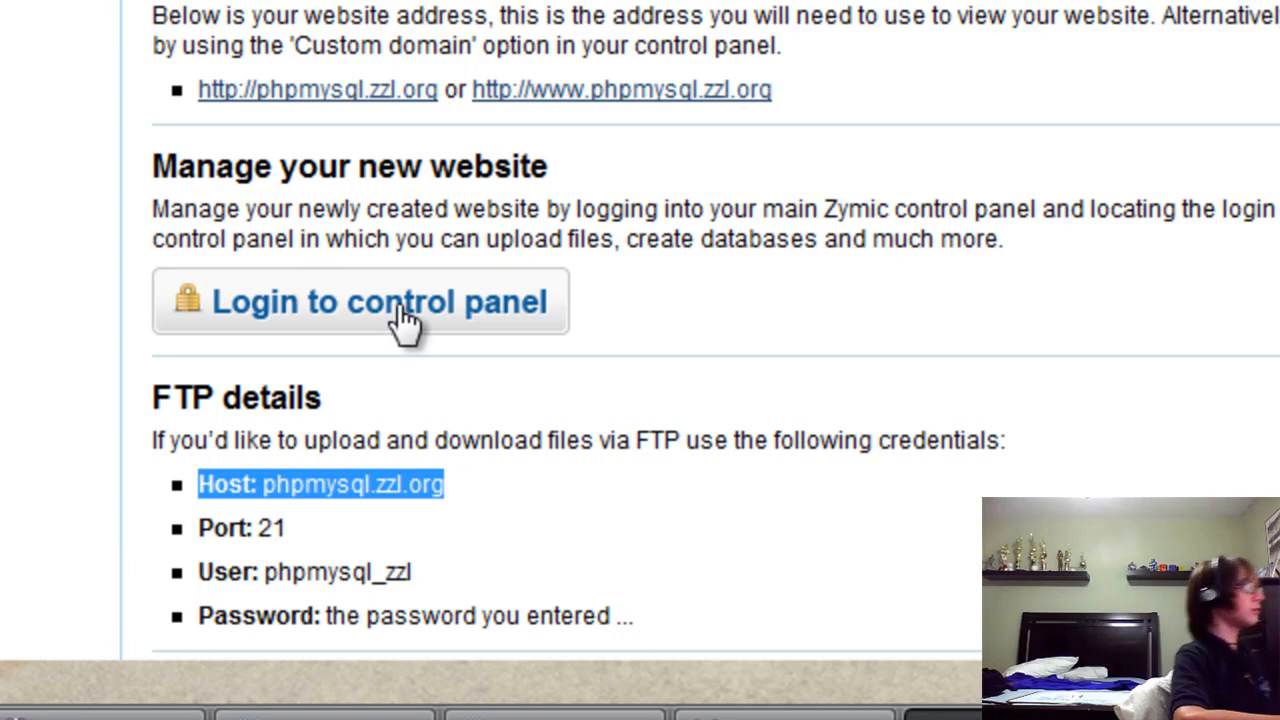
mouse_move(324, 330)
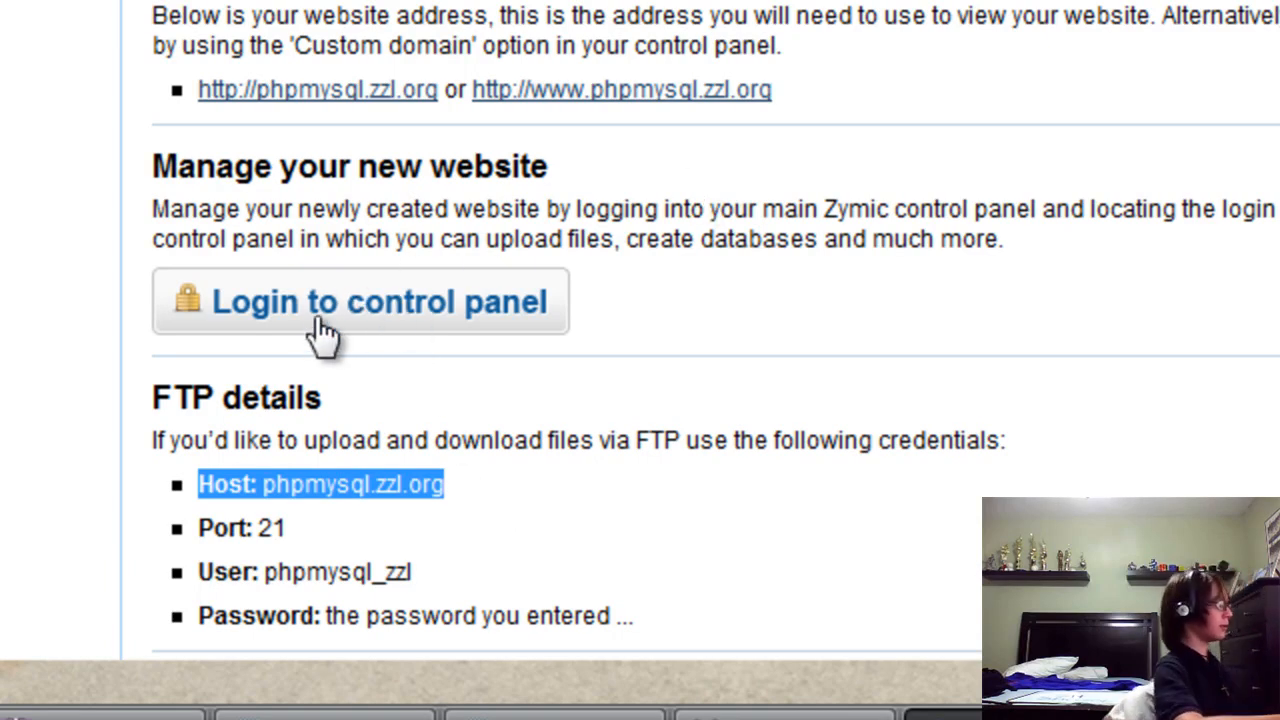
mouse_move(304, 344)
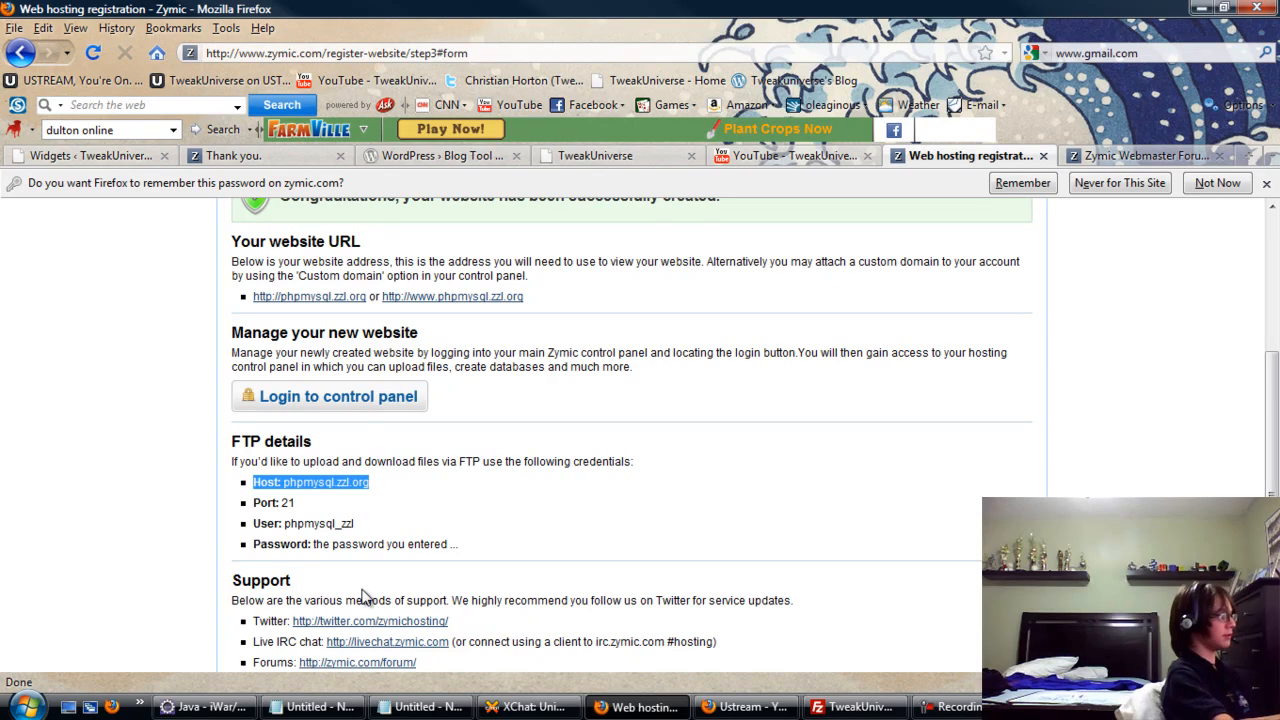
mouse_move(192, 76)
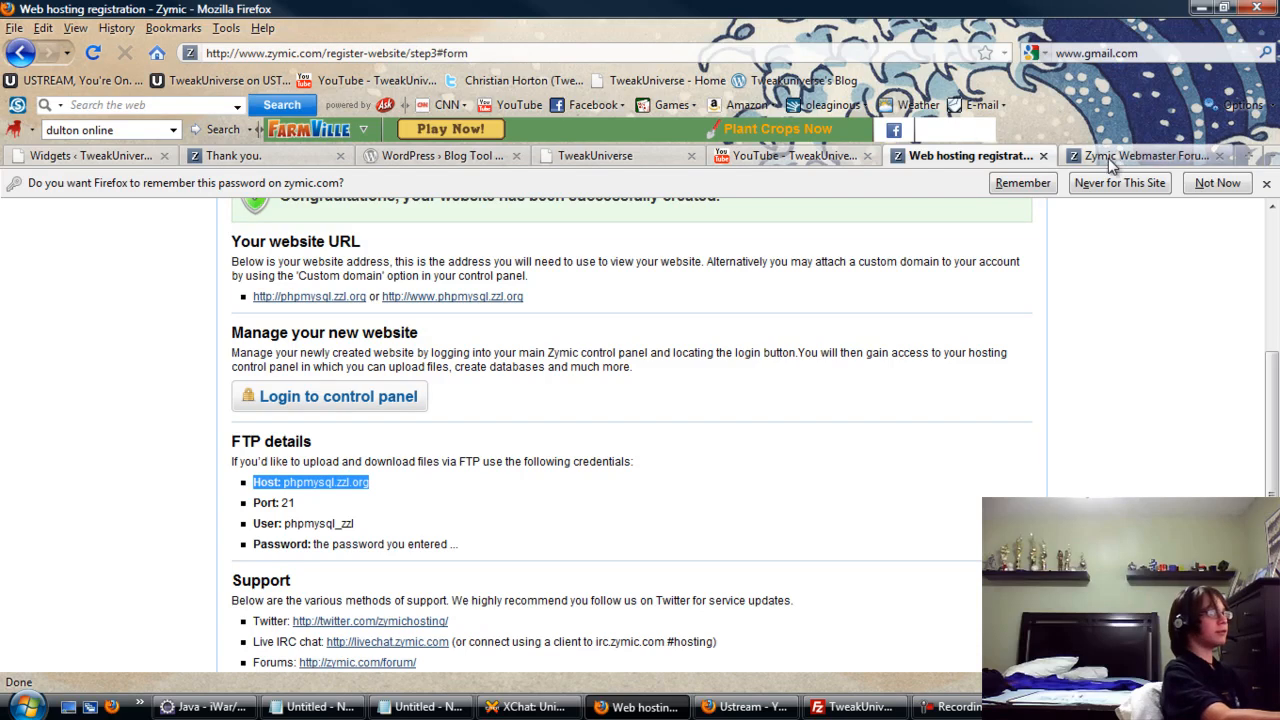
mouse_move(760, 420)
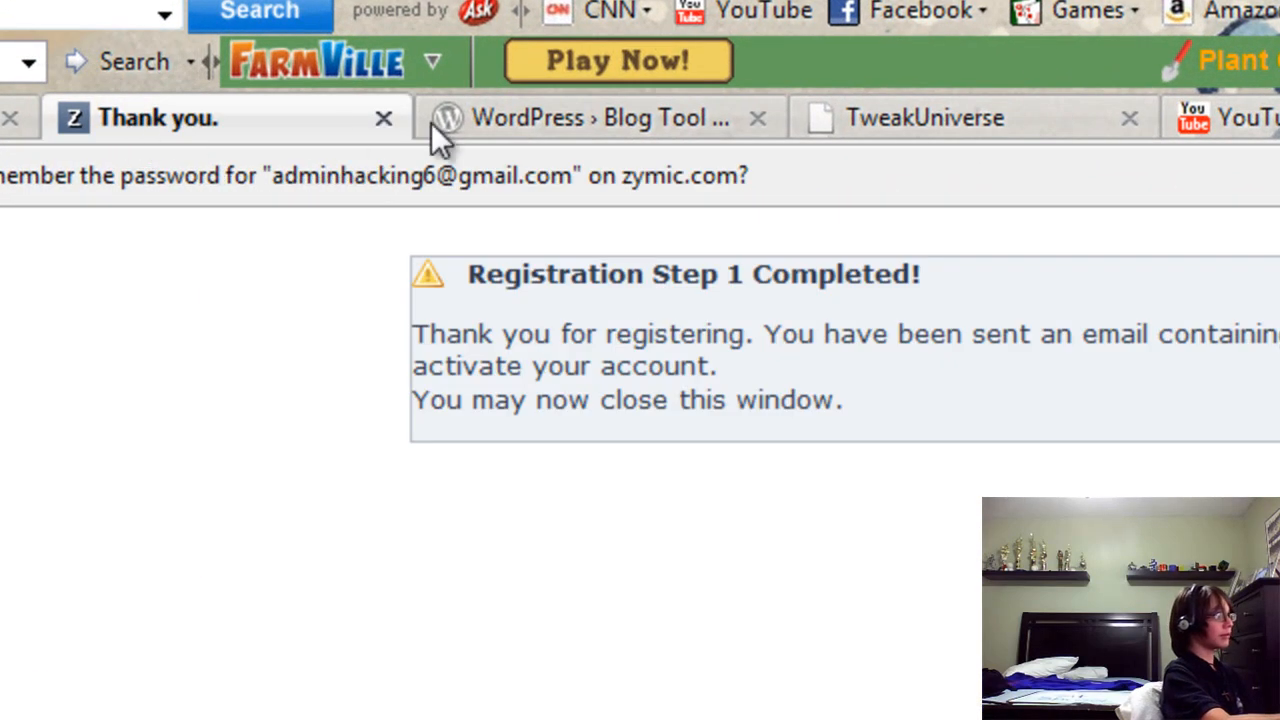
click(580, 118)
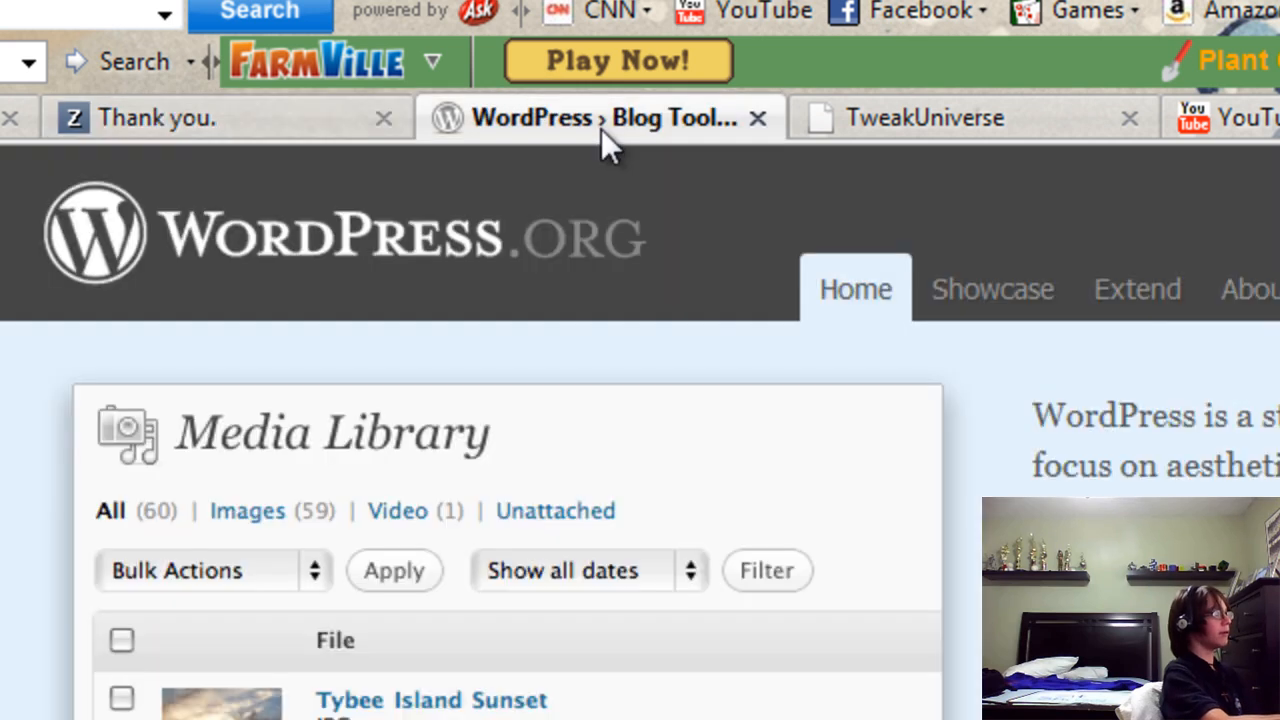